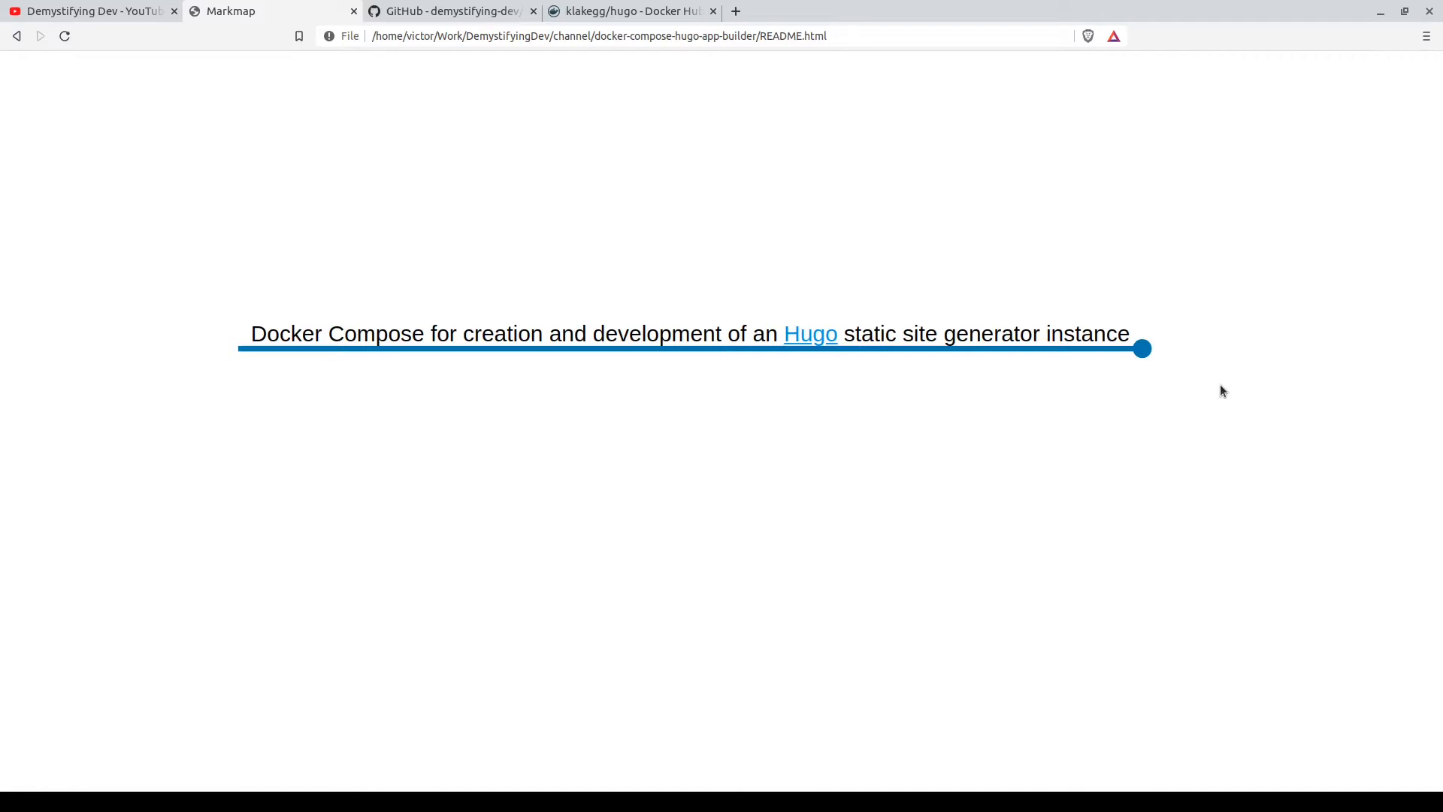
# Expand the root node's sections, then expand and collapse the Refs branch to preview its links.
pyautogui.click(1141, 347)
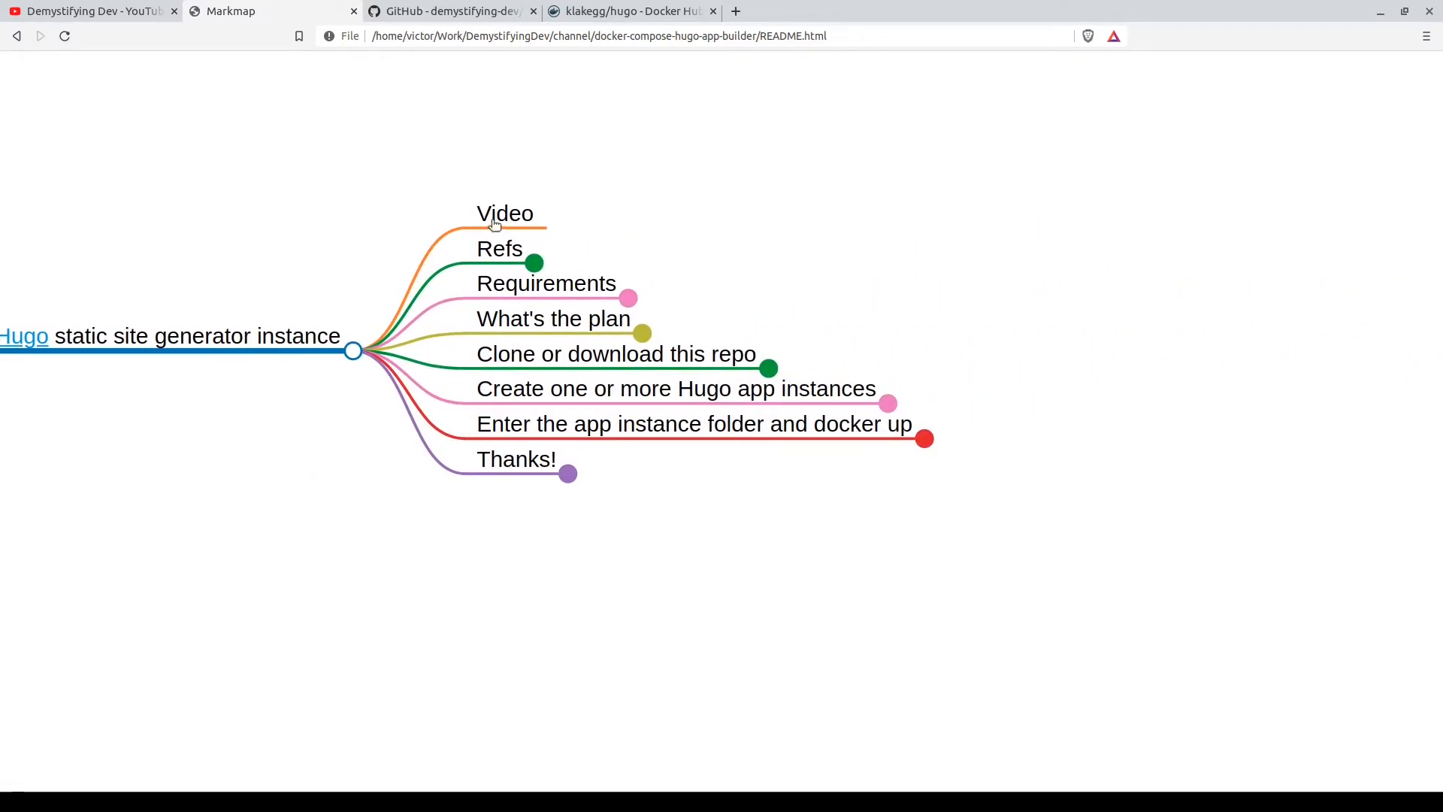
pyautogui.moveTo(534, 264)
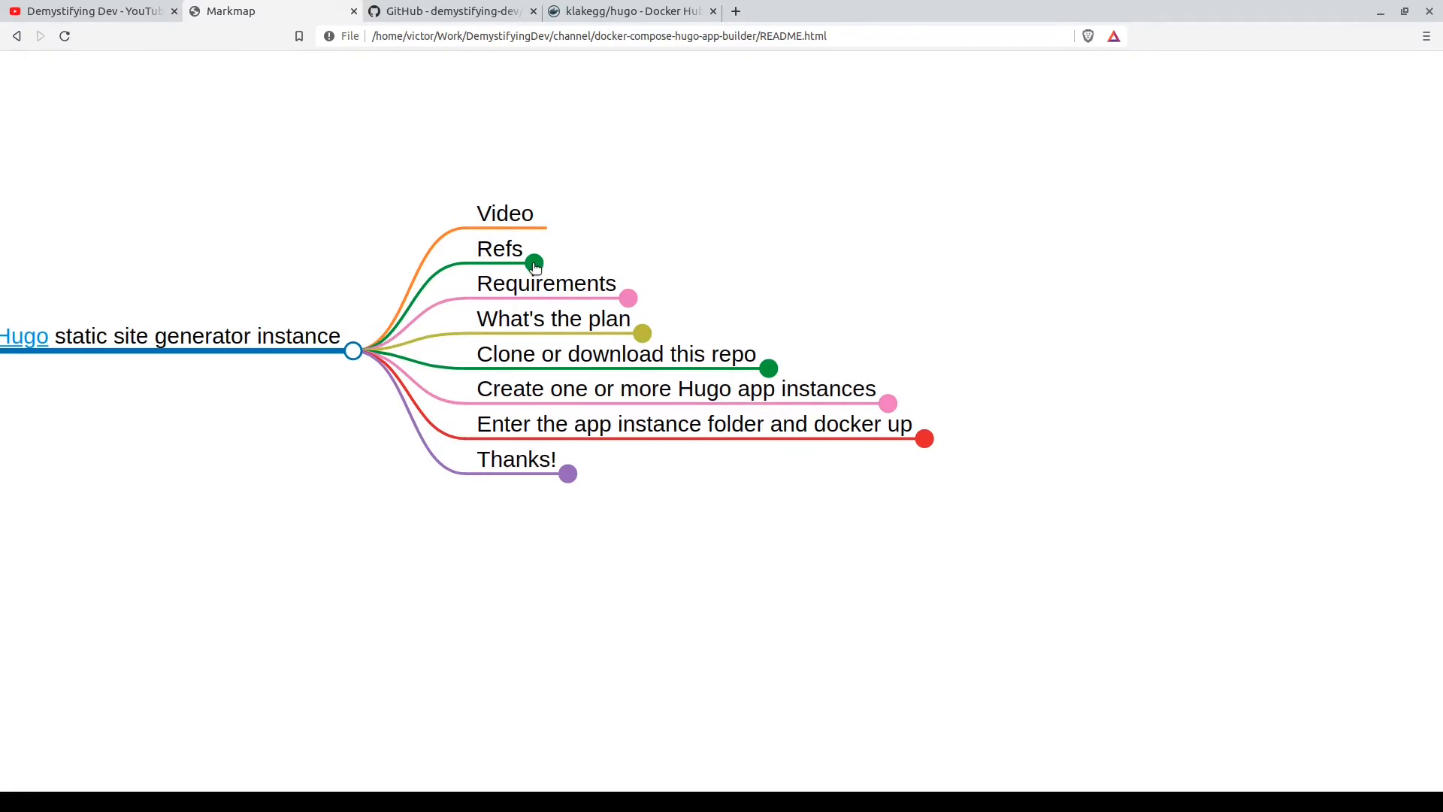
pyautogui.click(535, 264)
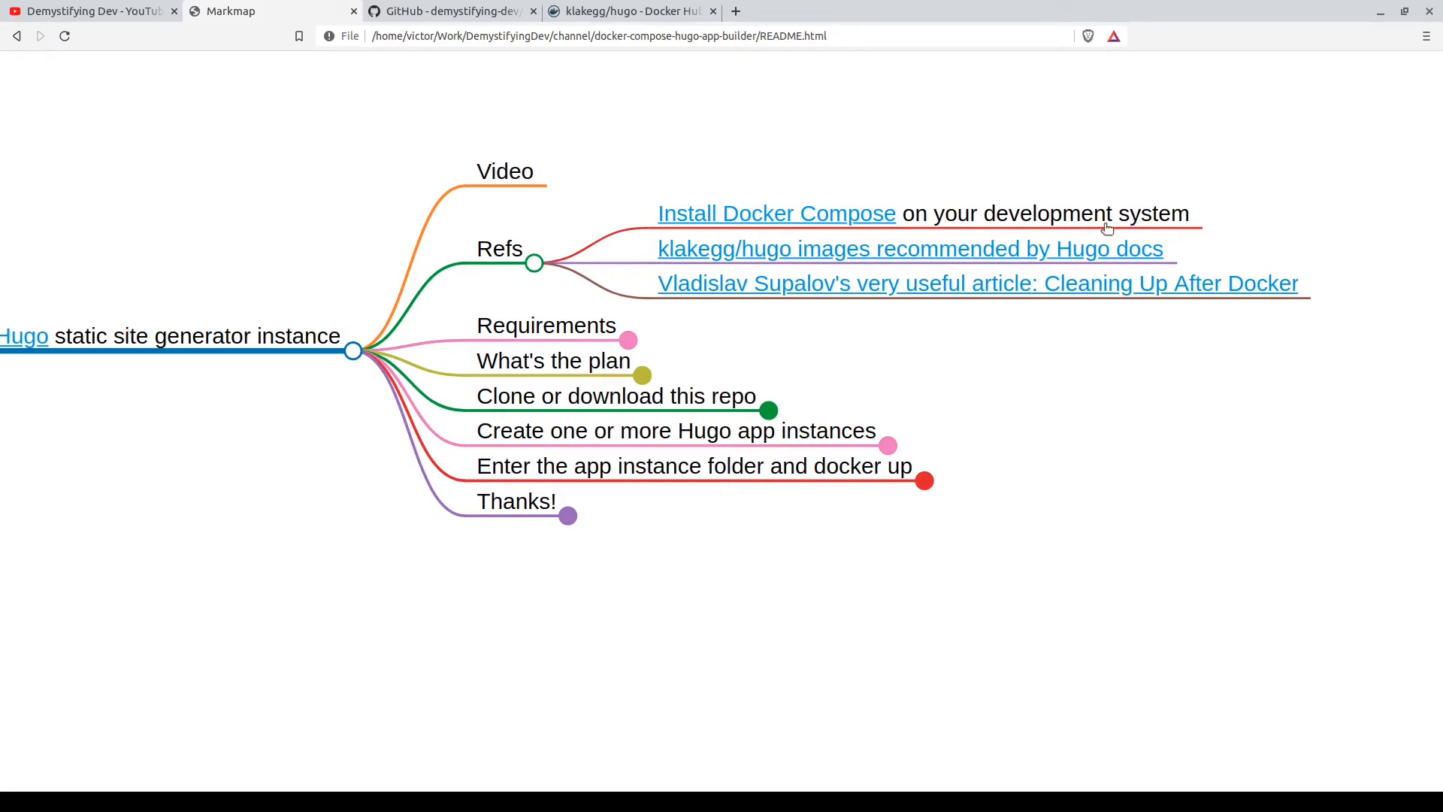
pyautogui.moveTo(713, 256)
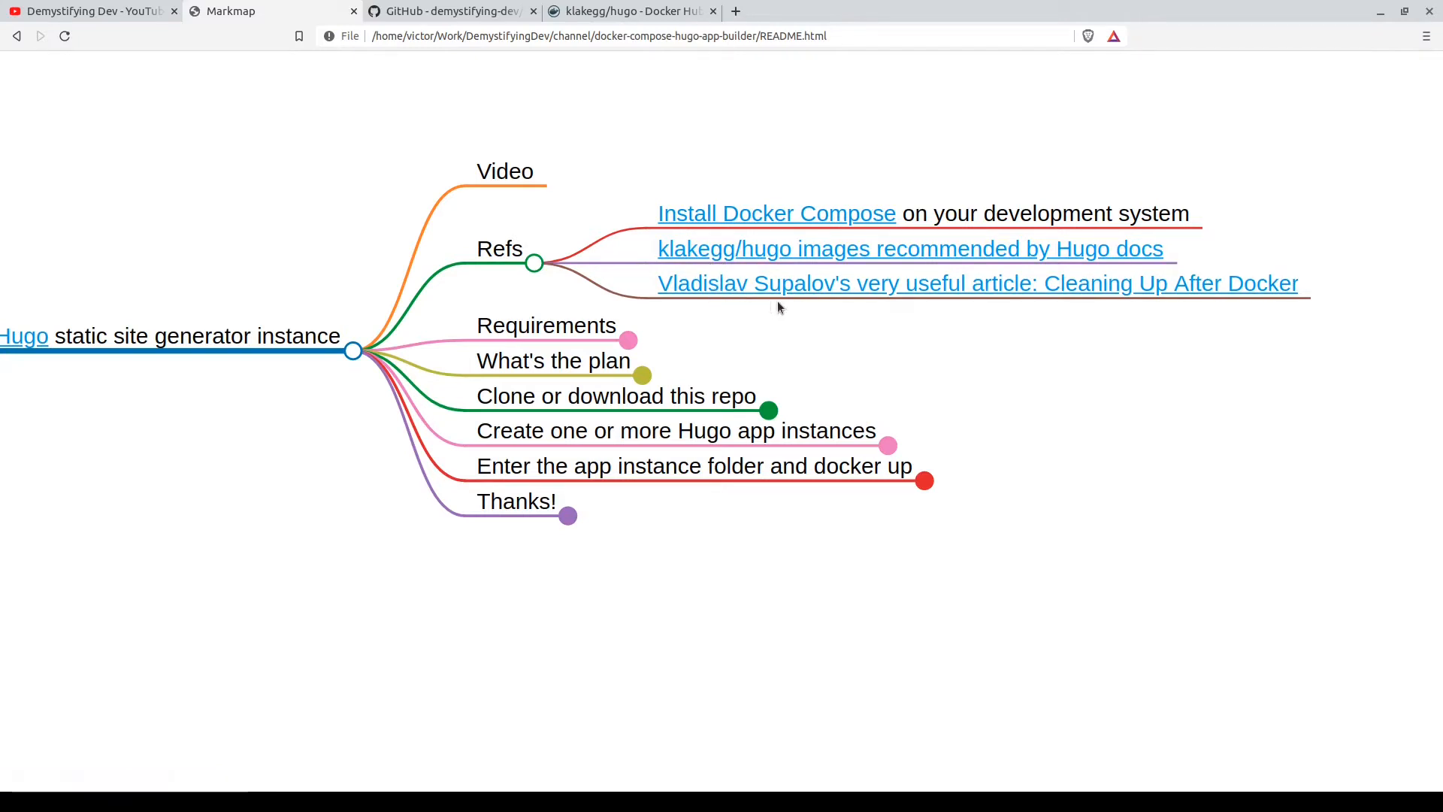
pyautogui.moveTo(1028, 309)
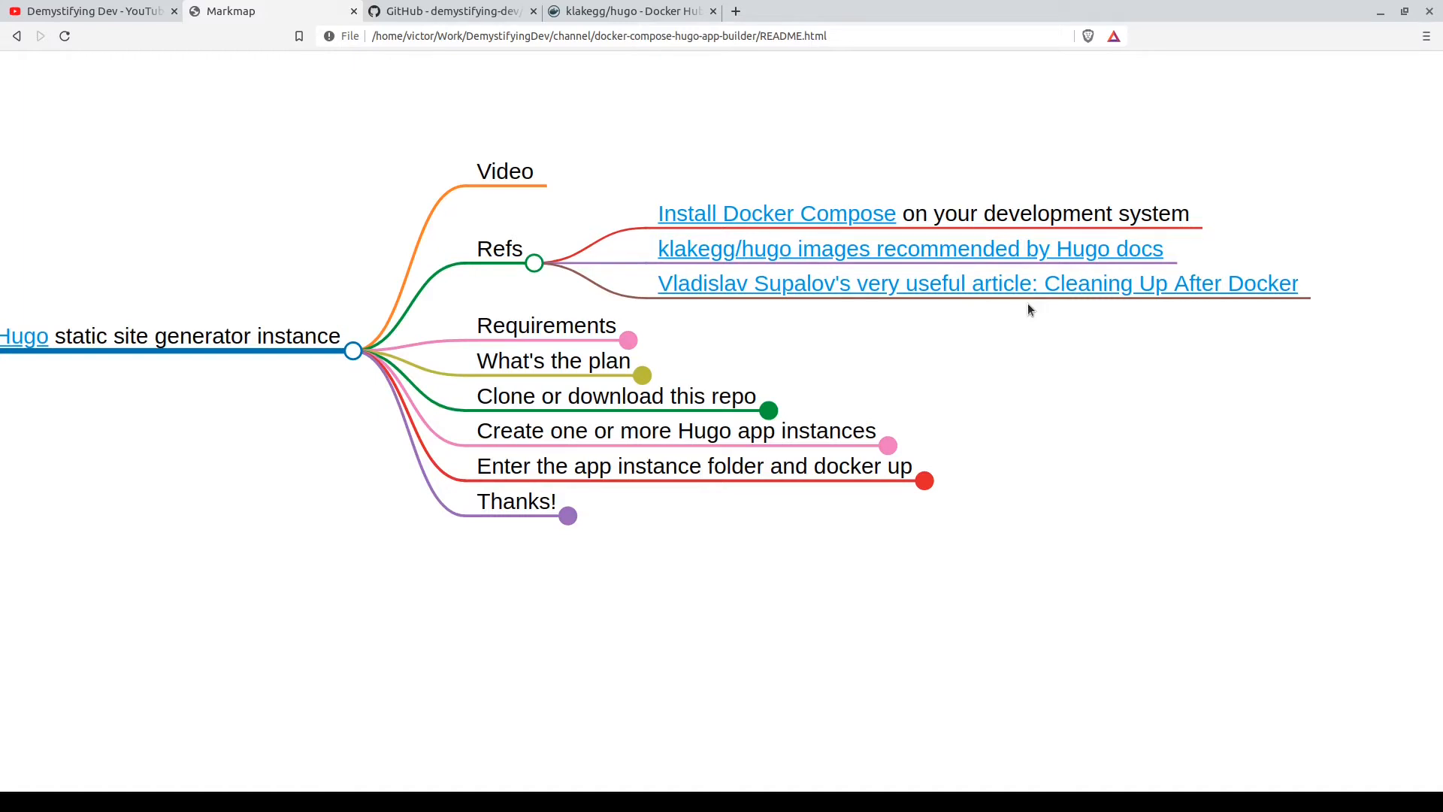
pyautogui.moveTo(793, 356)
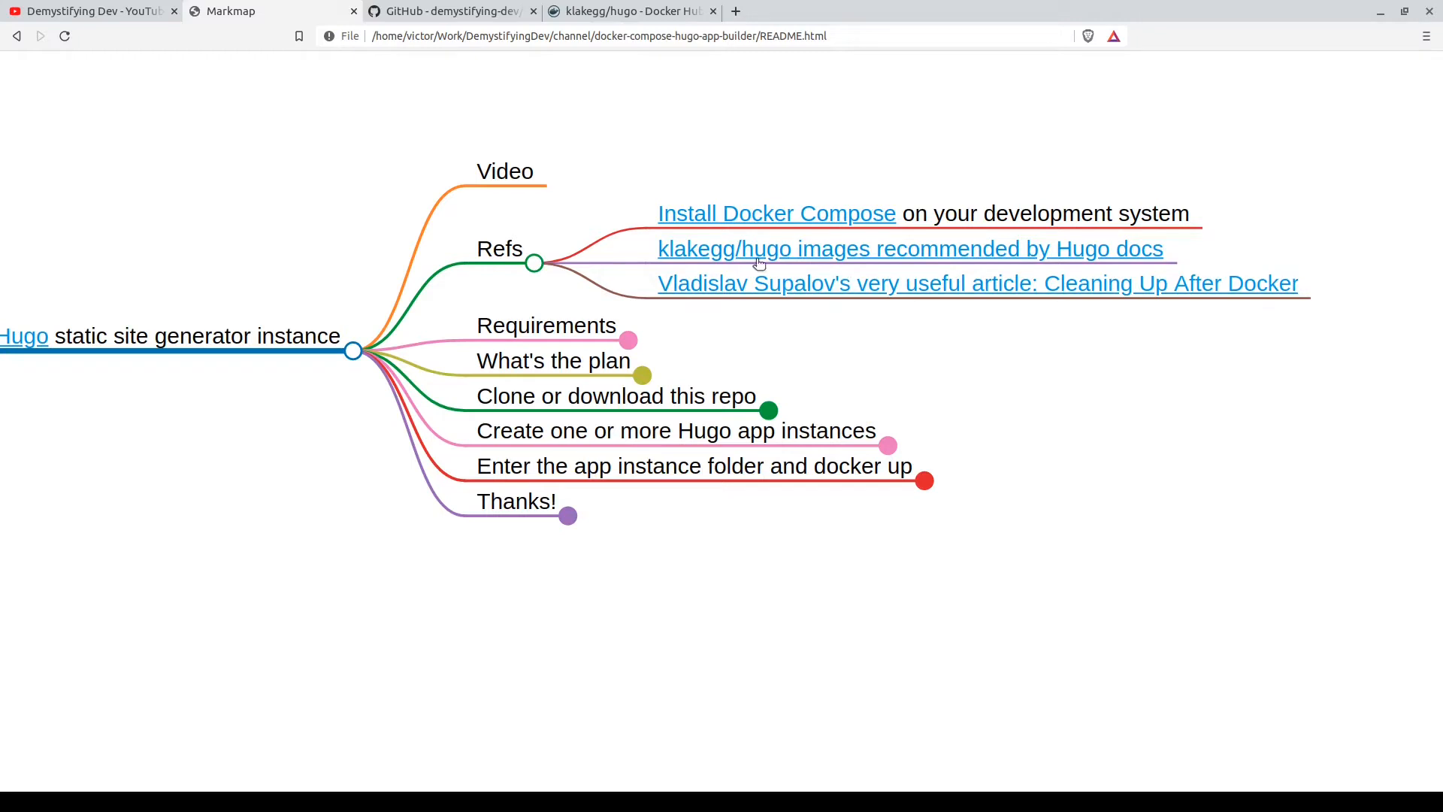
pyautogui.click(535, 265)
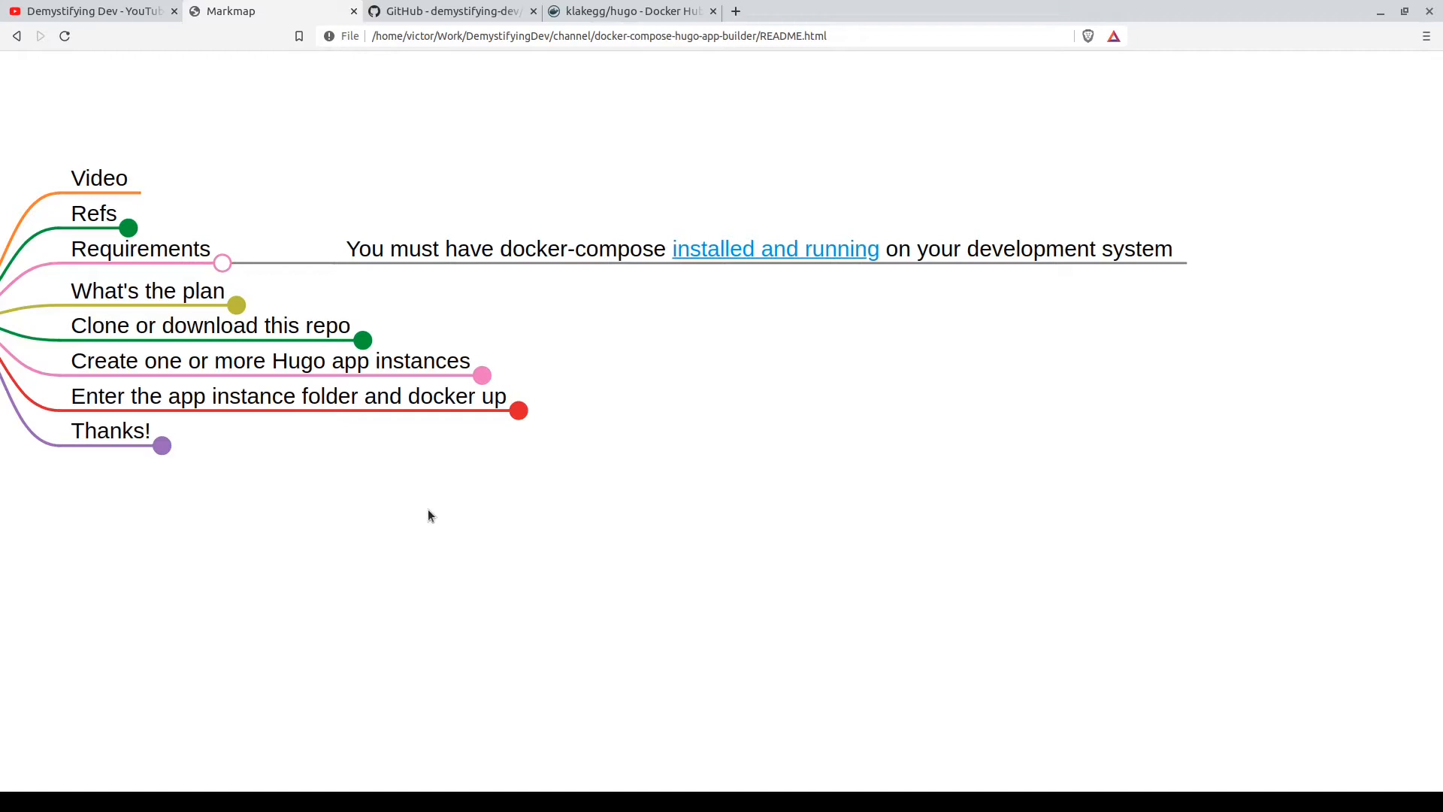
pyautogui.moveTo(230, 268)
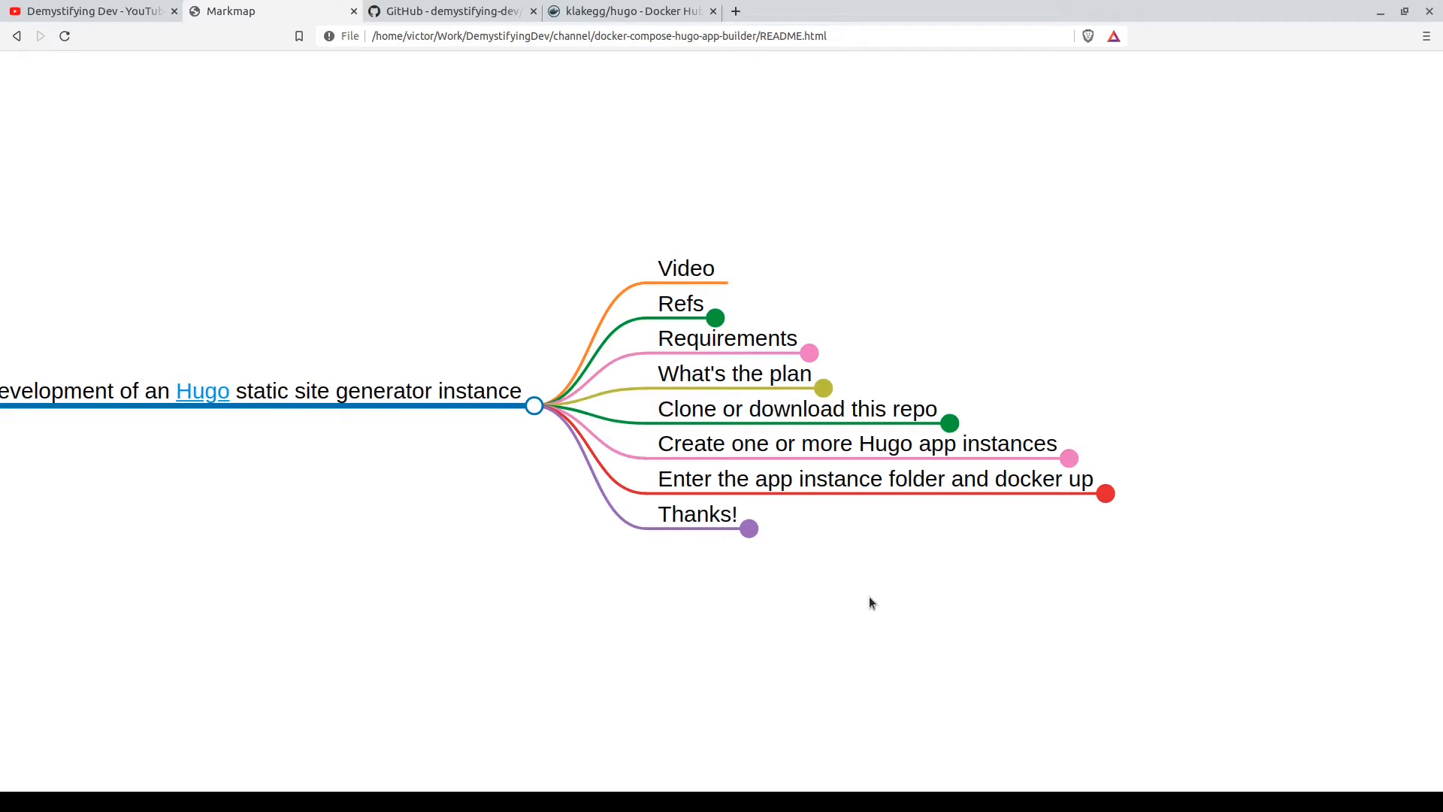
pyautogui.moveTo(935, 359)
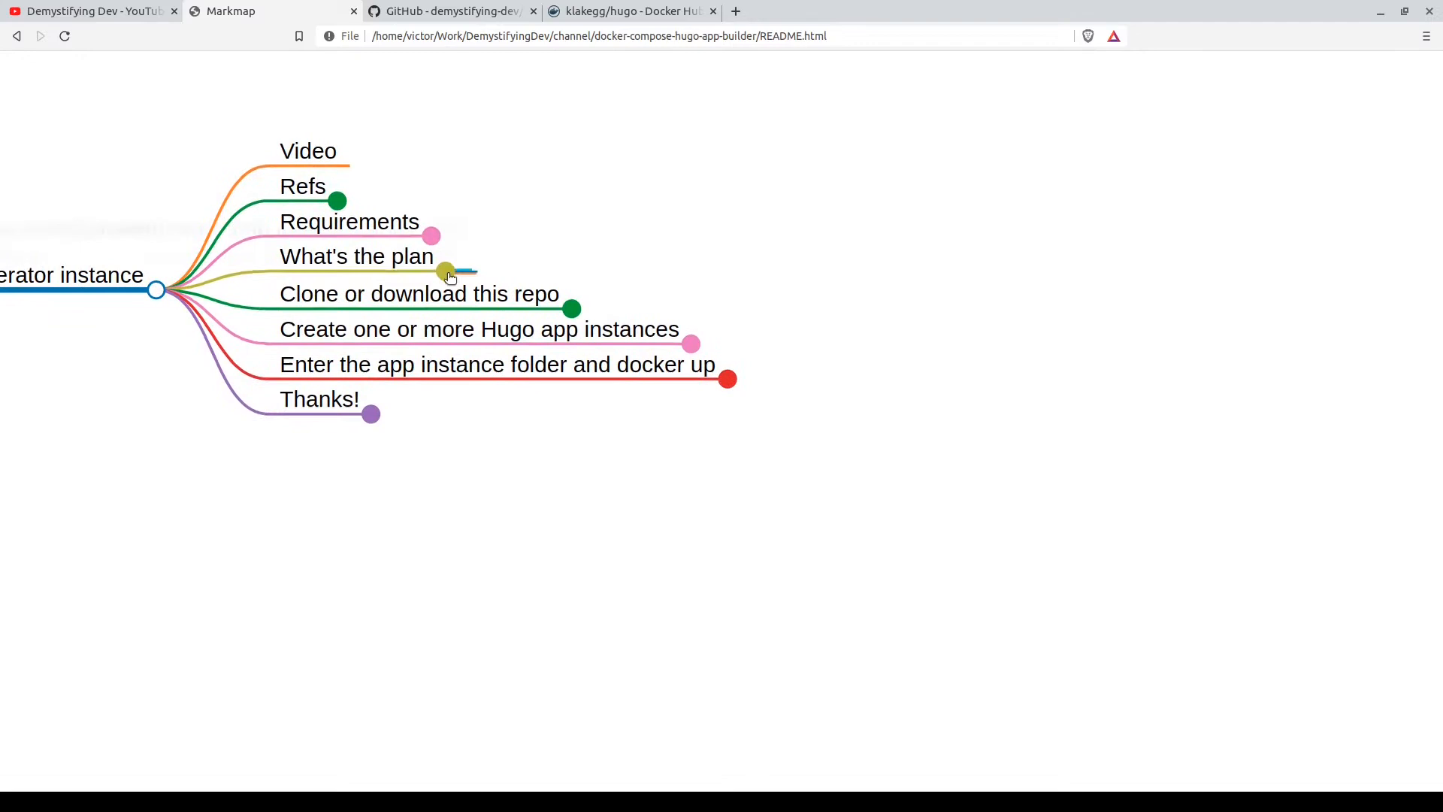
pyautogui.click(446, 272)
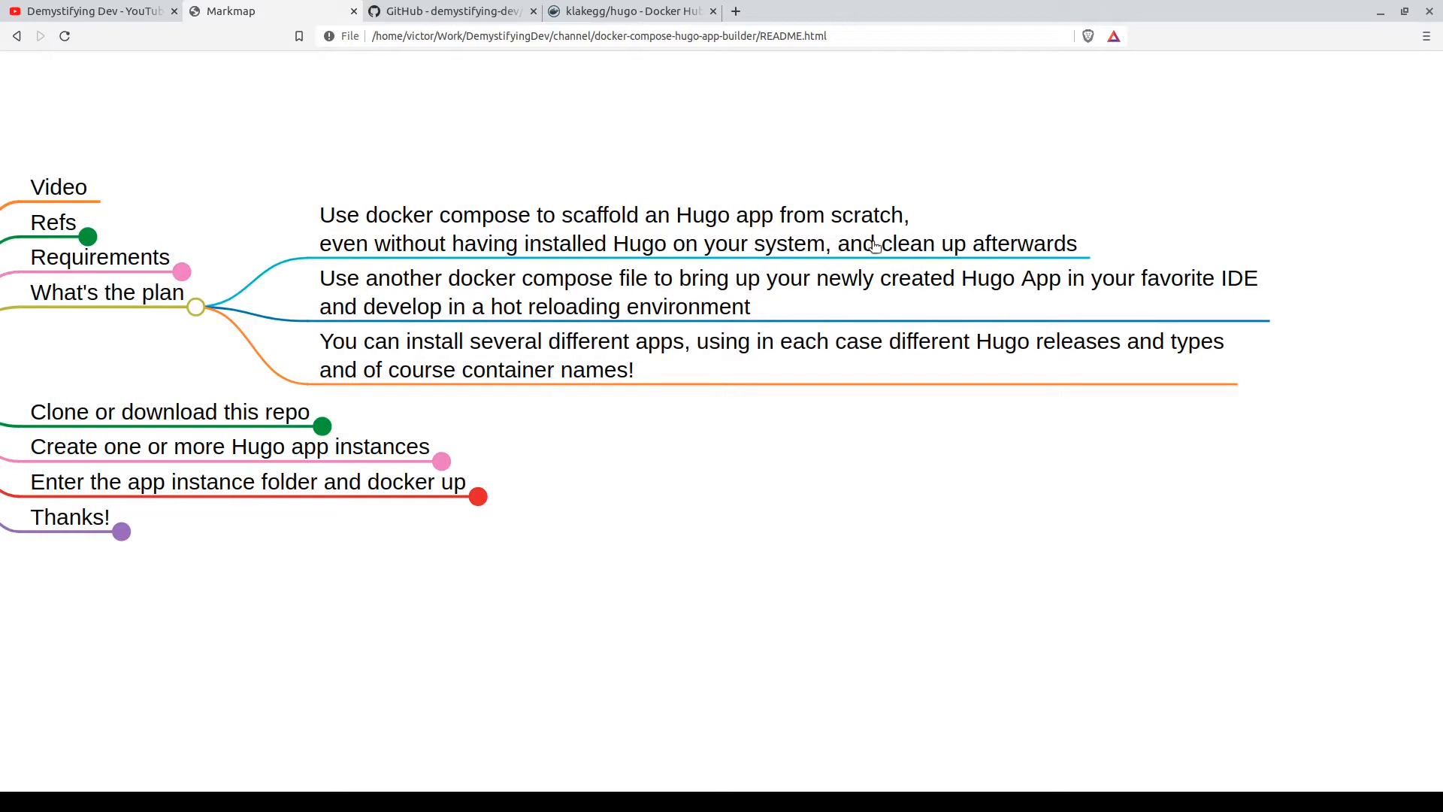
pyautogui.moveTo(798, 658)
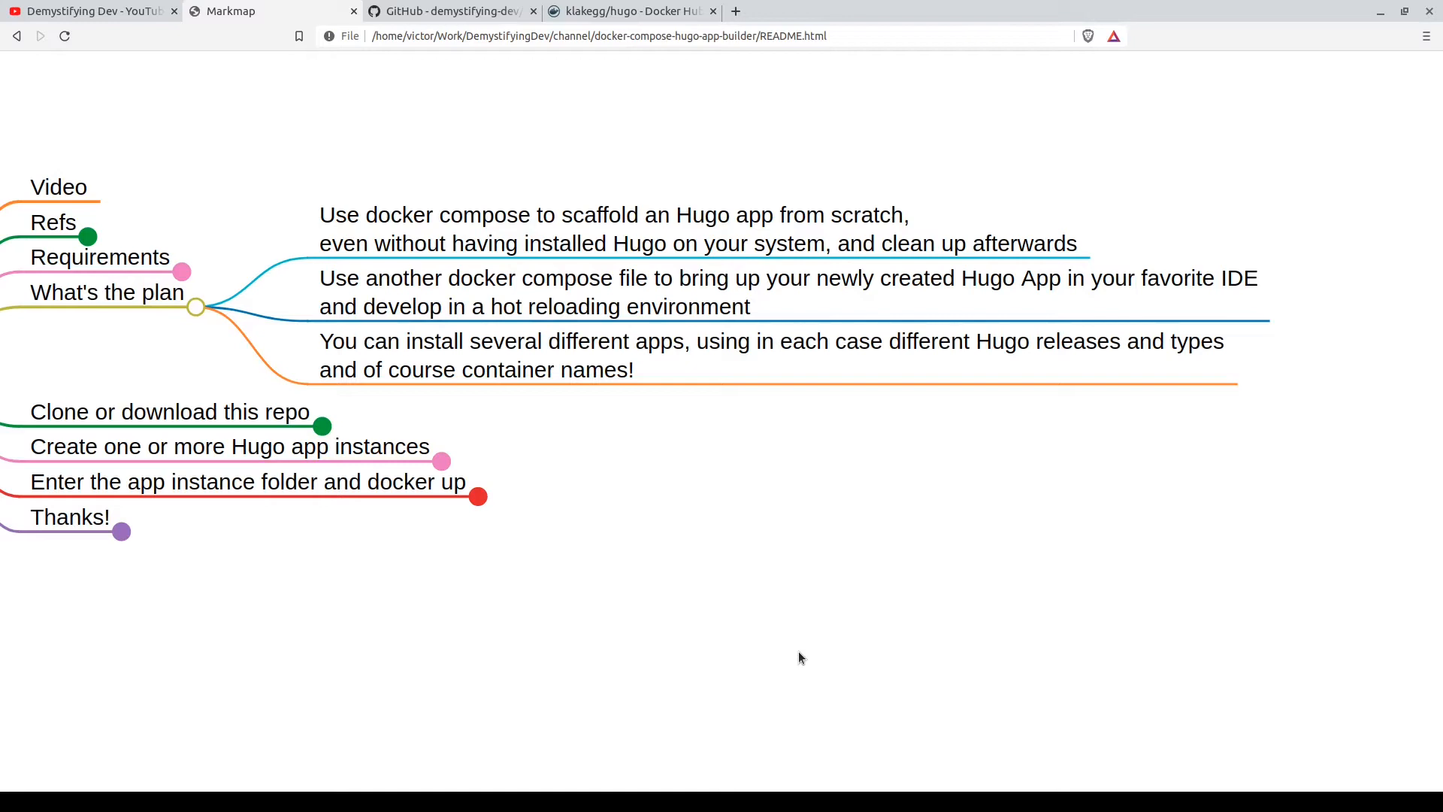
pyautogui.moveTo(431, 261)
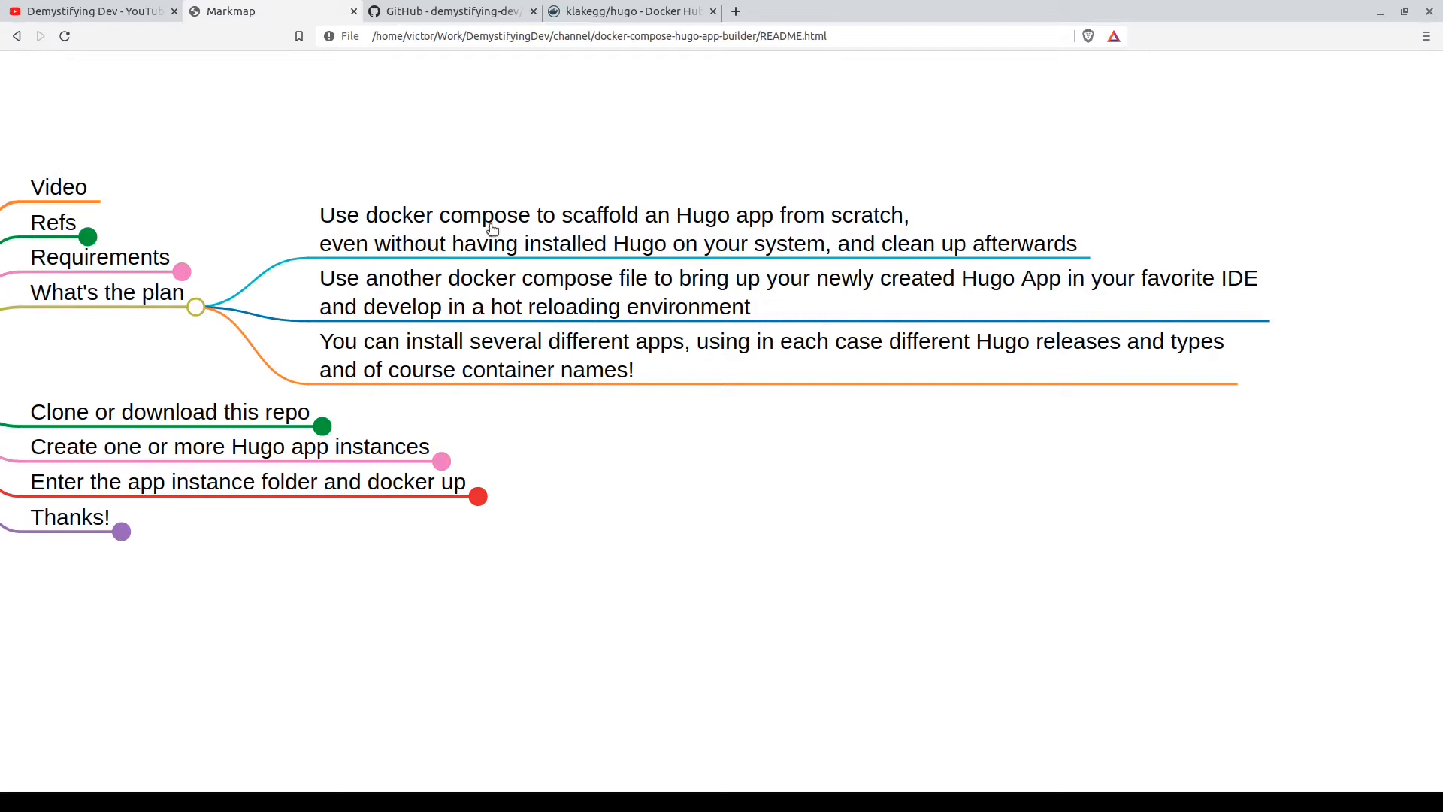
pyautogui.moveTo(598, 228)
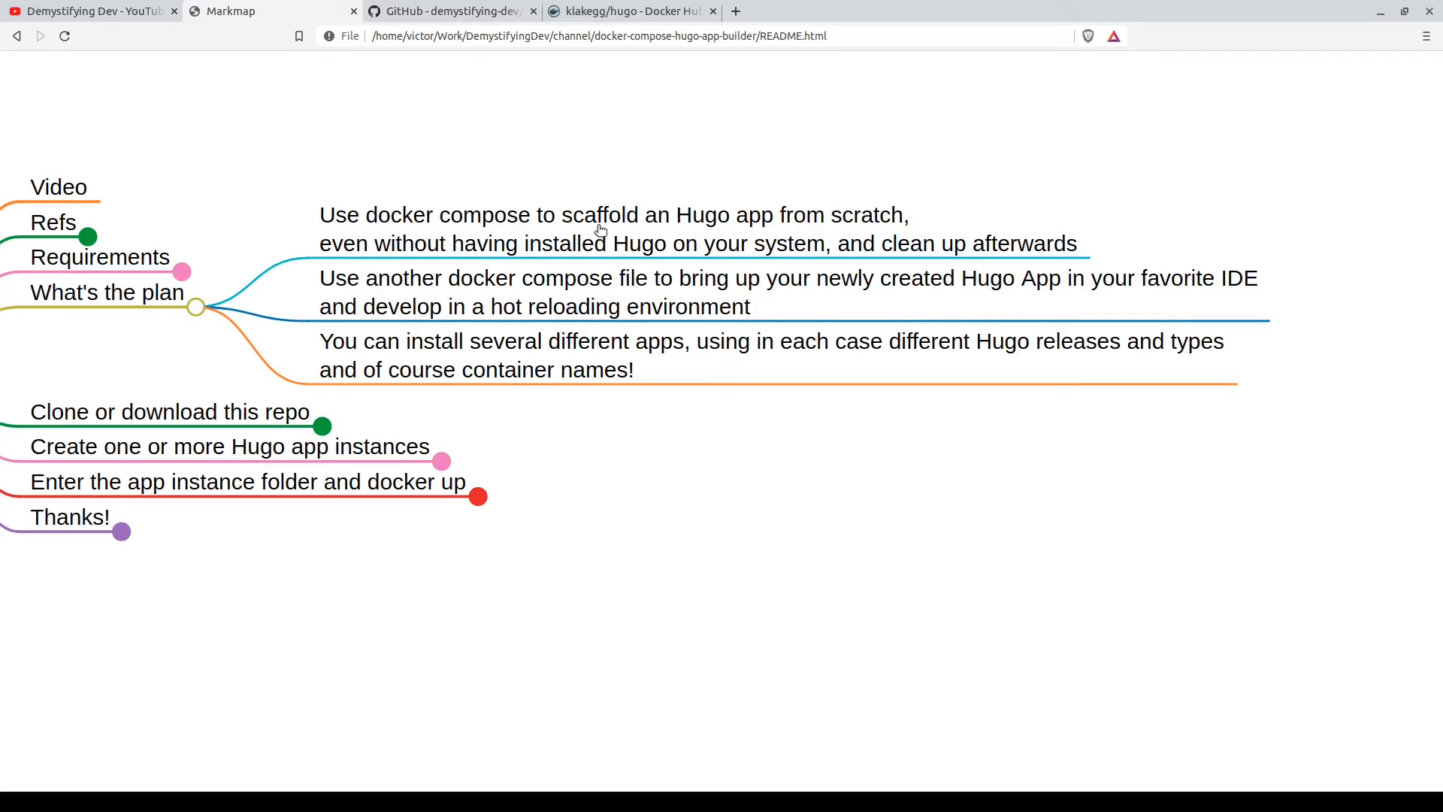
pyautogui.moveTo(371, 290)
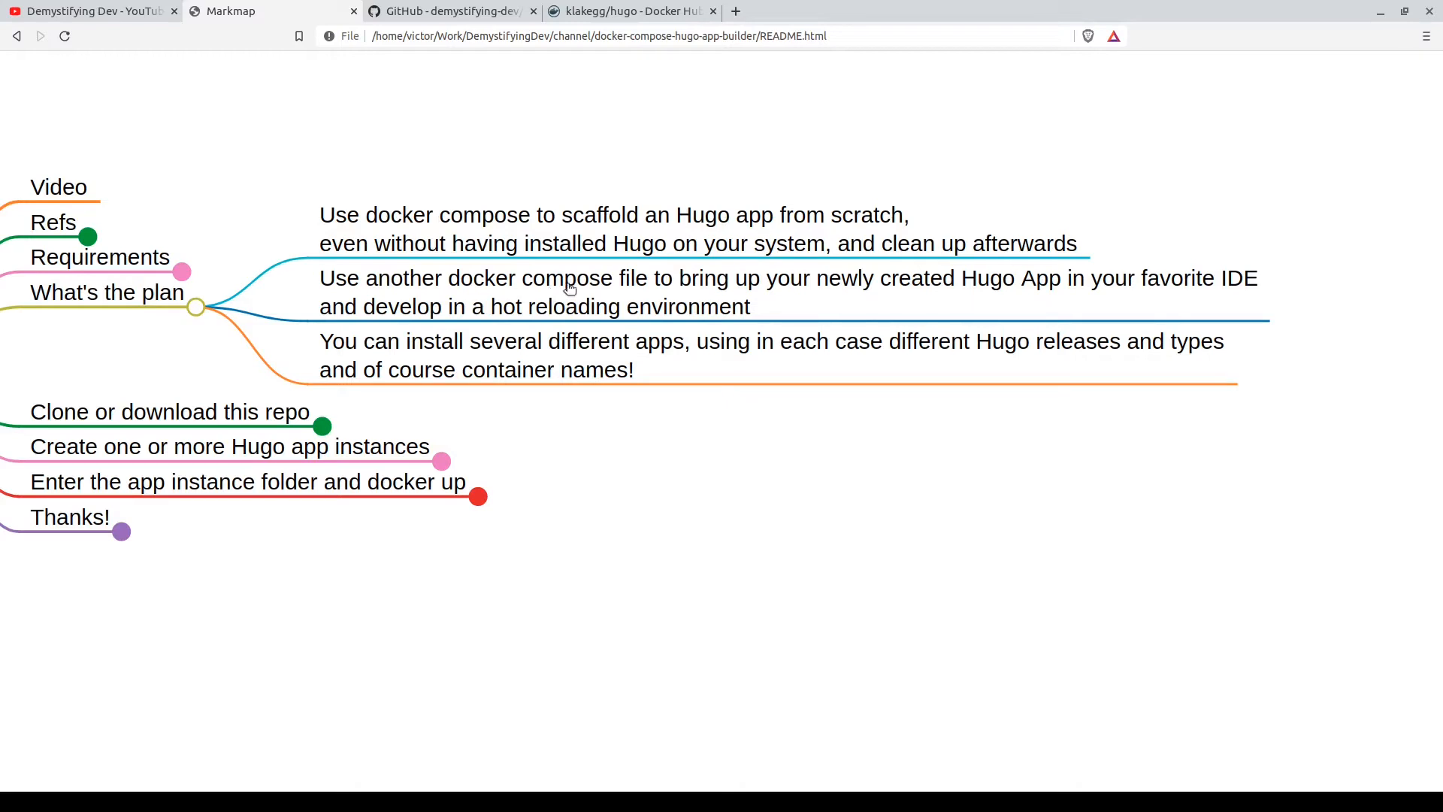
pyautogui.moveTo(851, 302)
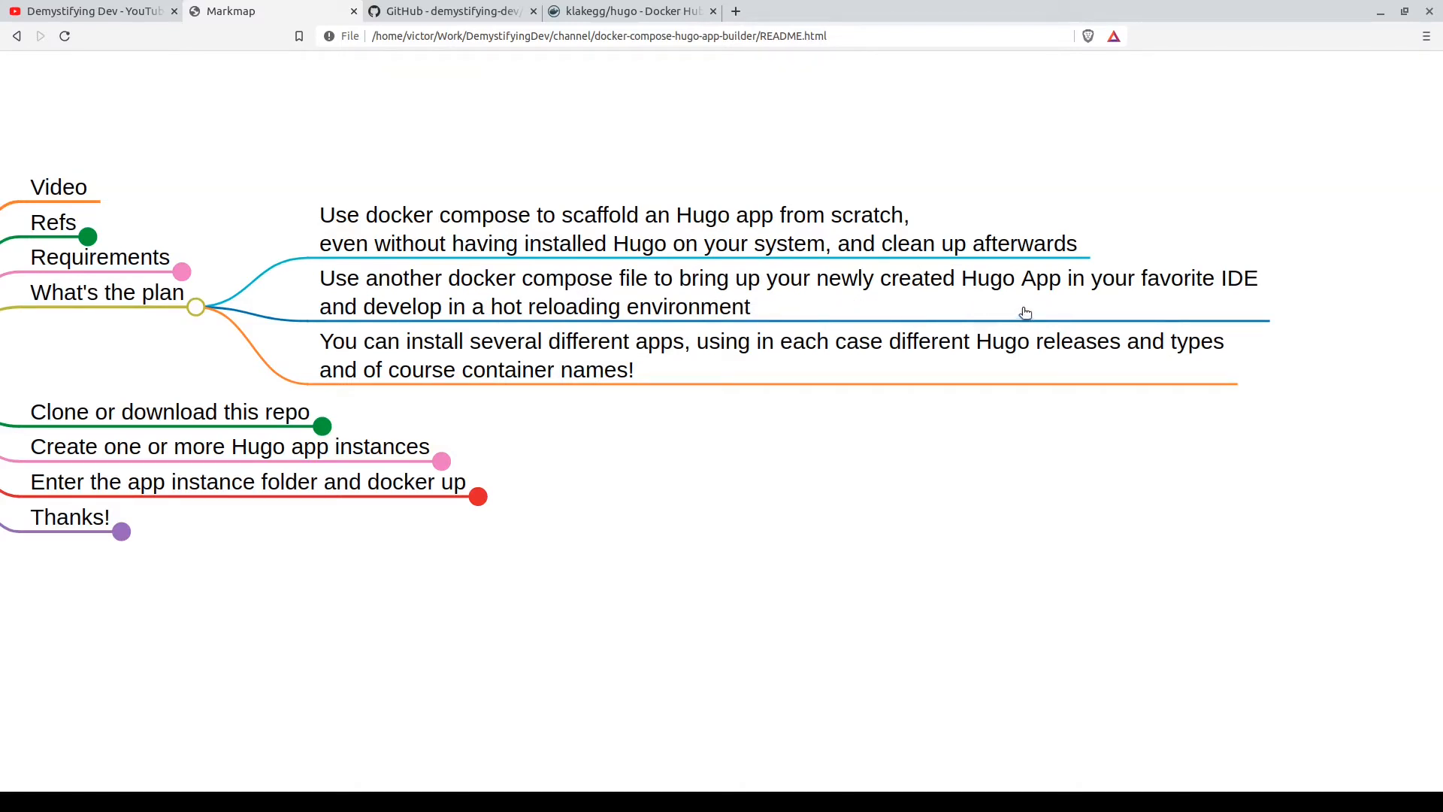
pyautogui.moveTo(1020, 310)
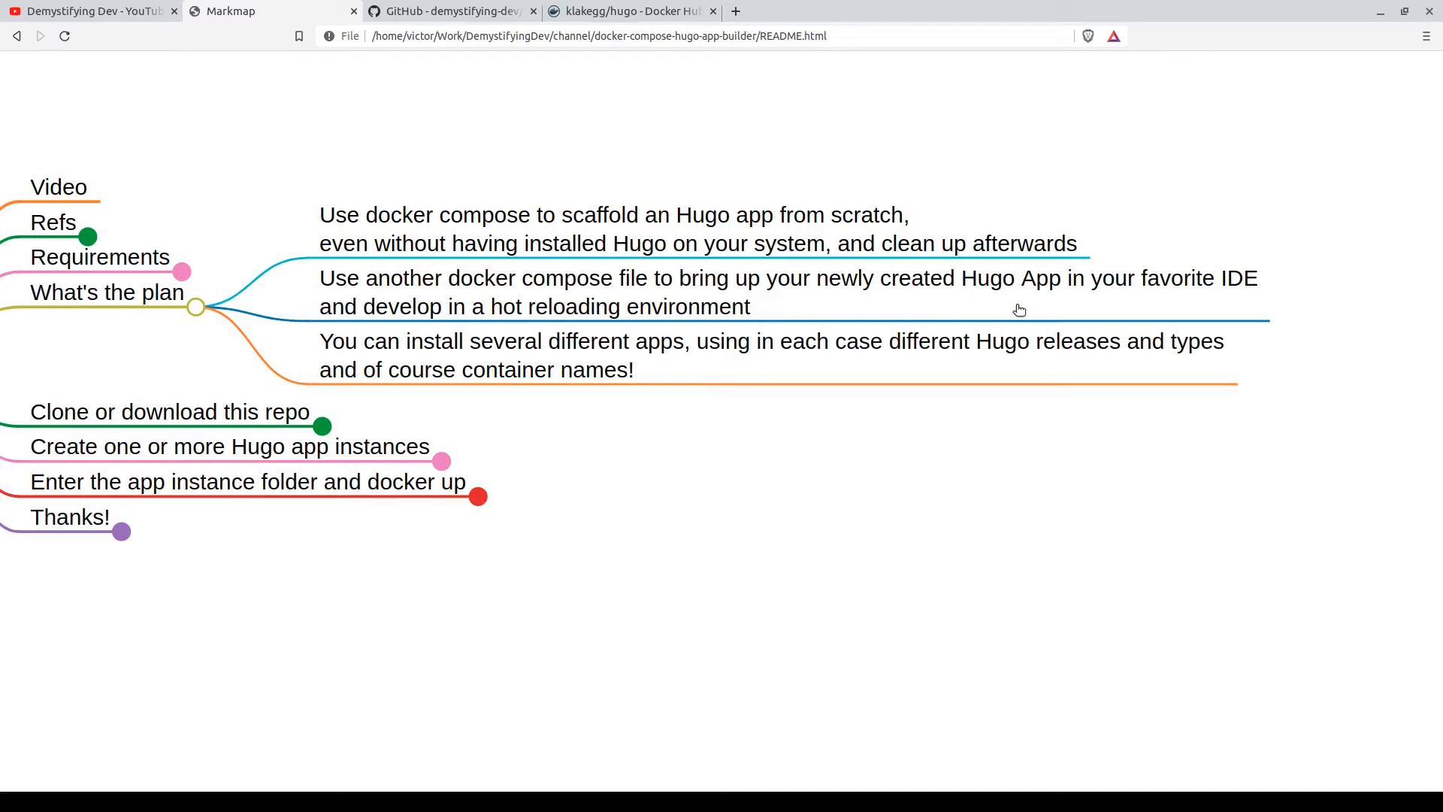
pyautogui.moveTo(422, 307)
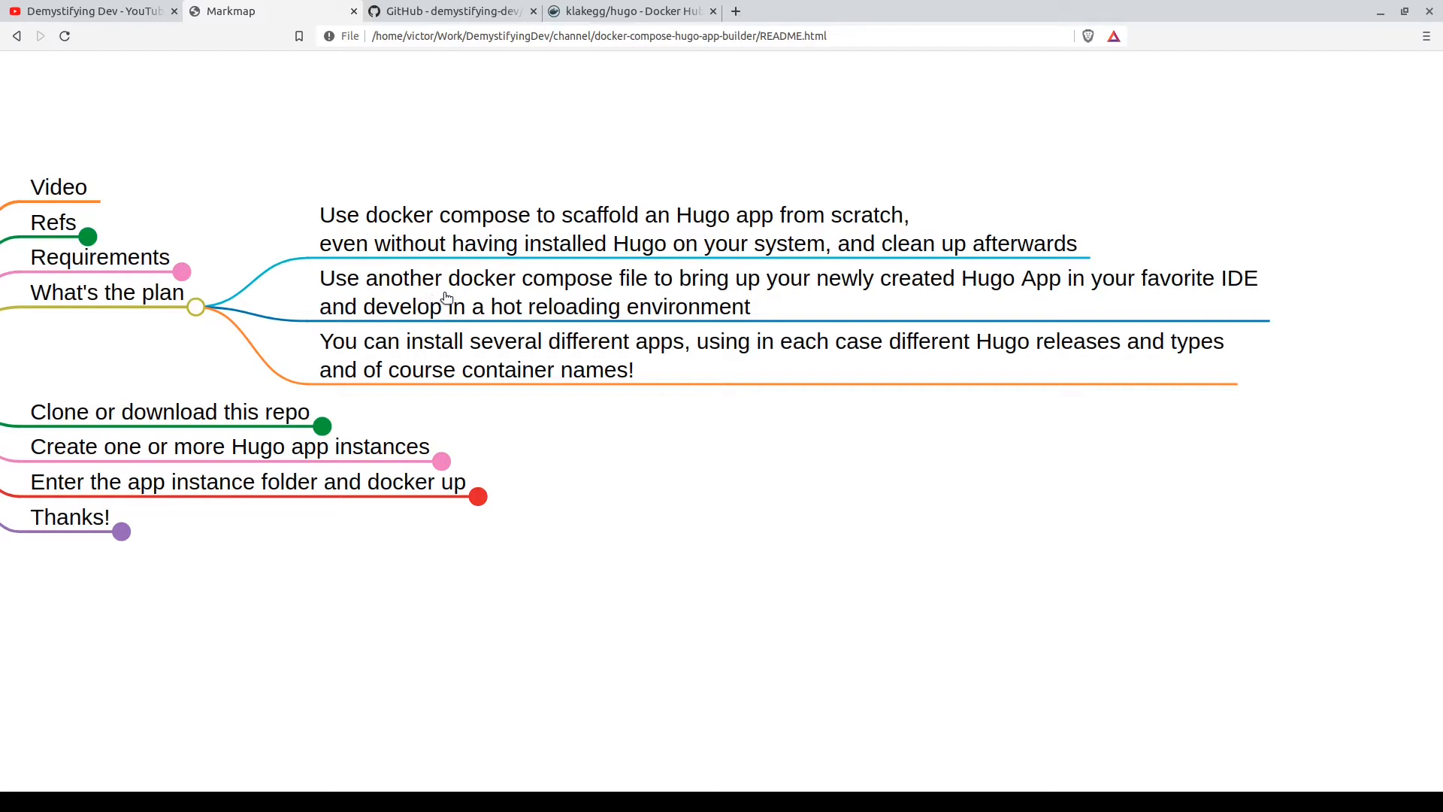
pyautogui.moveTo(688, 305)
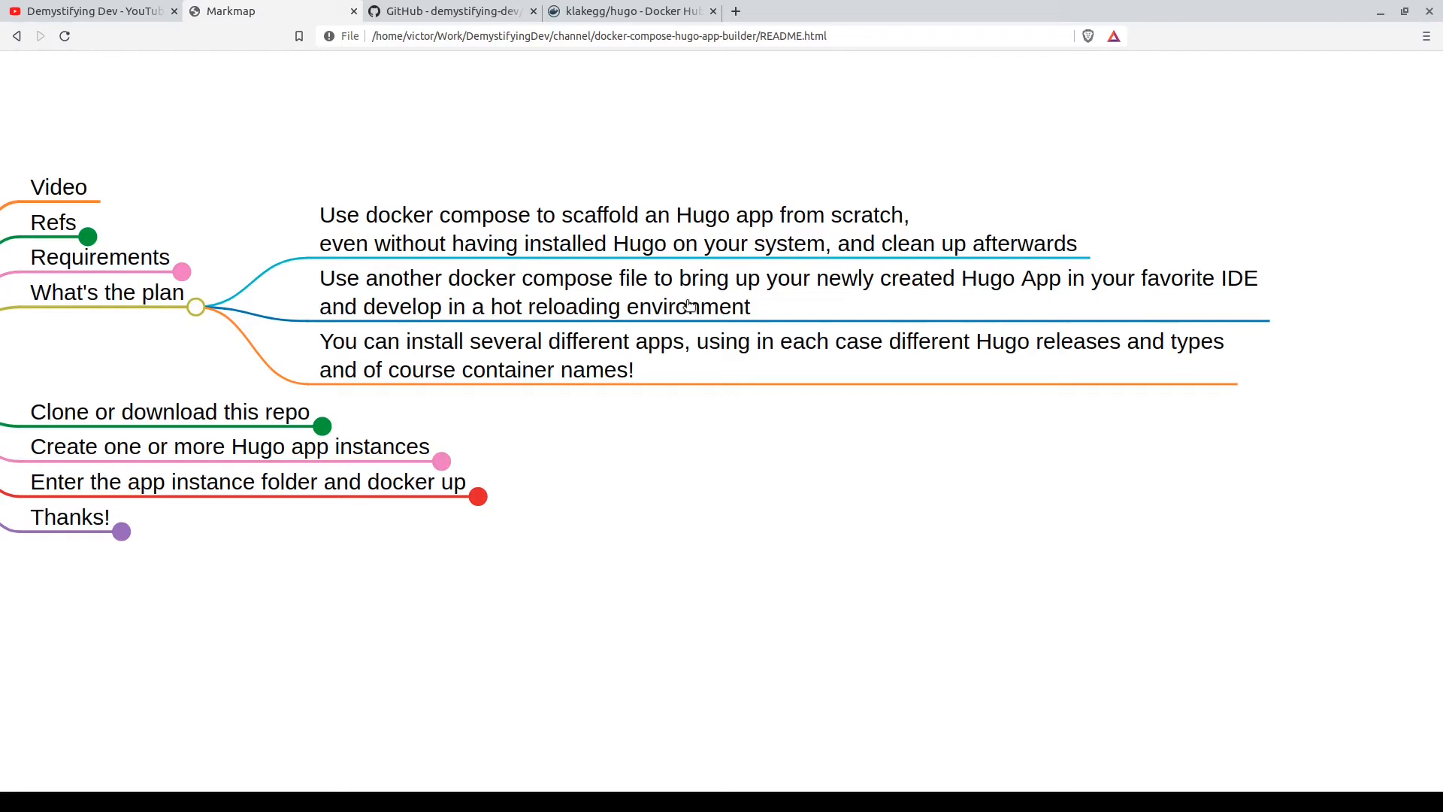
pyautogui.moveTo(598, 368)
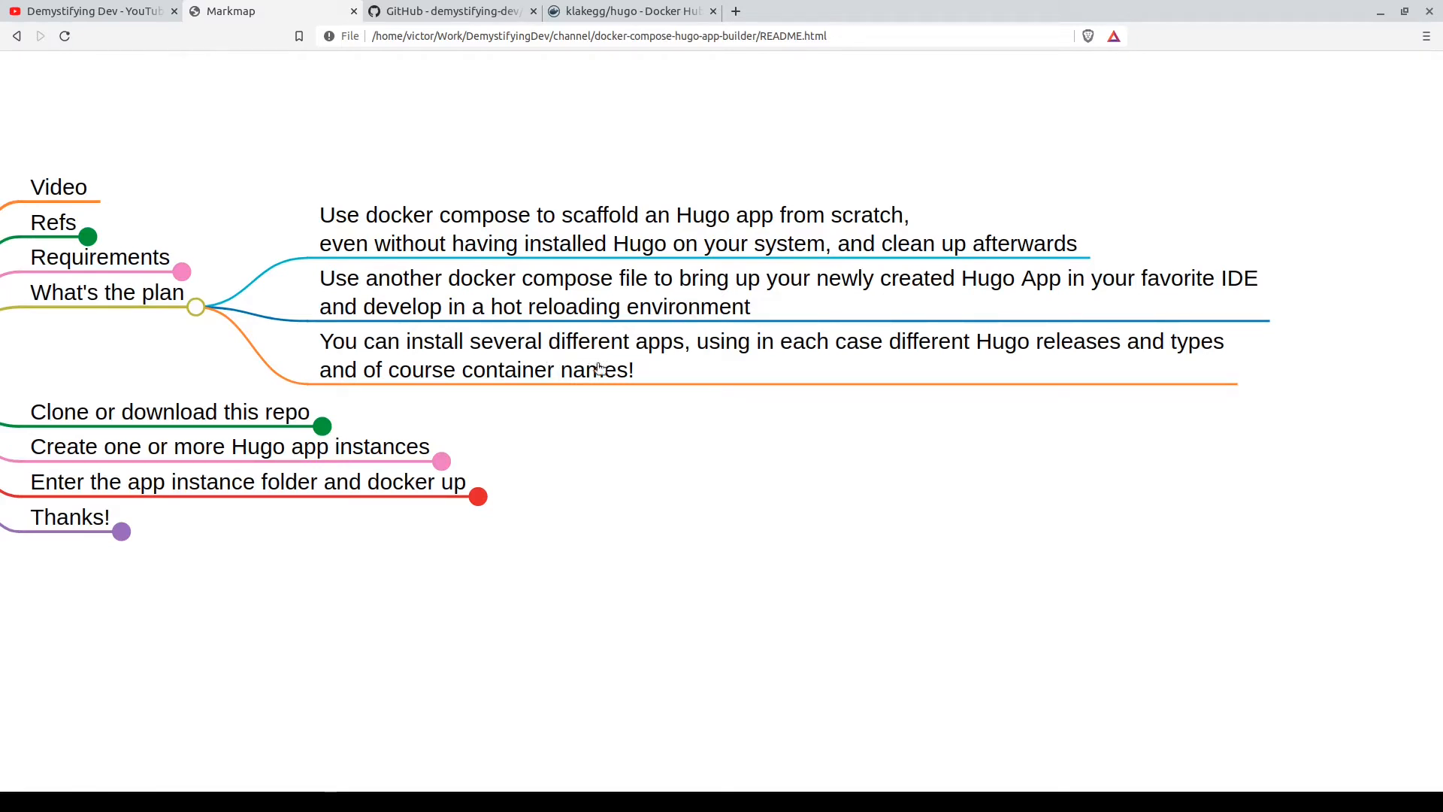
pyautogui.moveTo(667, 371)
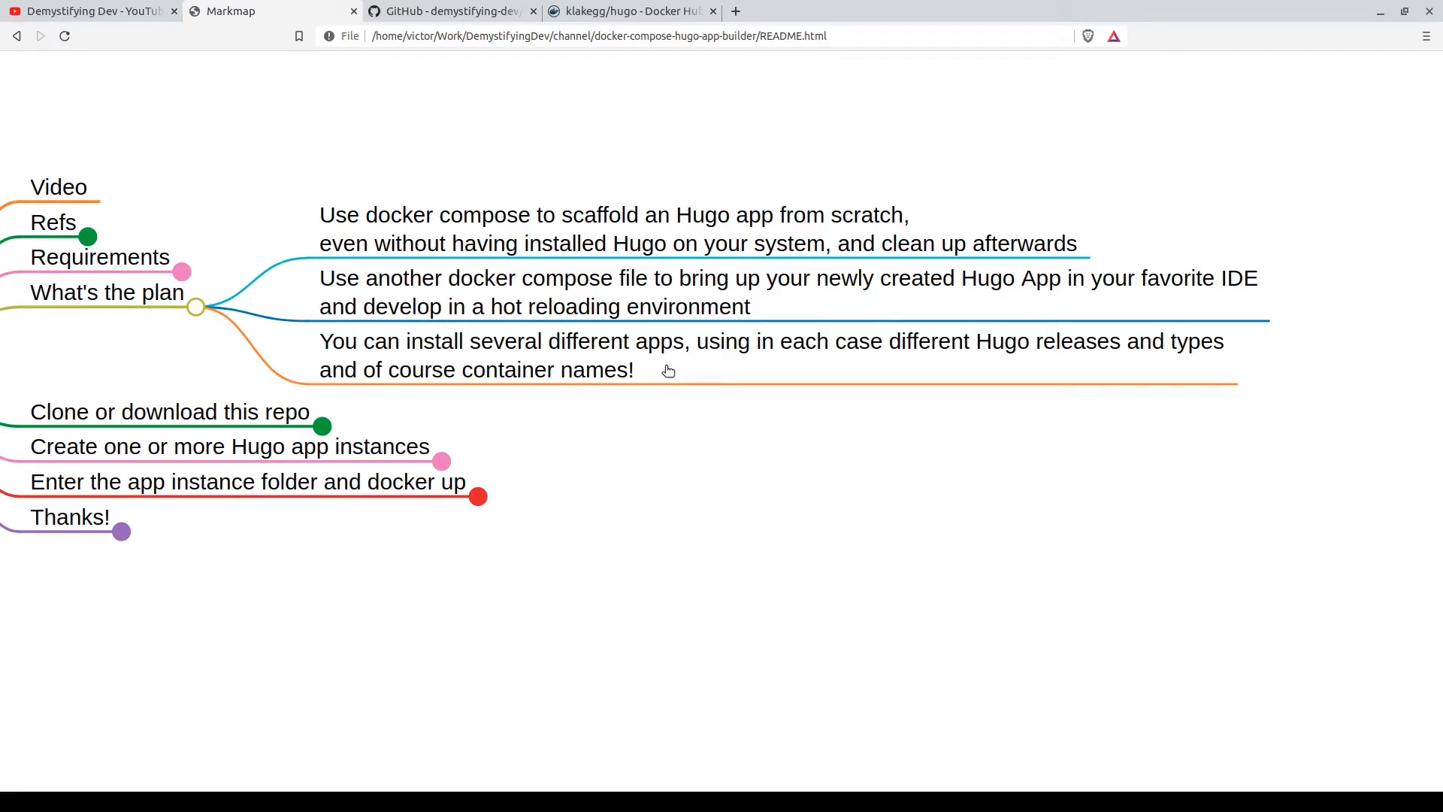
pyautogui.moveTo(972, 367)
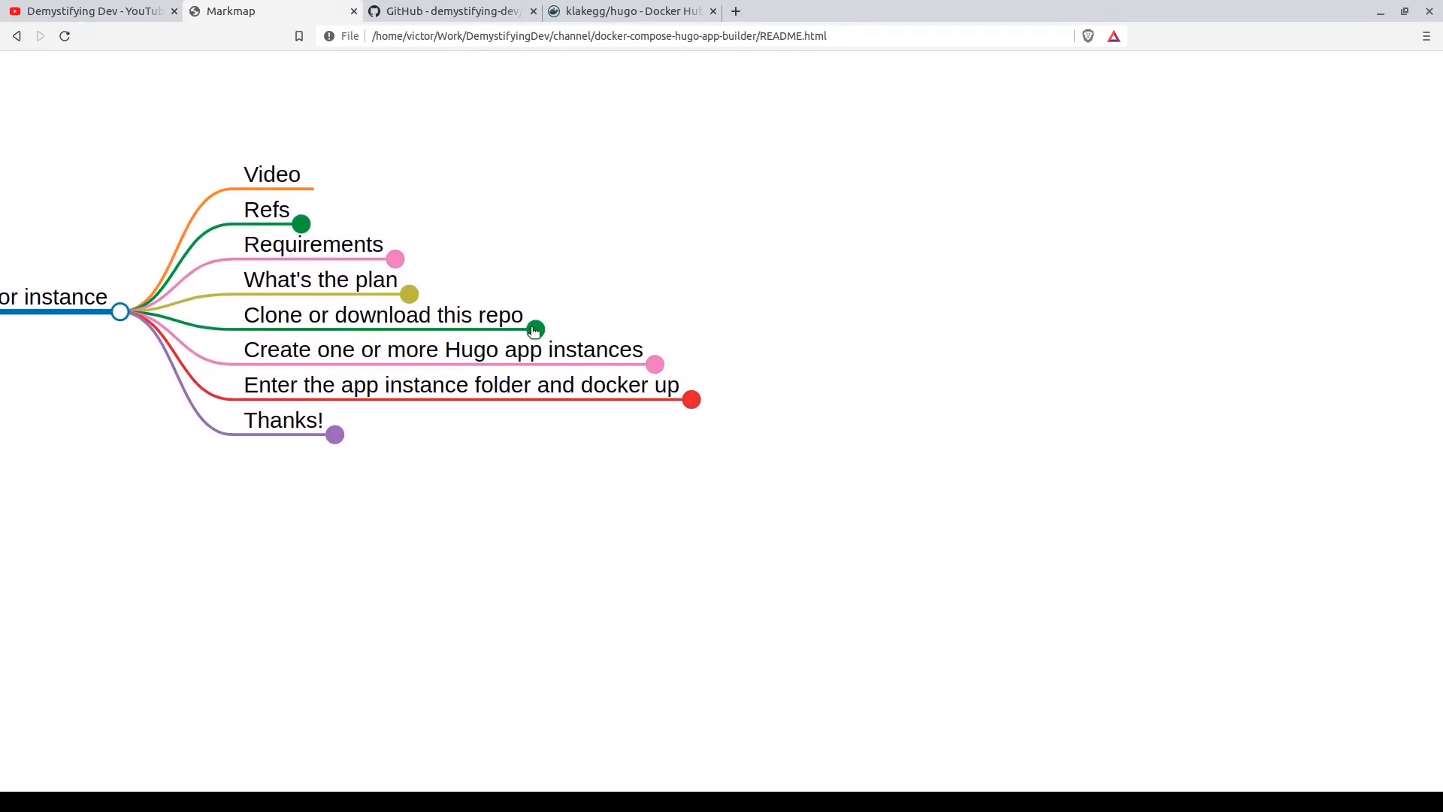
# Show the docker-compose-hugo-app-builder repository's HTTPS clone URL for copying.
pyautogui.click(536, 330)
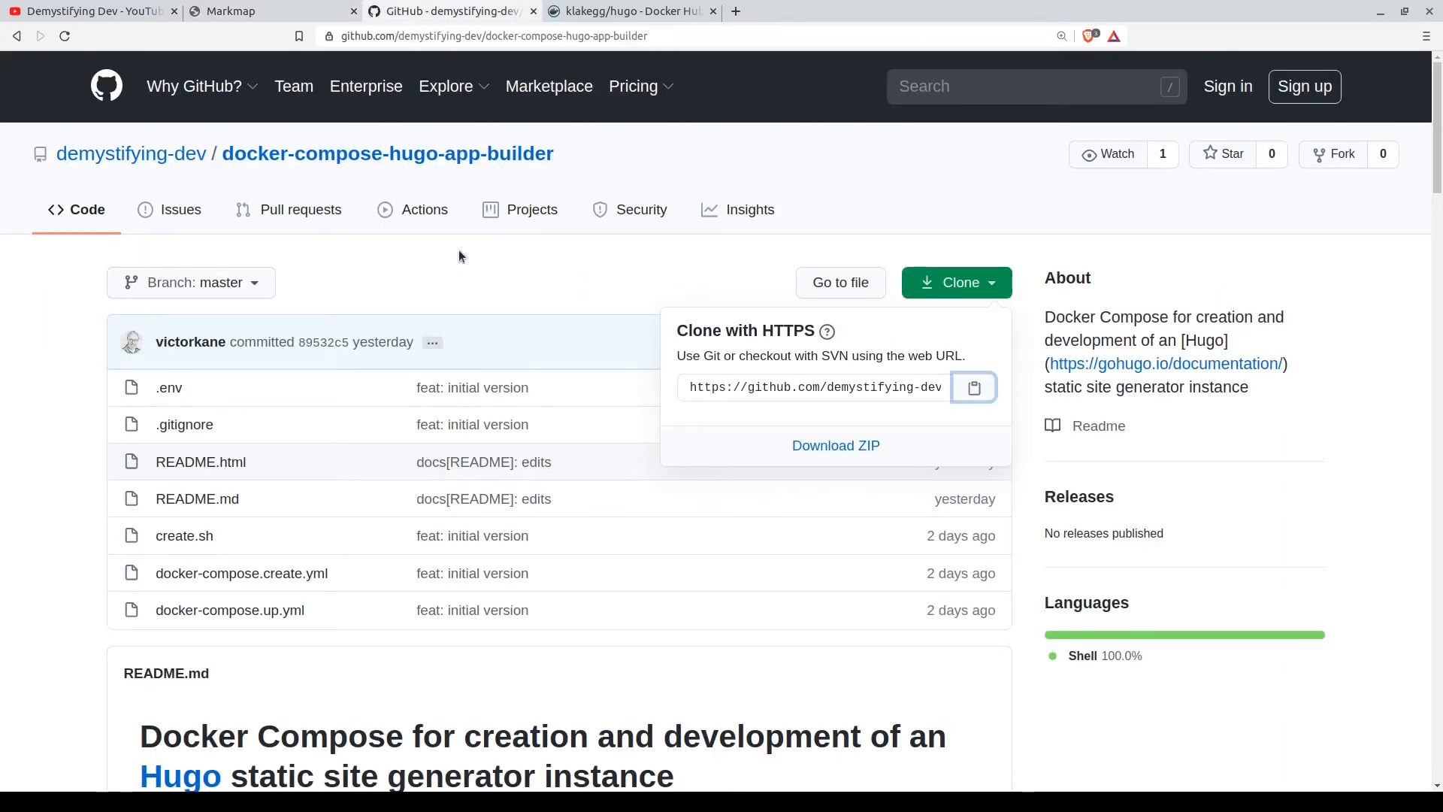
pyautogui.moveTo(347, 179)
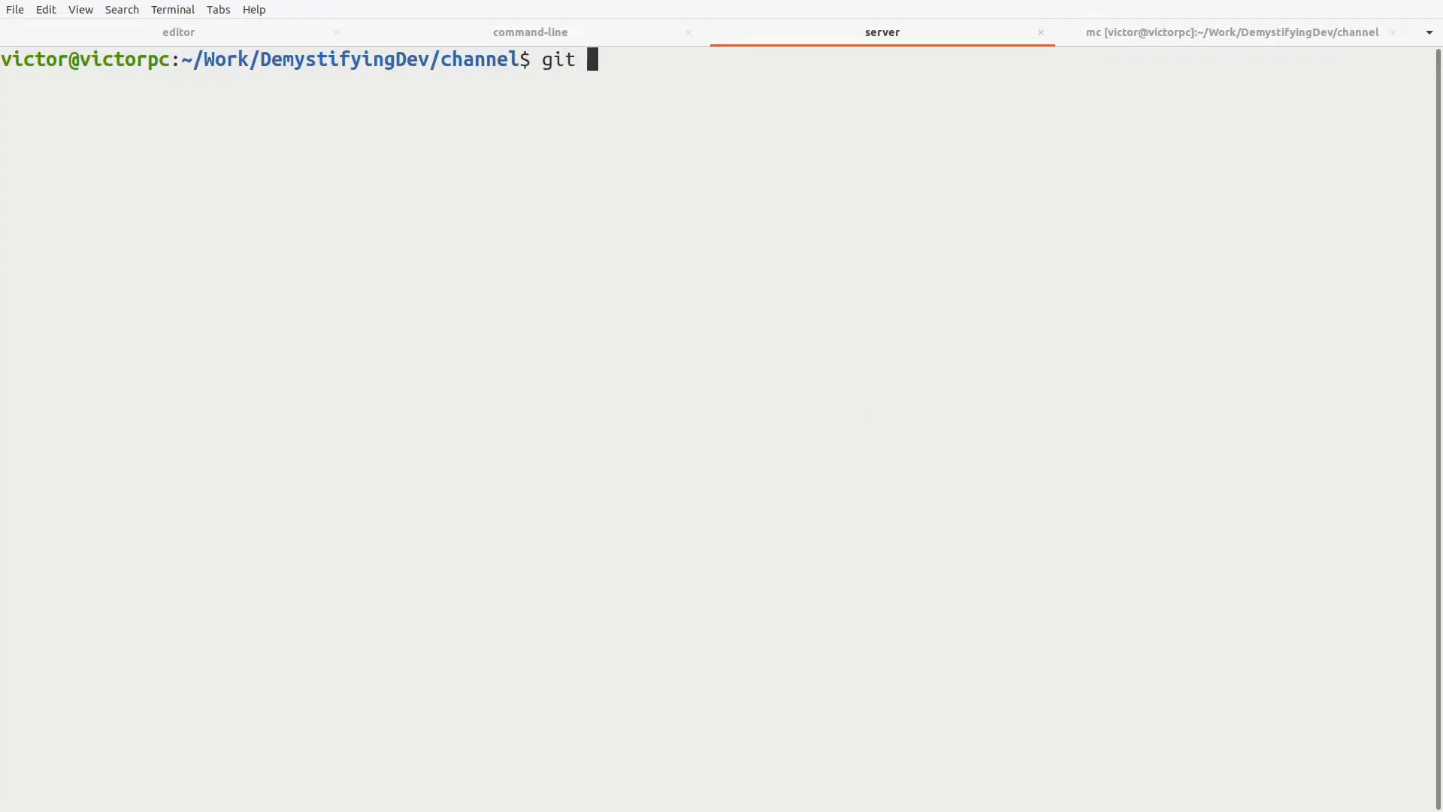
# Run git clone of the docker-compose-hugo-app-builder repo into a myproject folder.
pyautogui.write('clone')
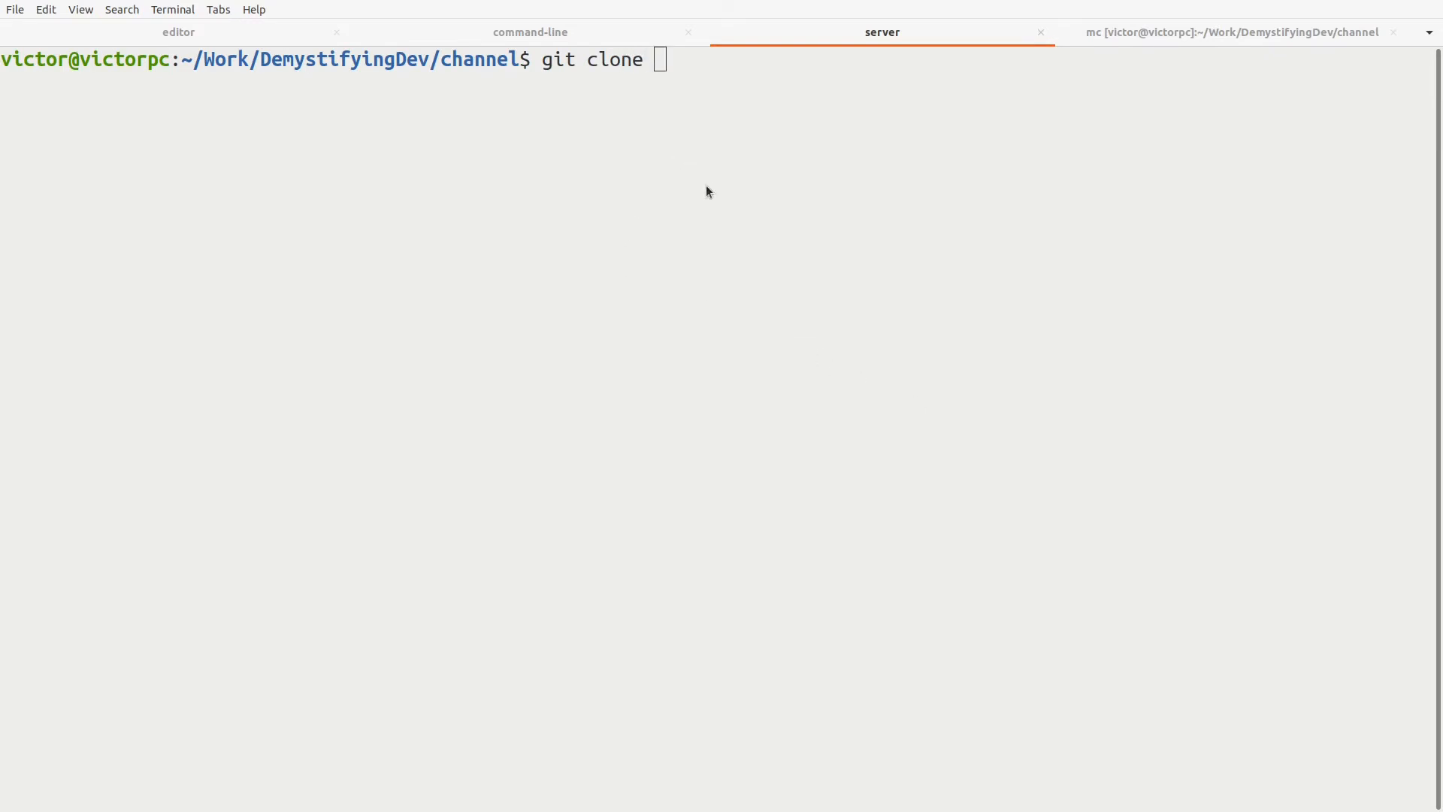
pyautogui.write('https://github.com/demystifying-dev/docker-compose-hugo-app-builder.git')
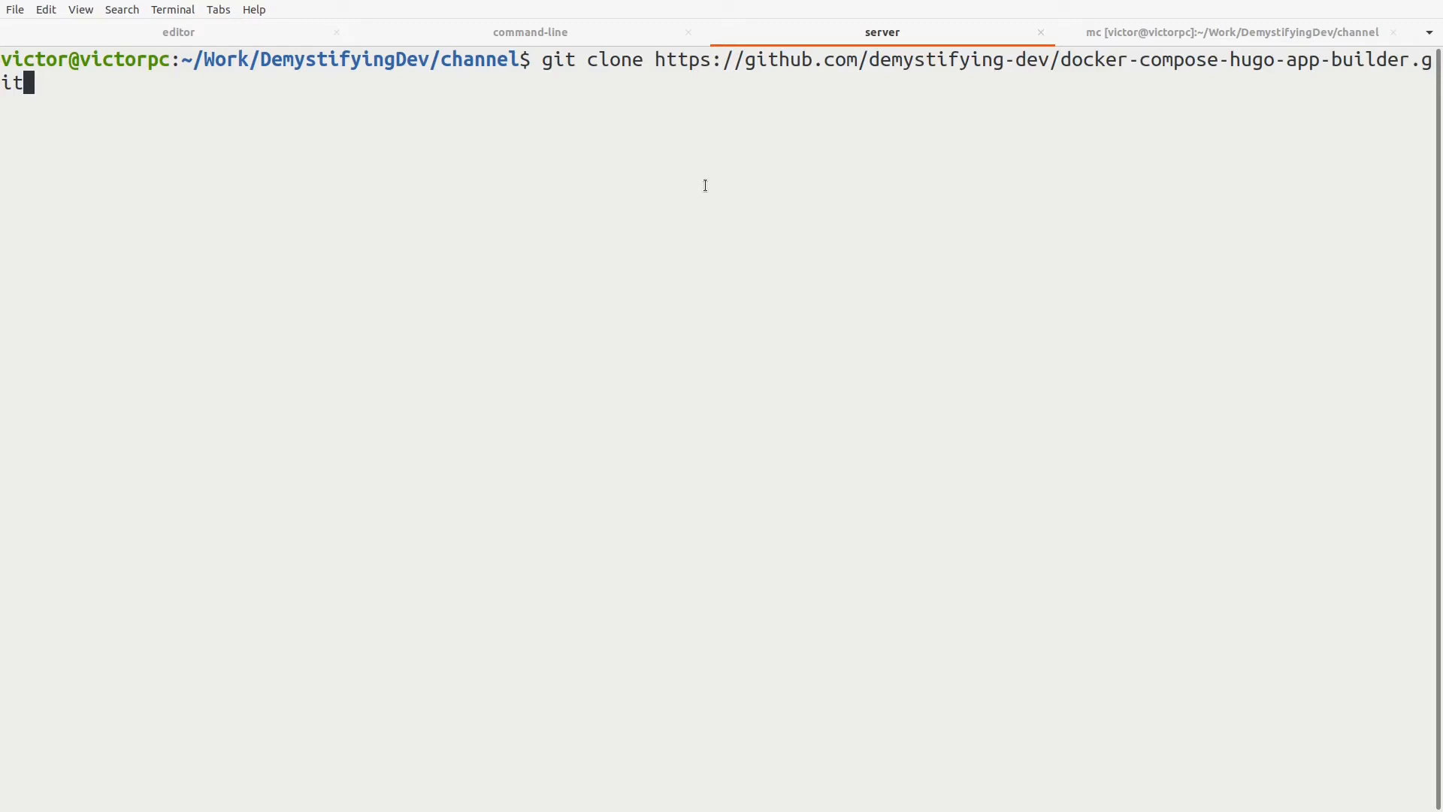
pyautogui.write('m')
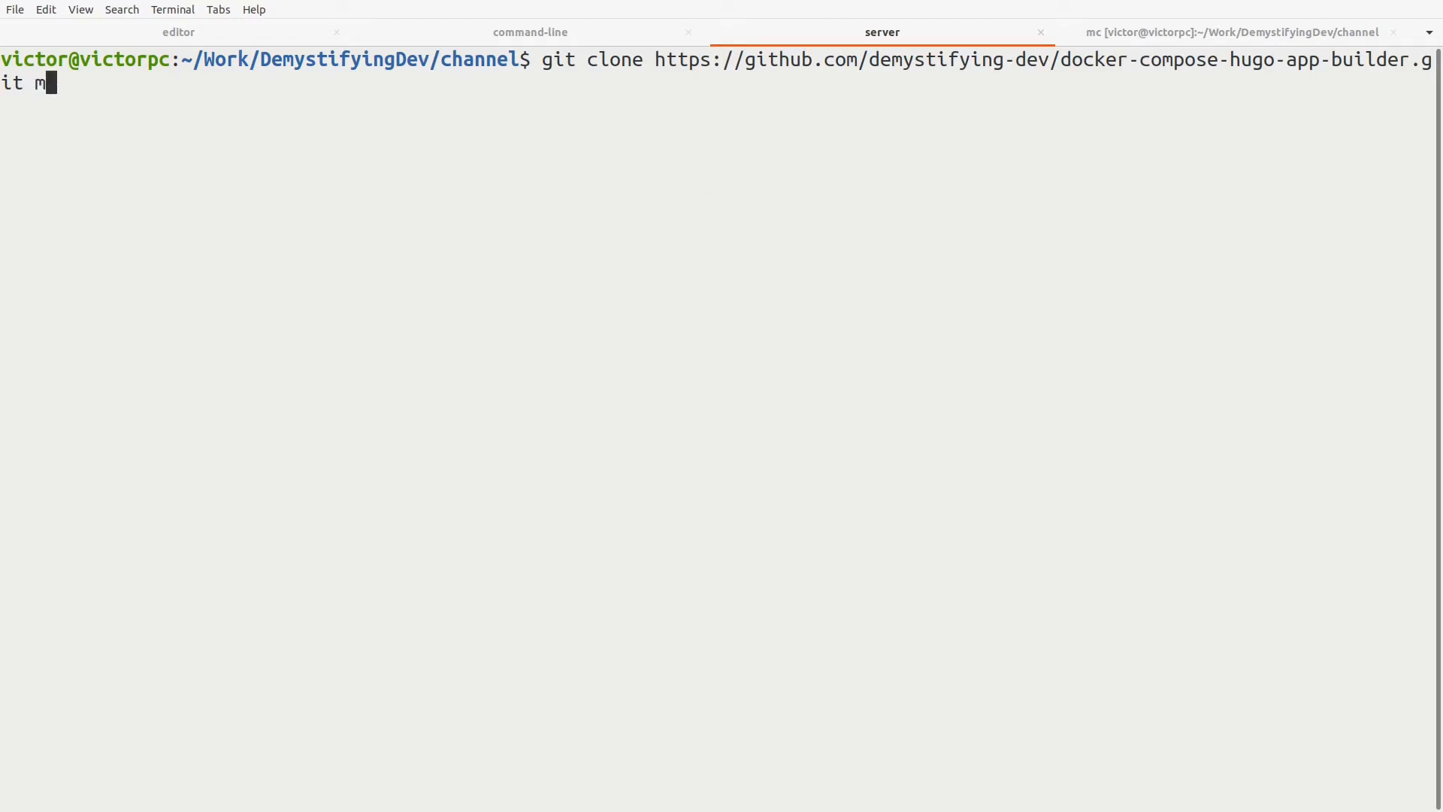
pyautogui.write('yproject')
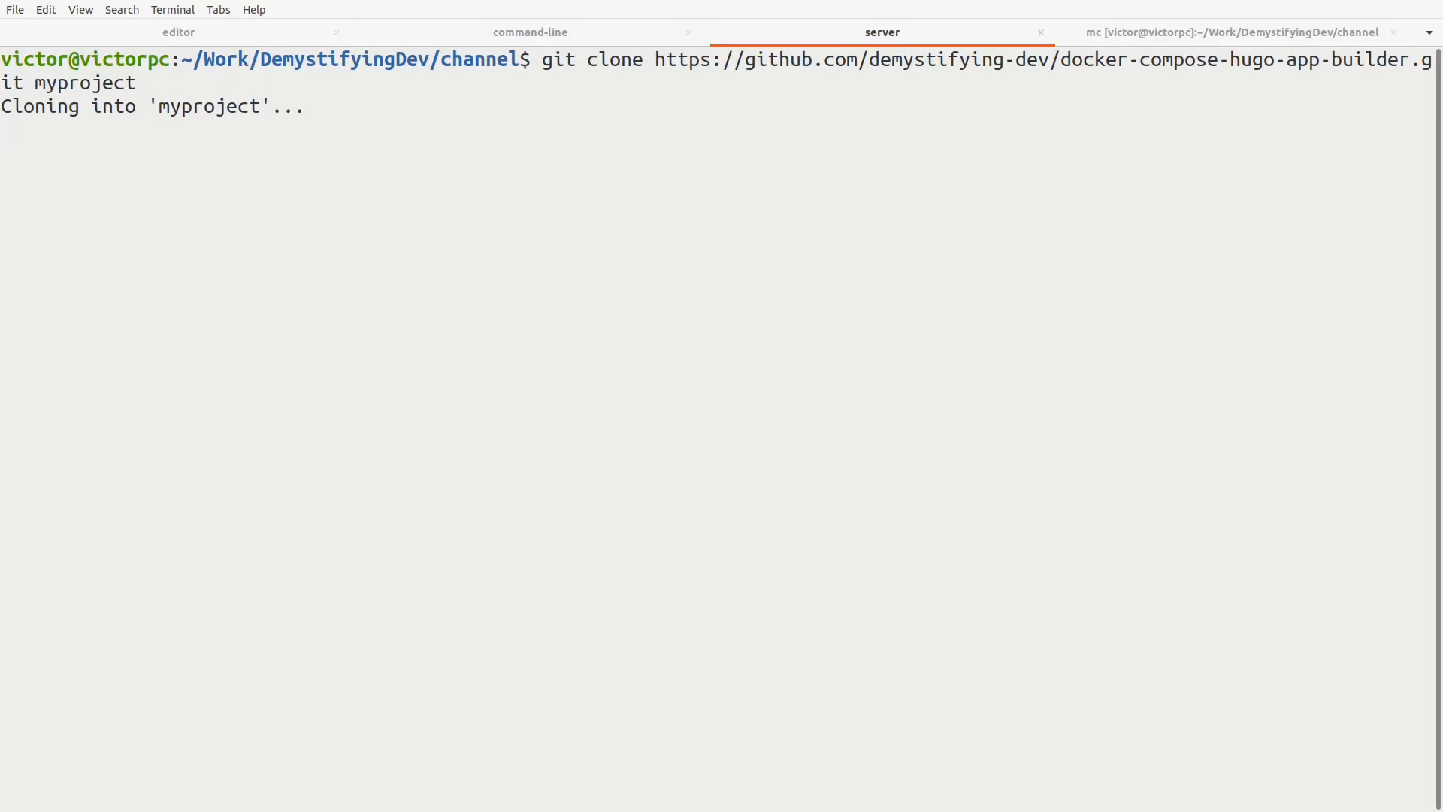
# Change into myproject/ and list its contents with ls -la.
pyautogui.write('cd')
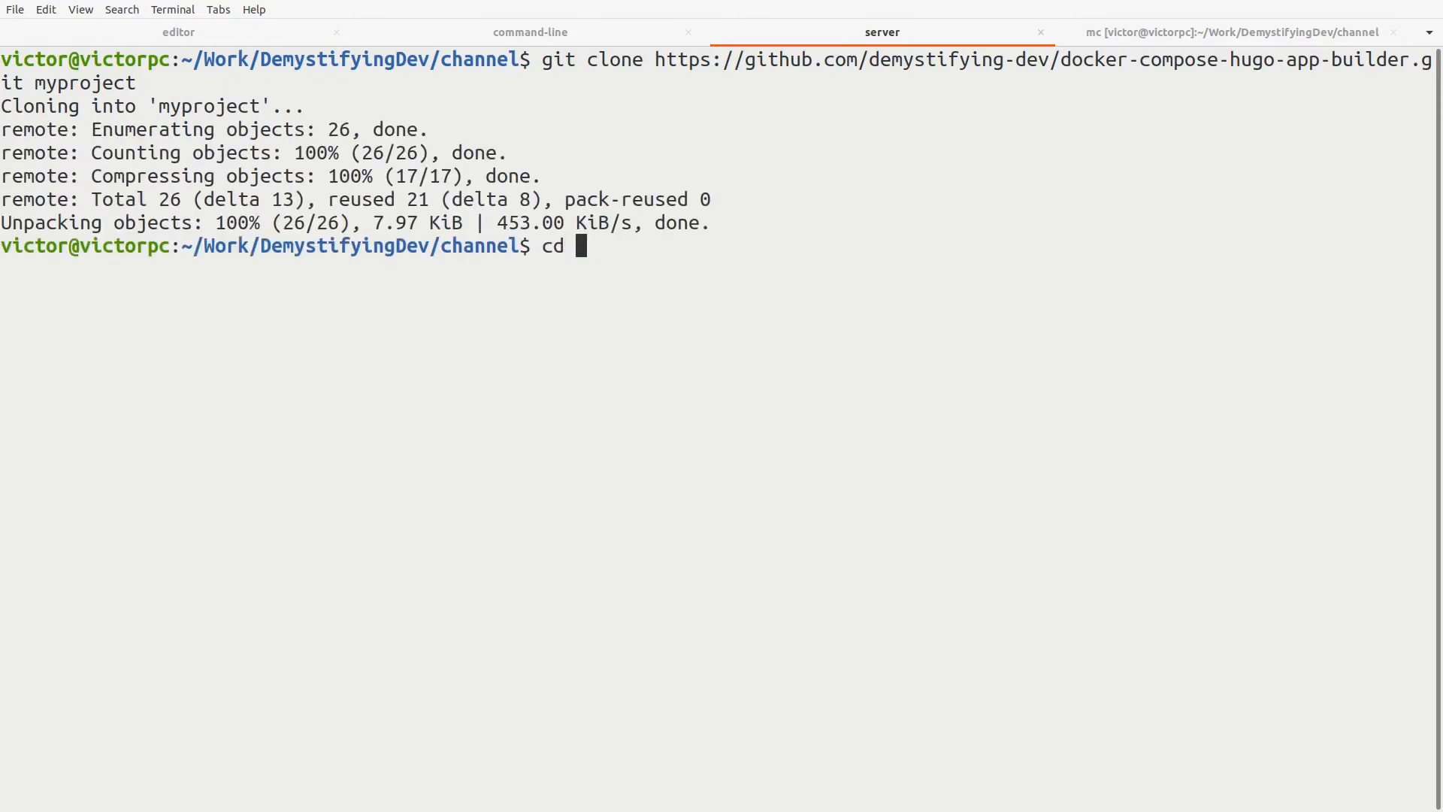
pyautogui.write('myproject/')
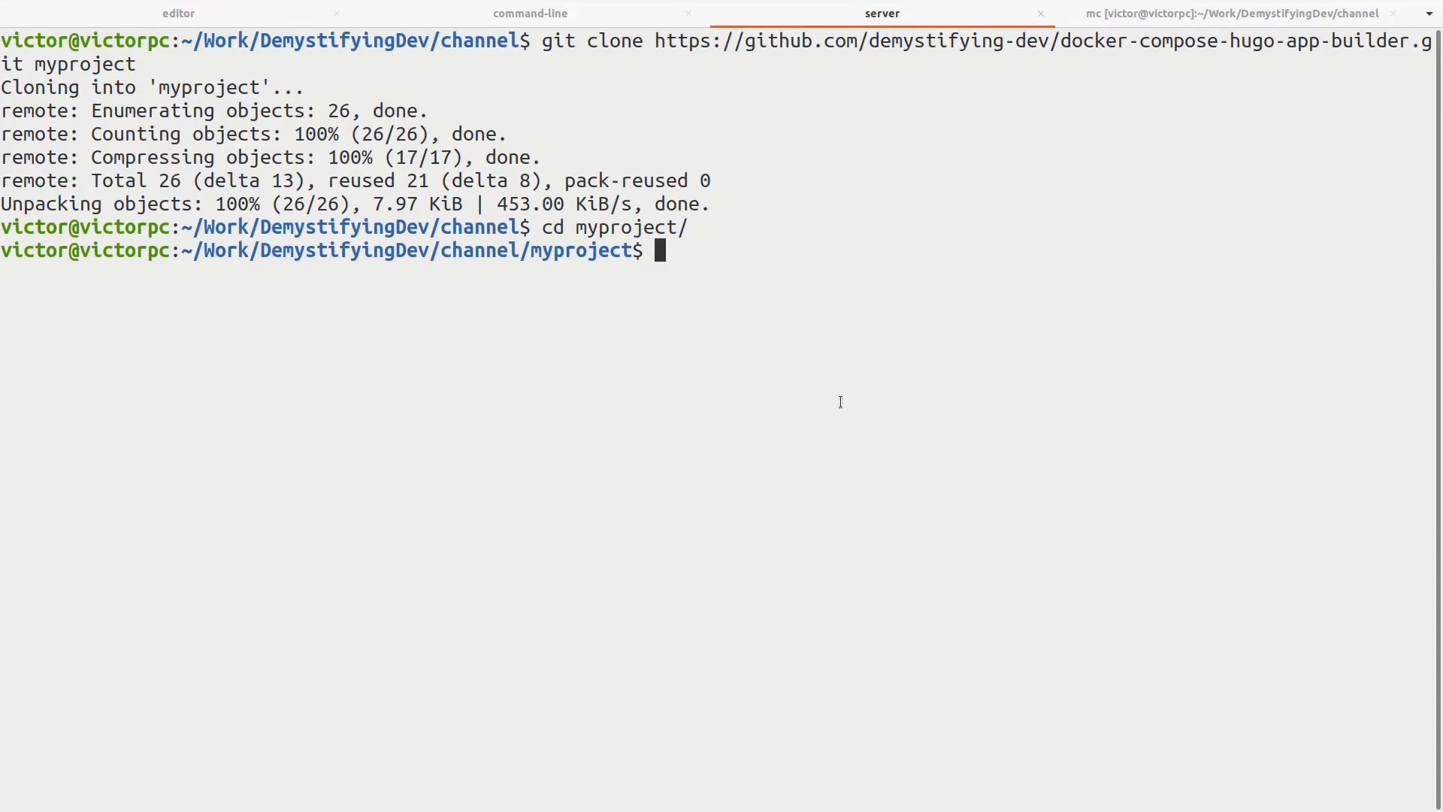
pyautogui.write('ls -l')
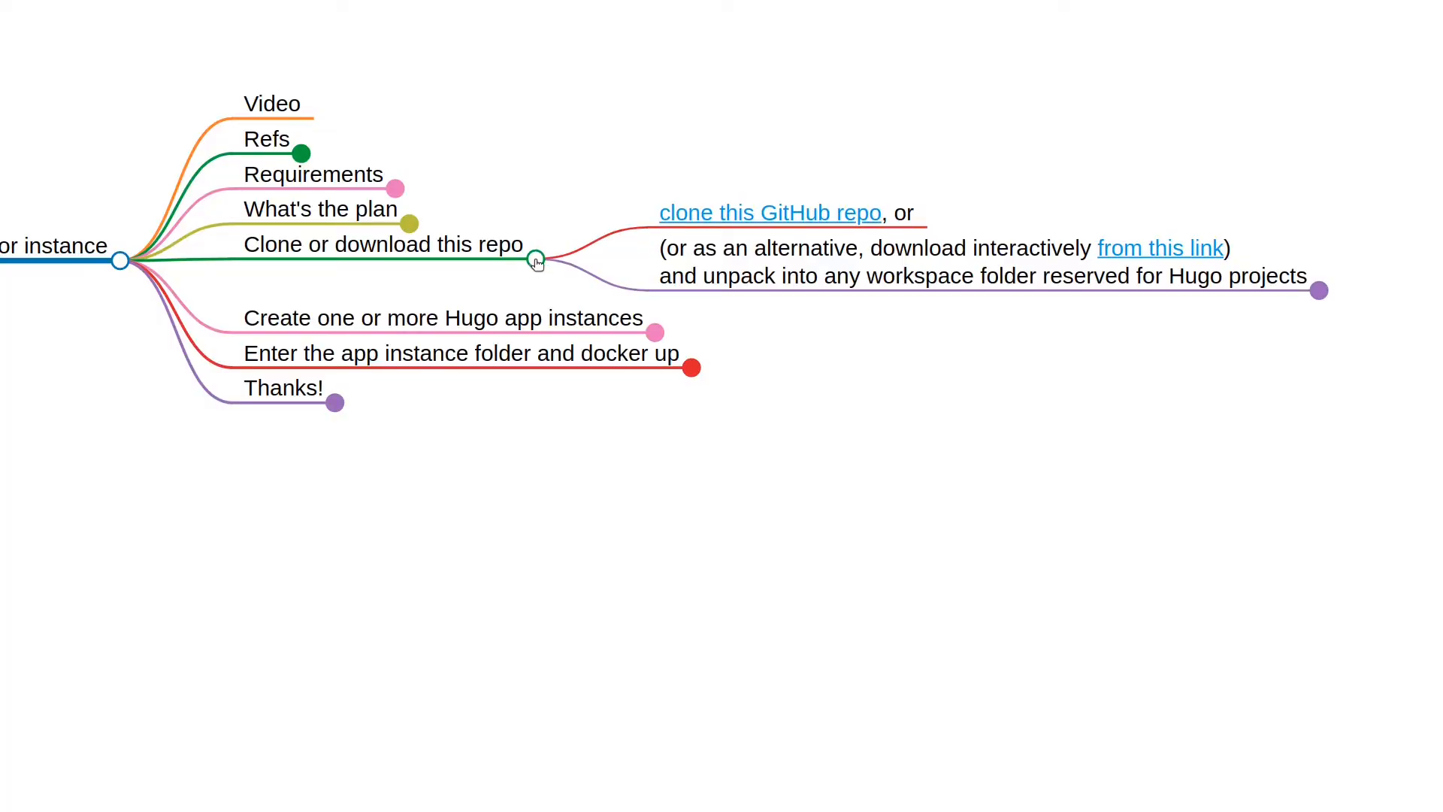
# Collapse the clone branch, expand the Hugo instance creation steps and the .env site-name example.
pyautogui.click(535, 260)
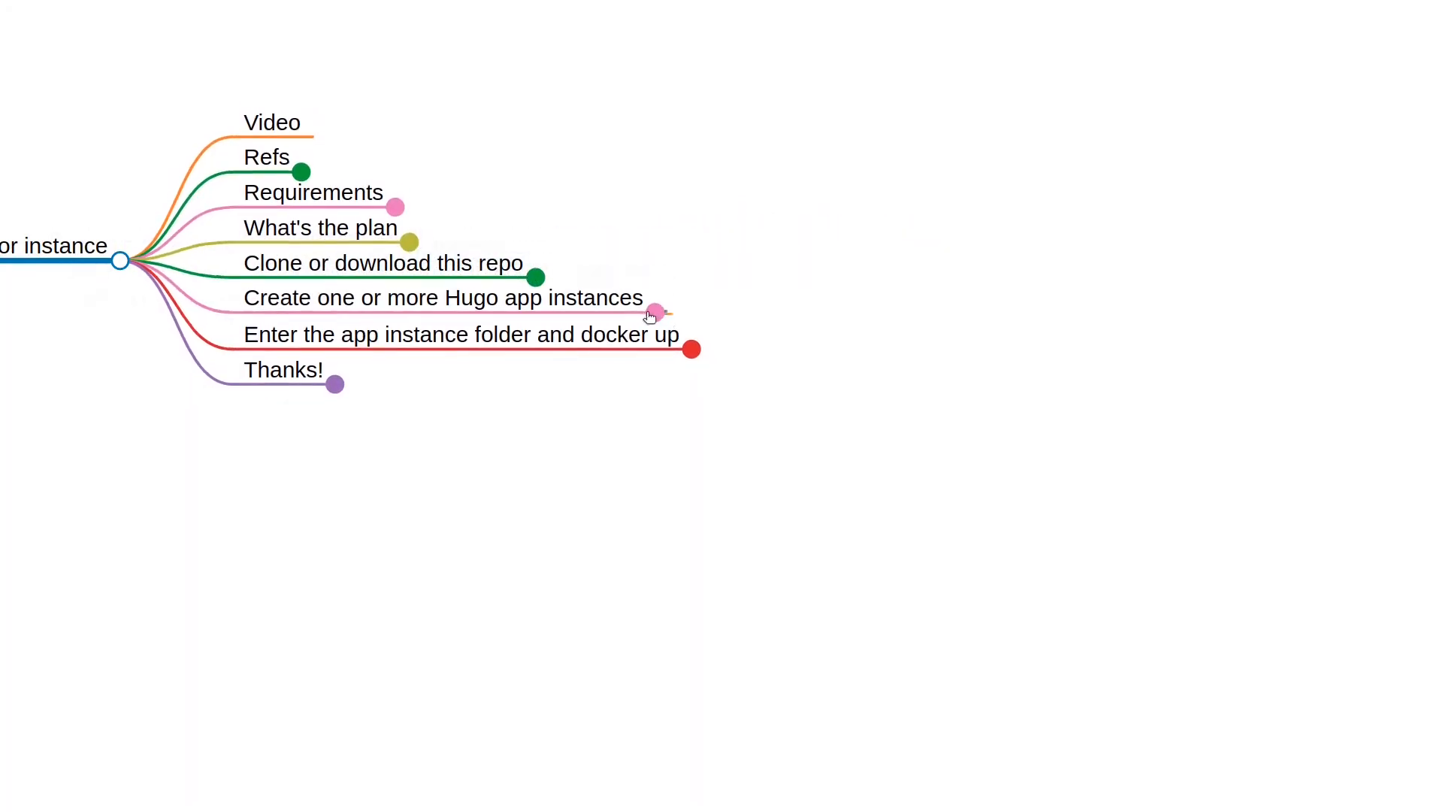
pyautogui.click(655, 311)
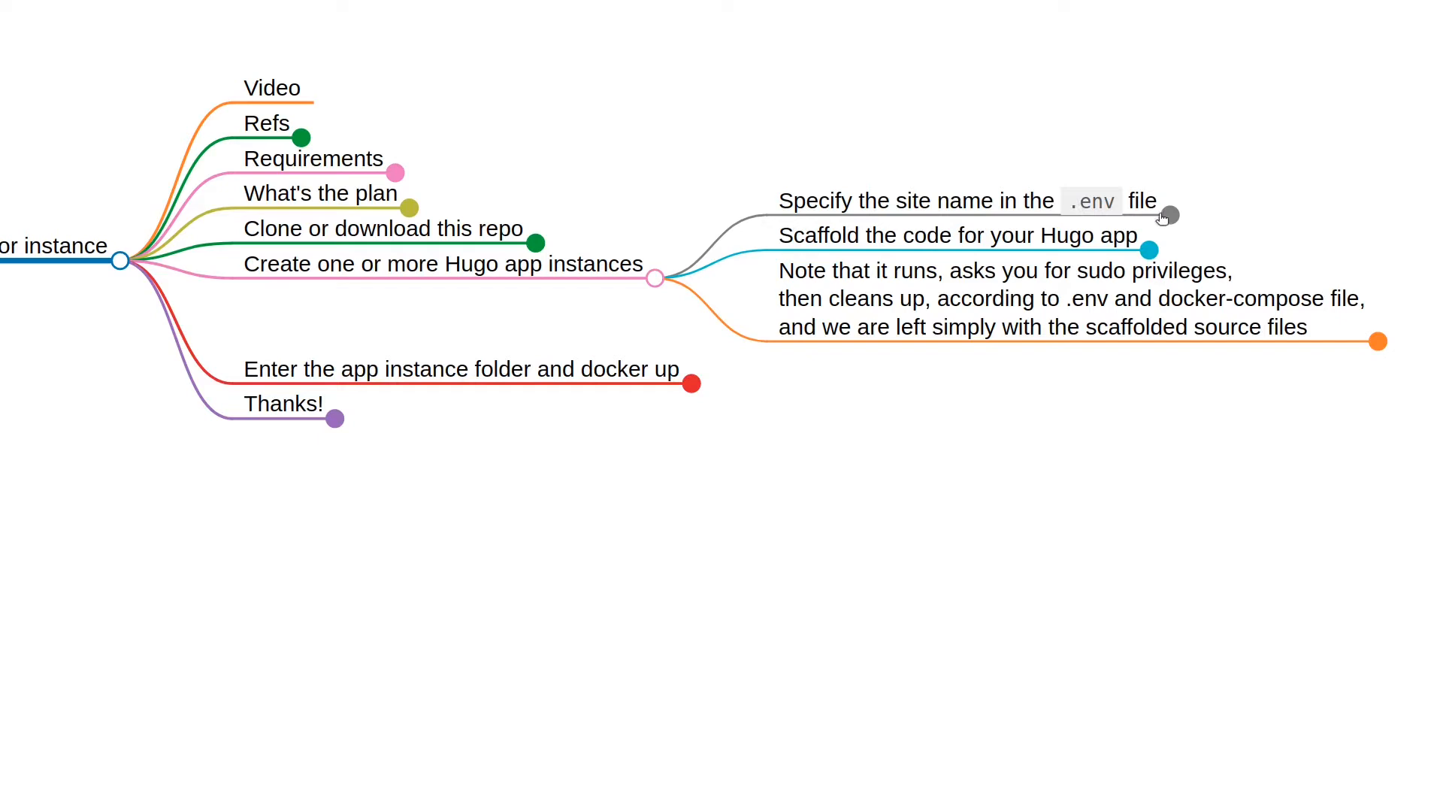
pyautogui.click(1169, 215)
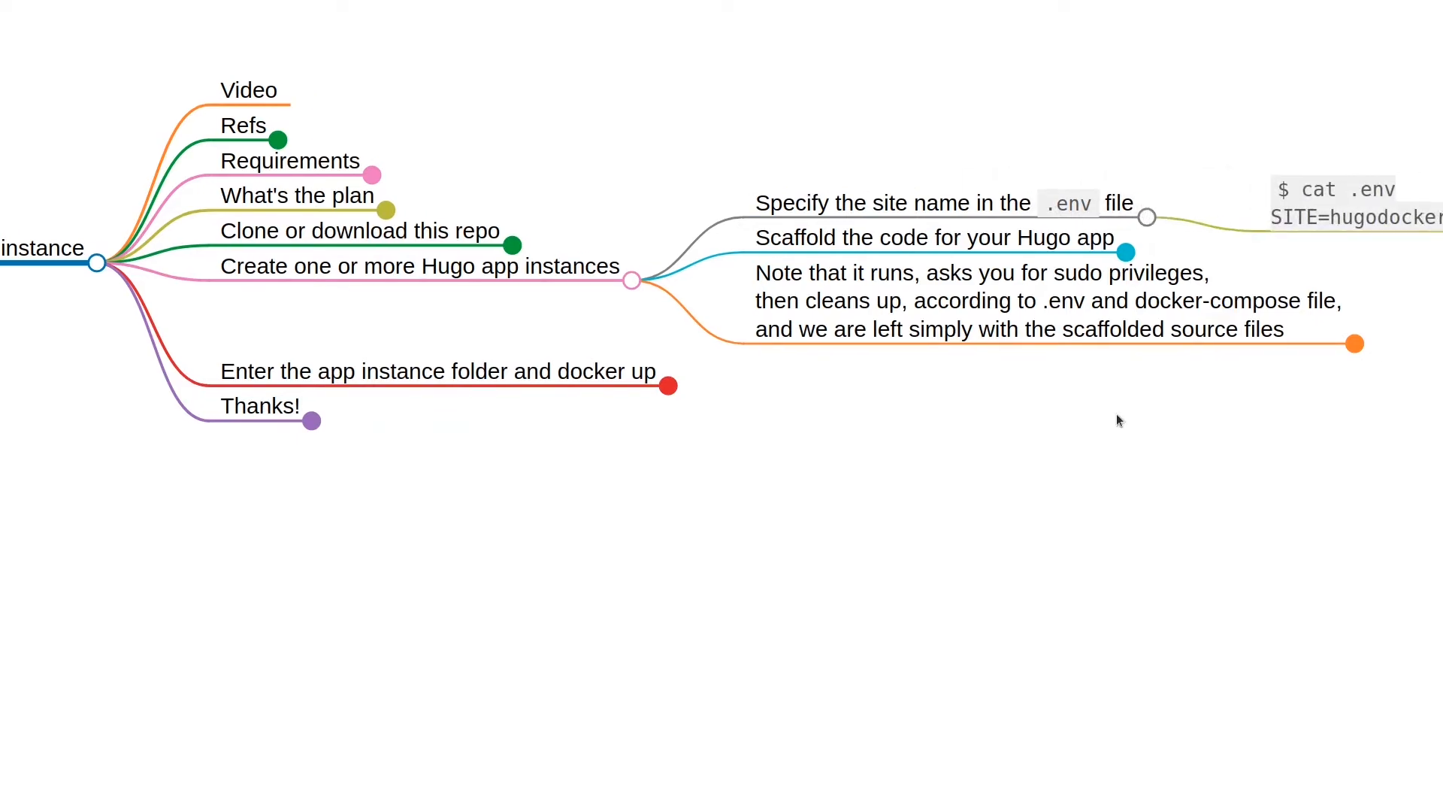
pyautogui.click(879, 14)
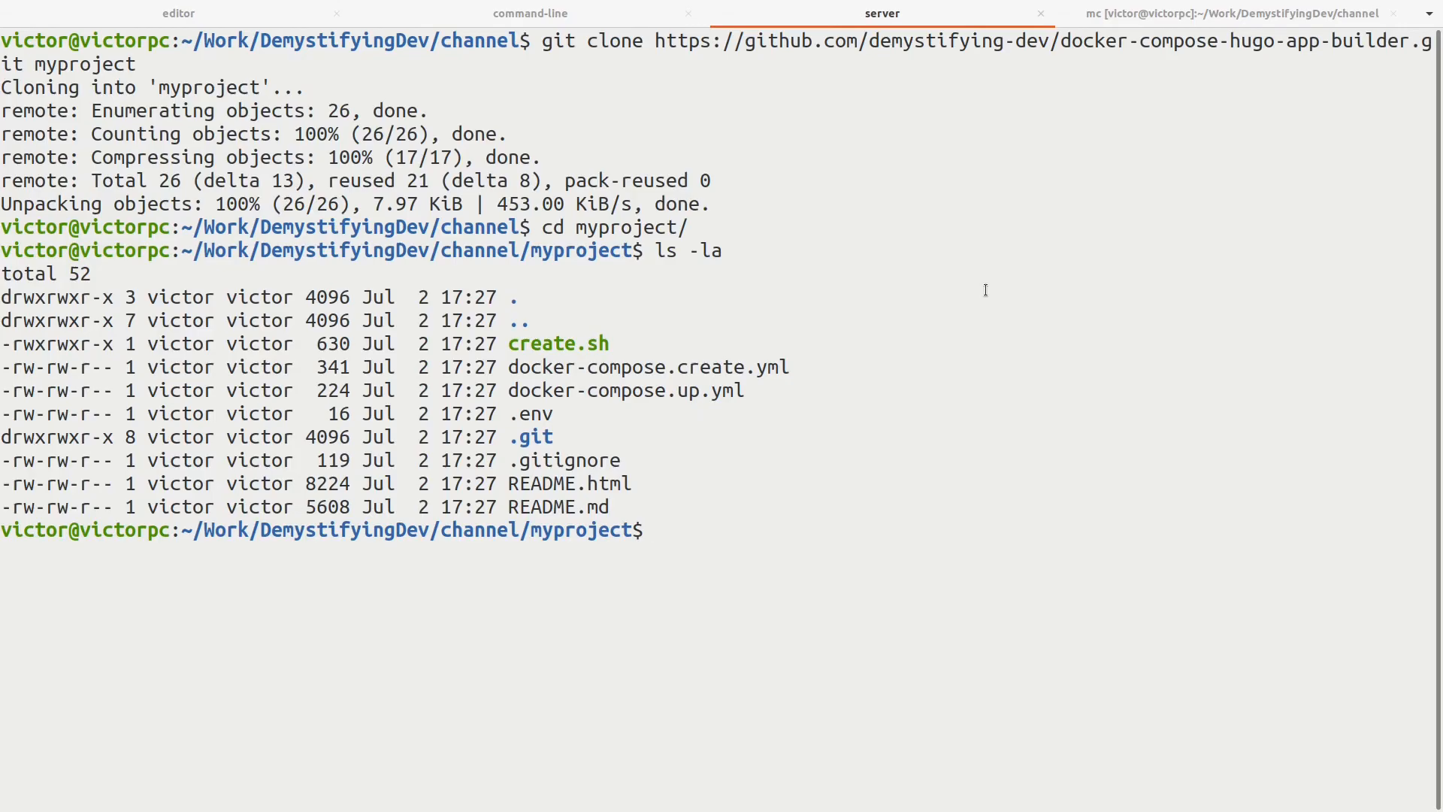
# In the editor session, bring up the myproject .env file showing SITE set to hugoisfast.
pyautogui.click(177, 14)
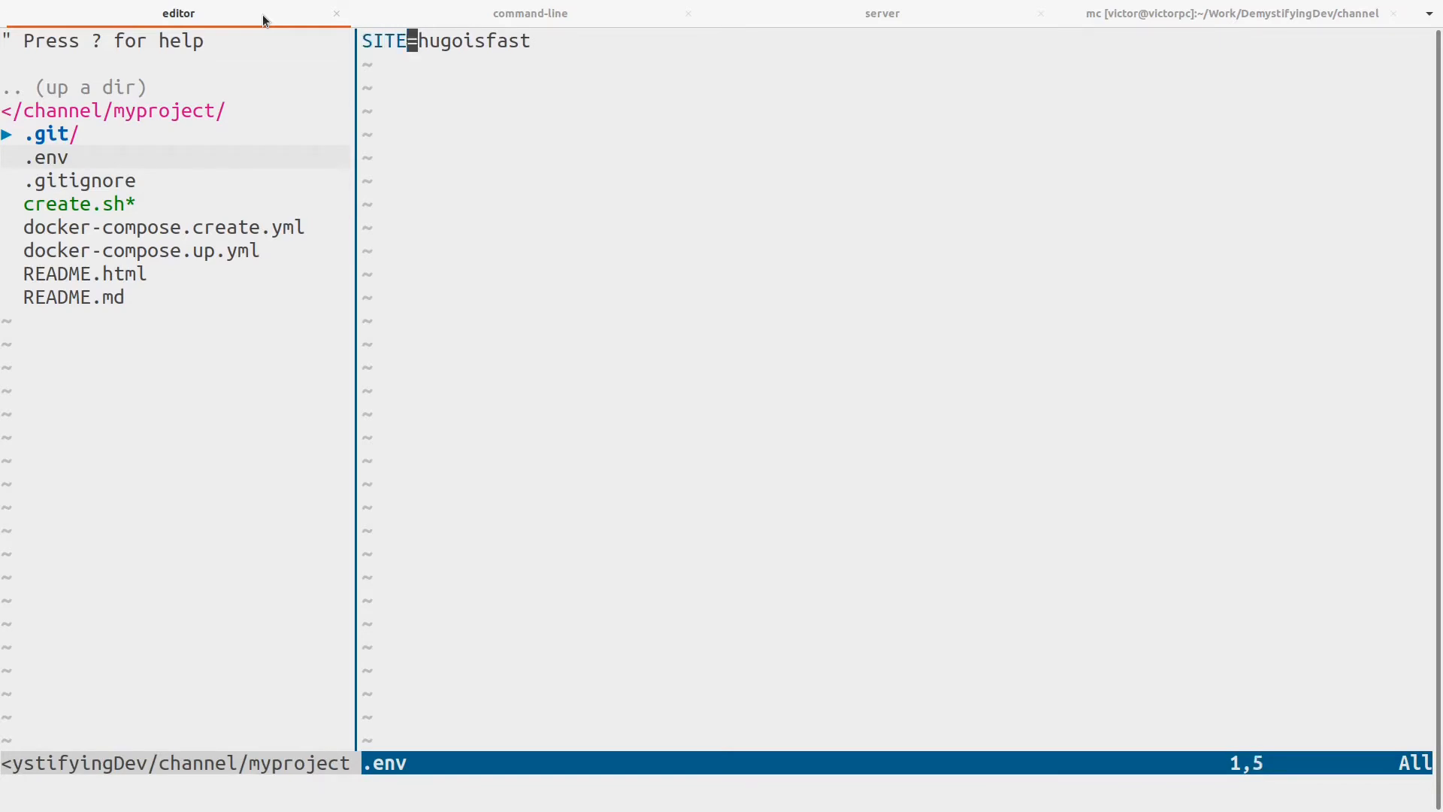
pyautogui.write('mypr')
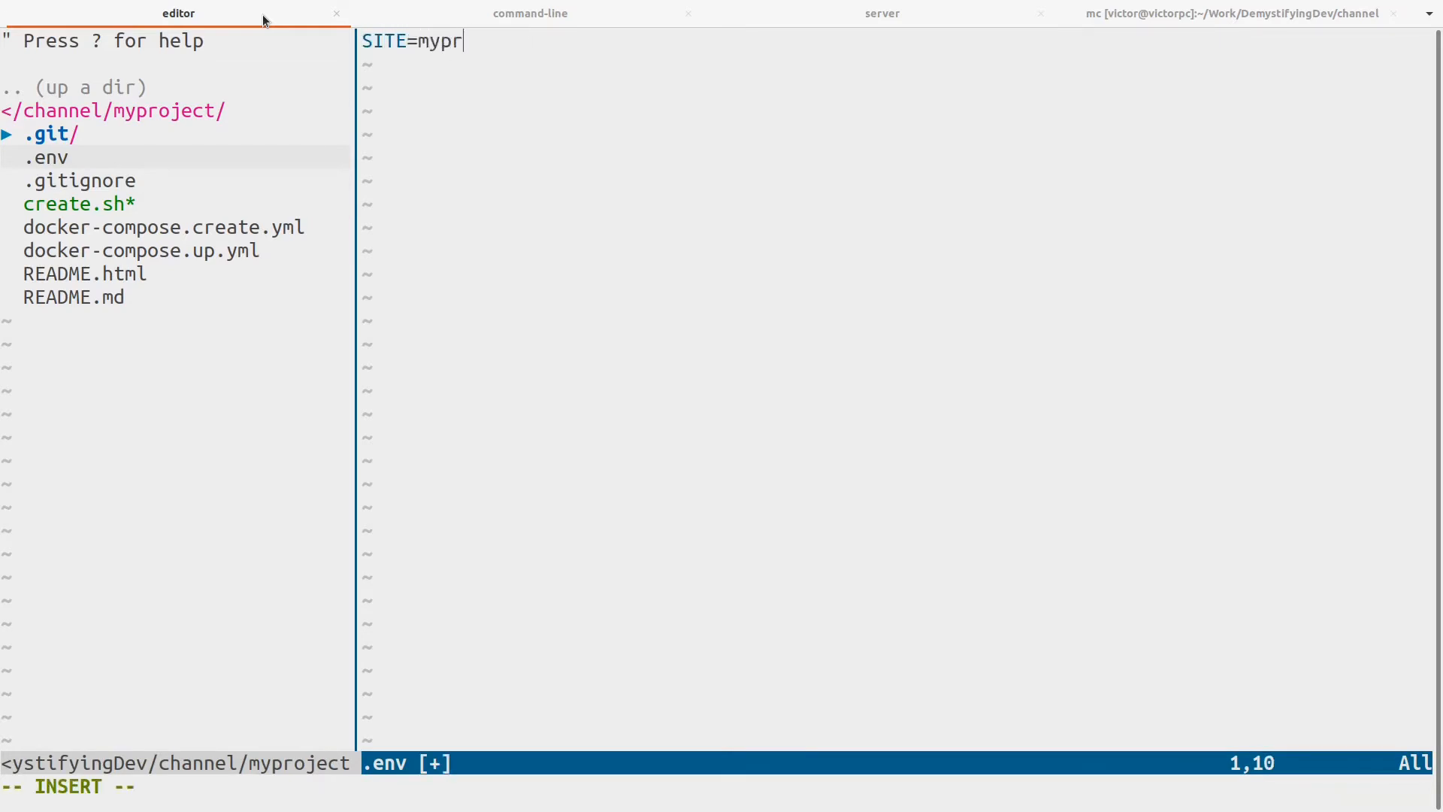
pyautogui.write('oject')
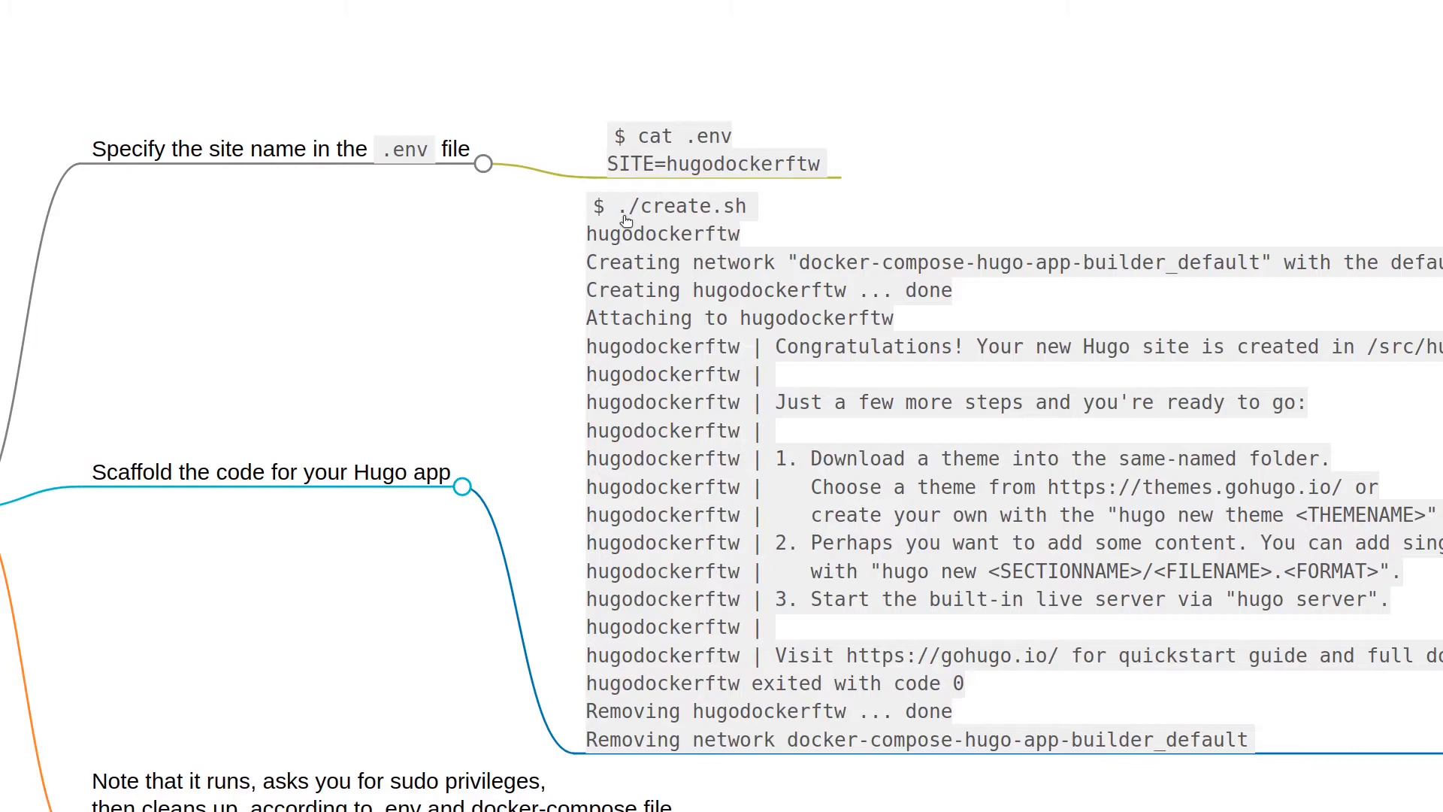
pyautogui.moveTo(741, 226)
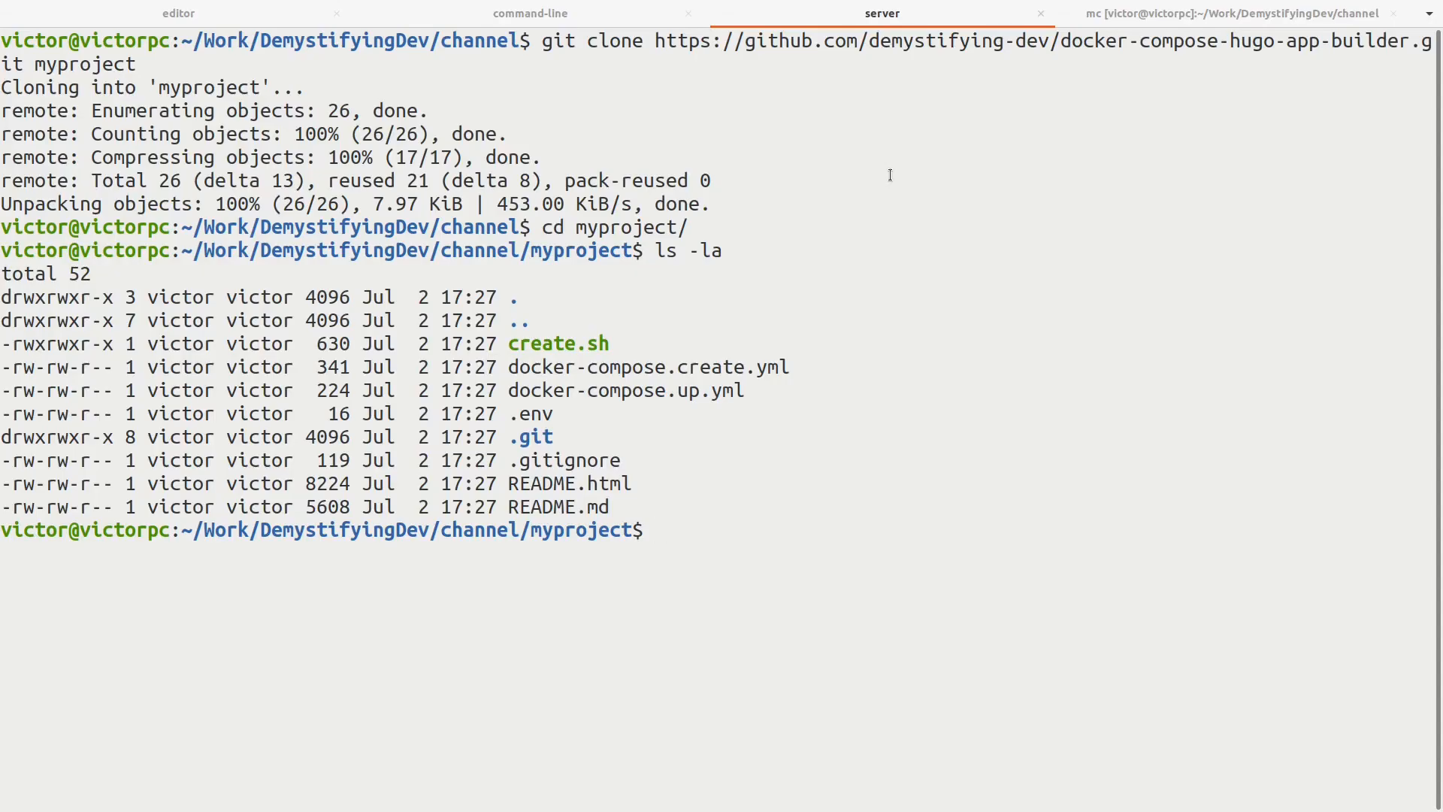
# Run ./create.sh and submit the sudo password so the hugoisfast site is scaffolded.
pyautogui.write('./create.sh')
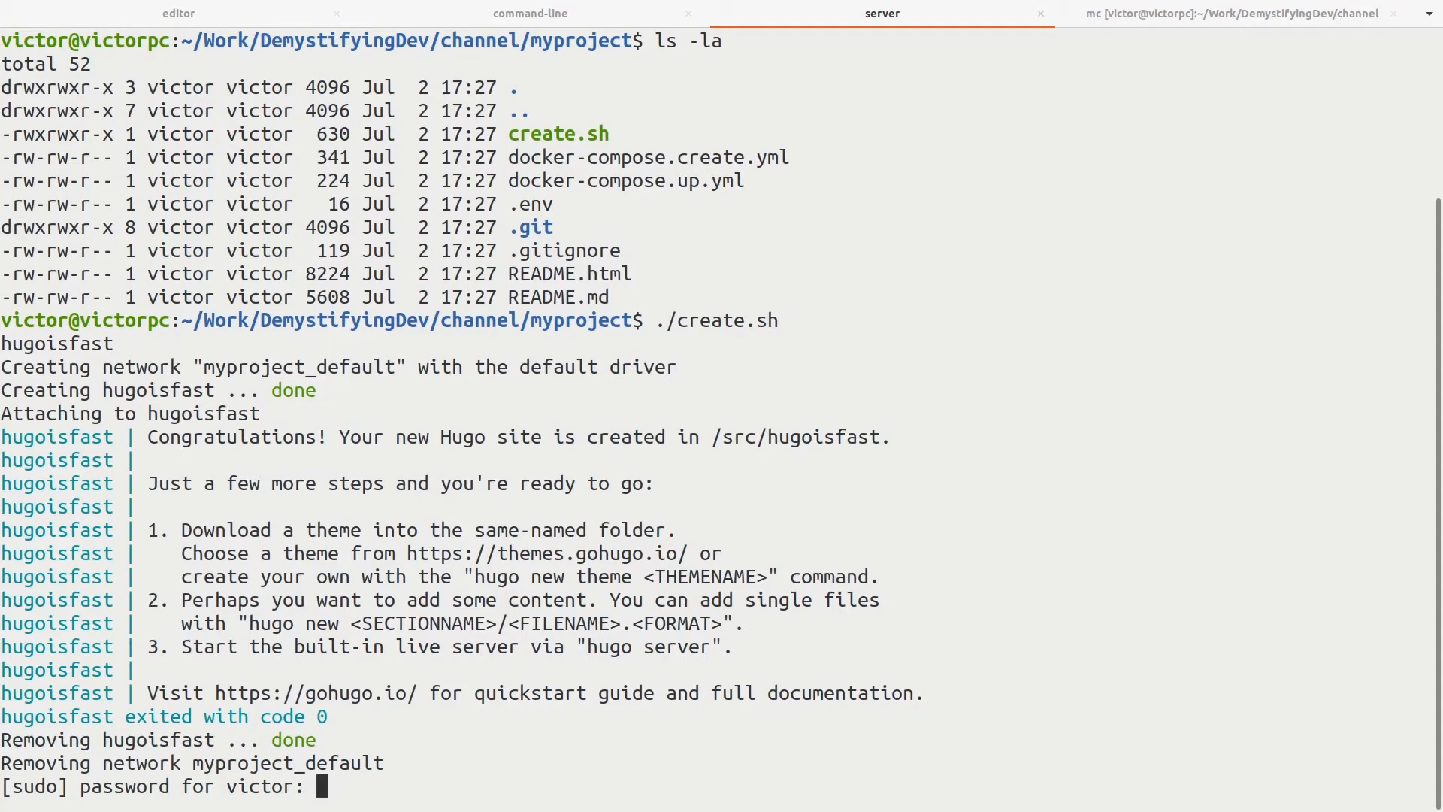
pyautogui.press('Return')
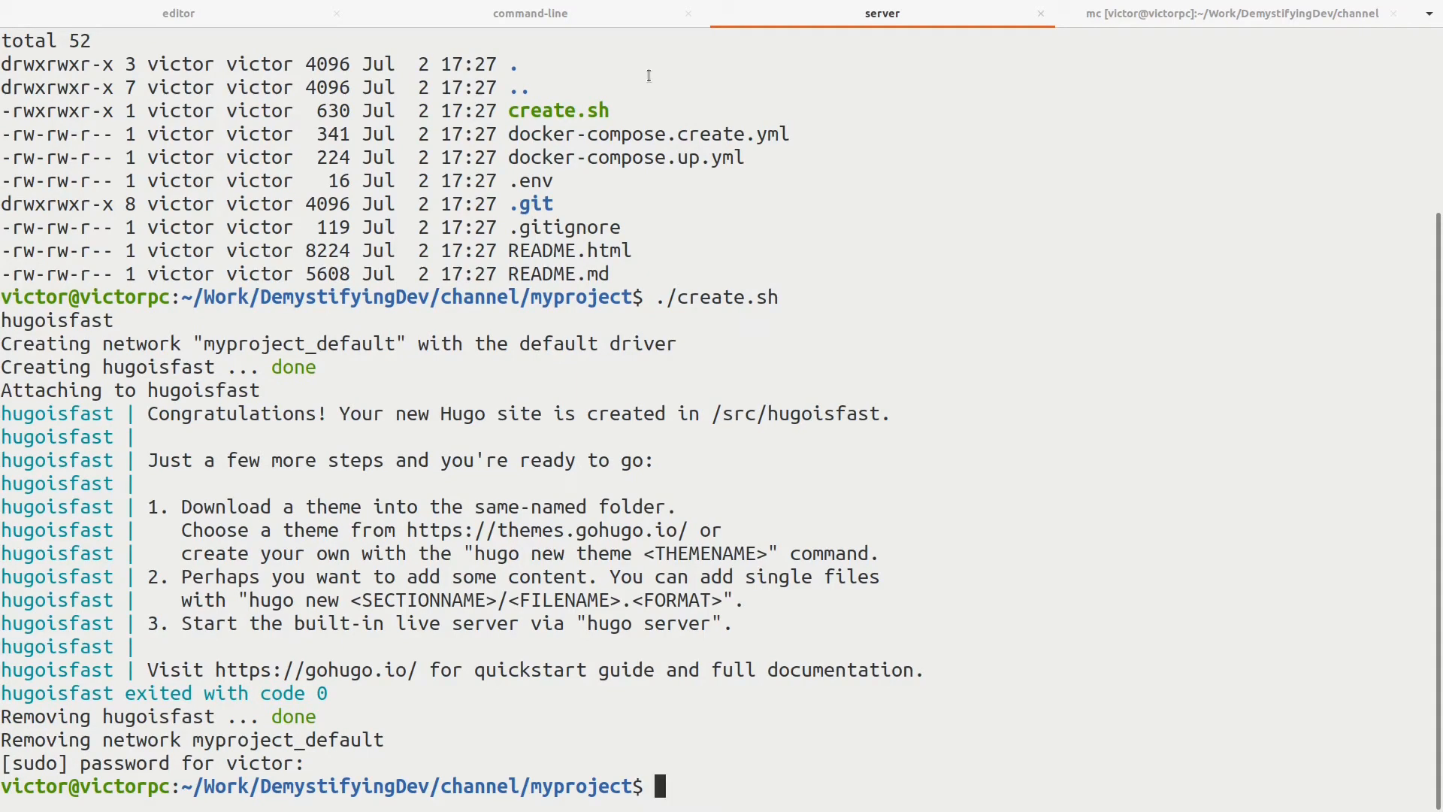
pyautogui.moveTo(179, 23)
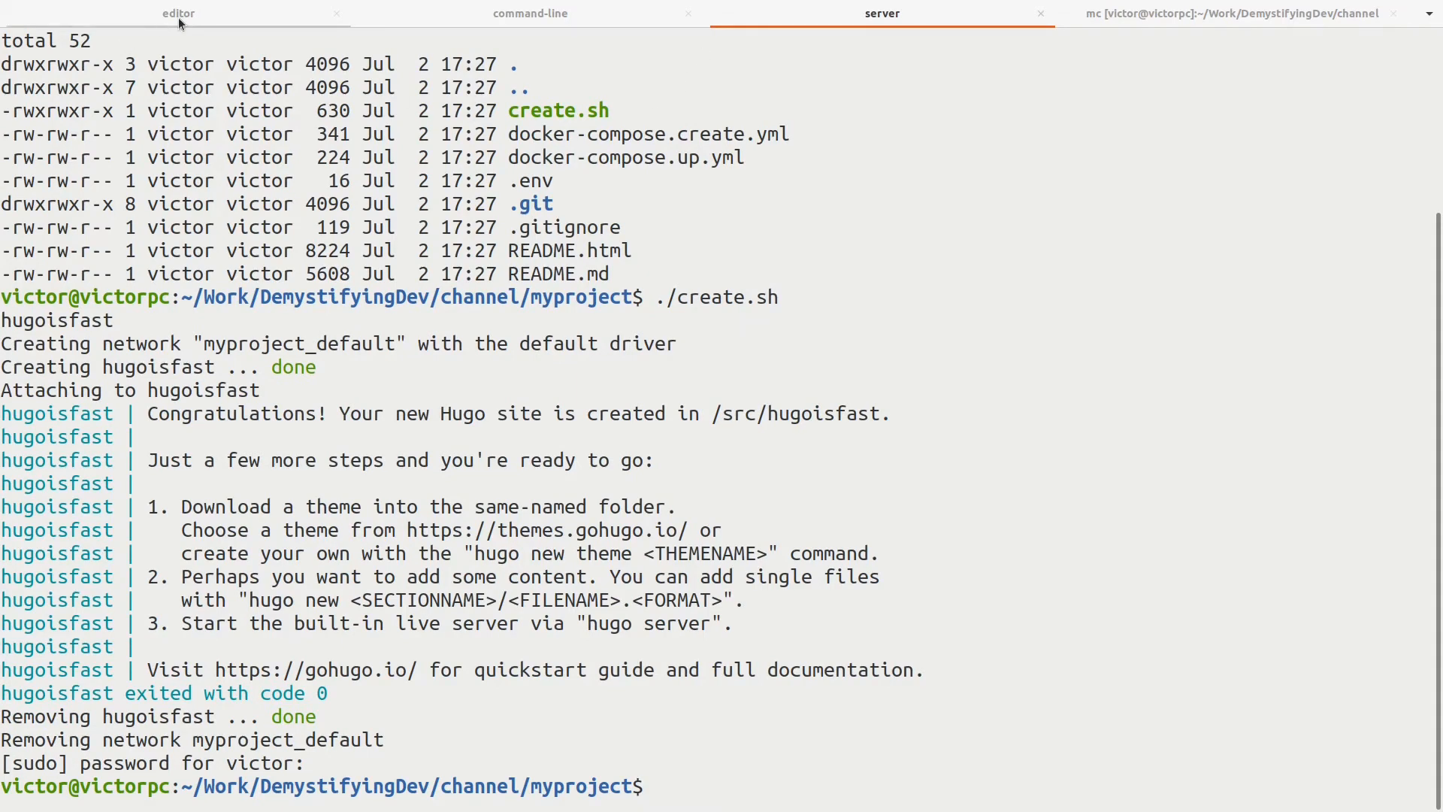
pyautogui.click(177, 14)
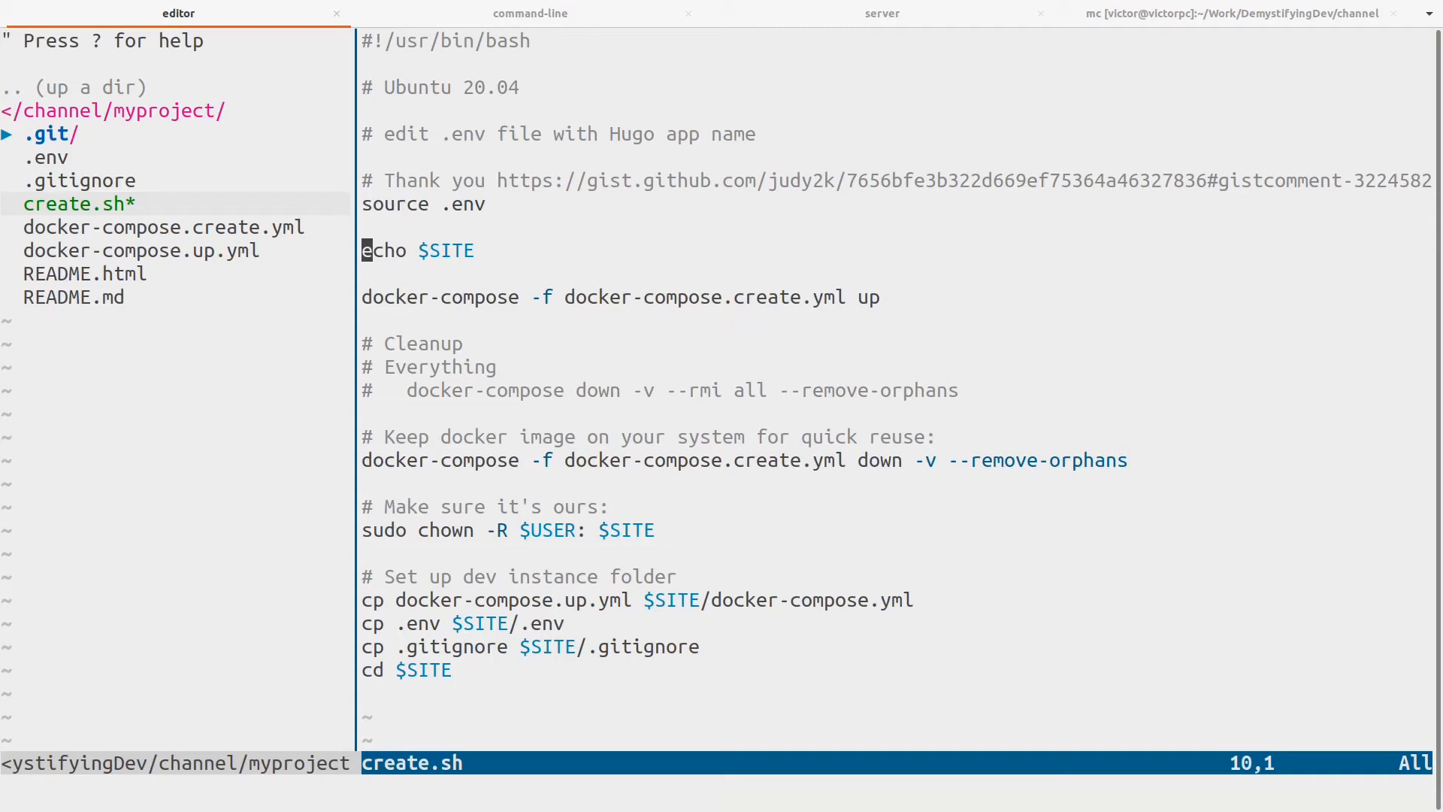
# Return to the shell session and review create.sh's completed hugoisfast output.
pyautogui.click(879, 13)
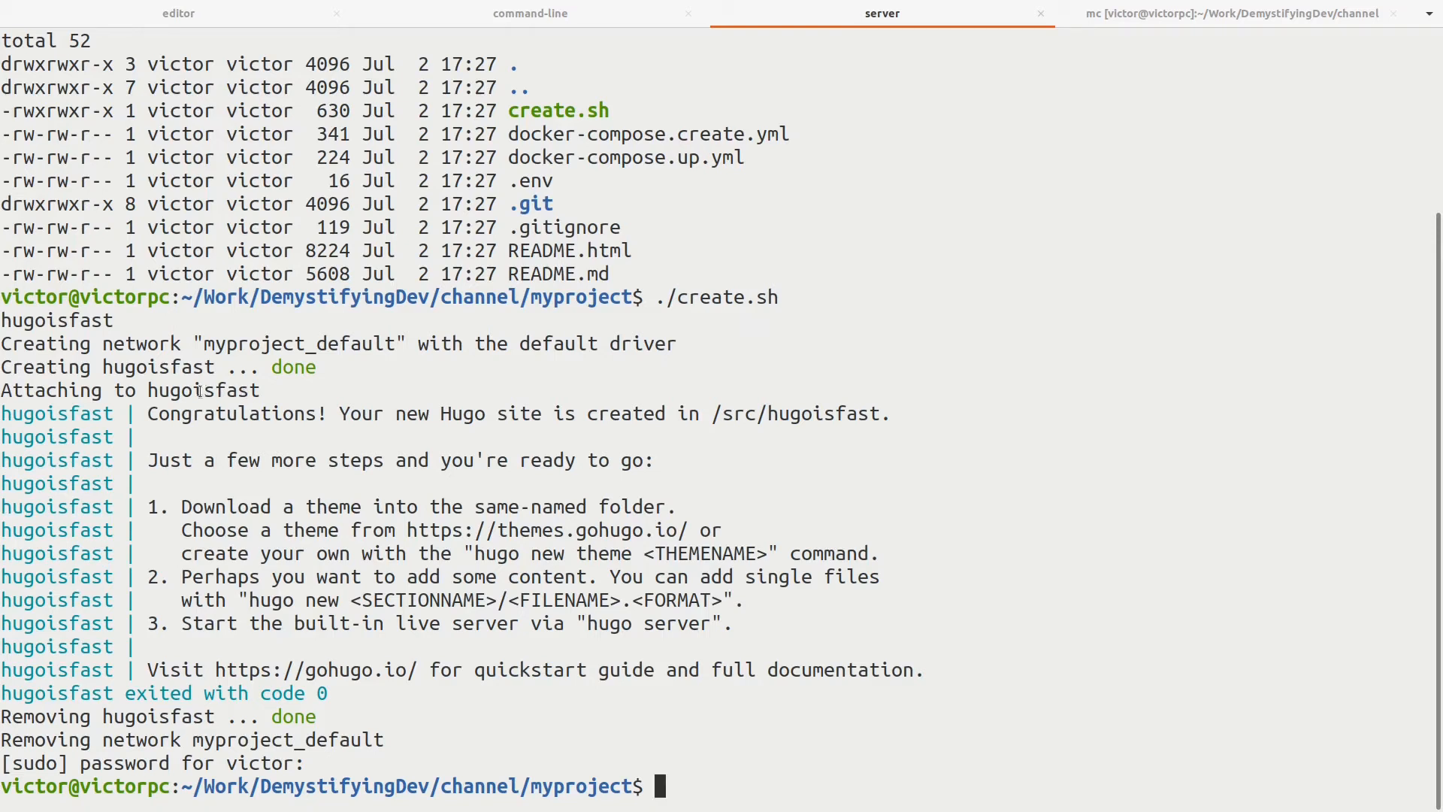
pyautogui.doubleClick(203, 389)
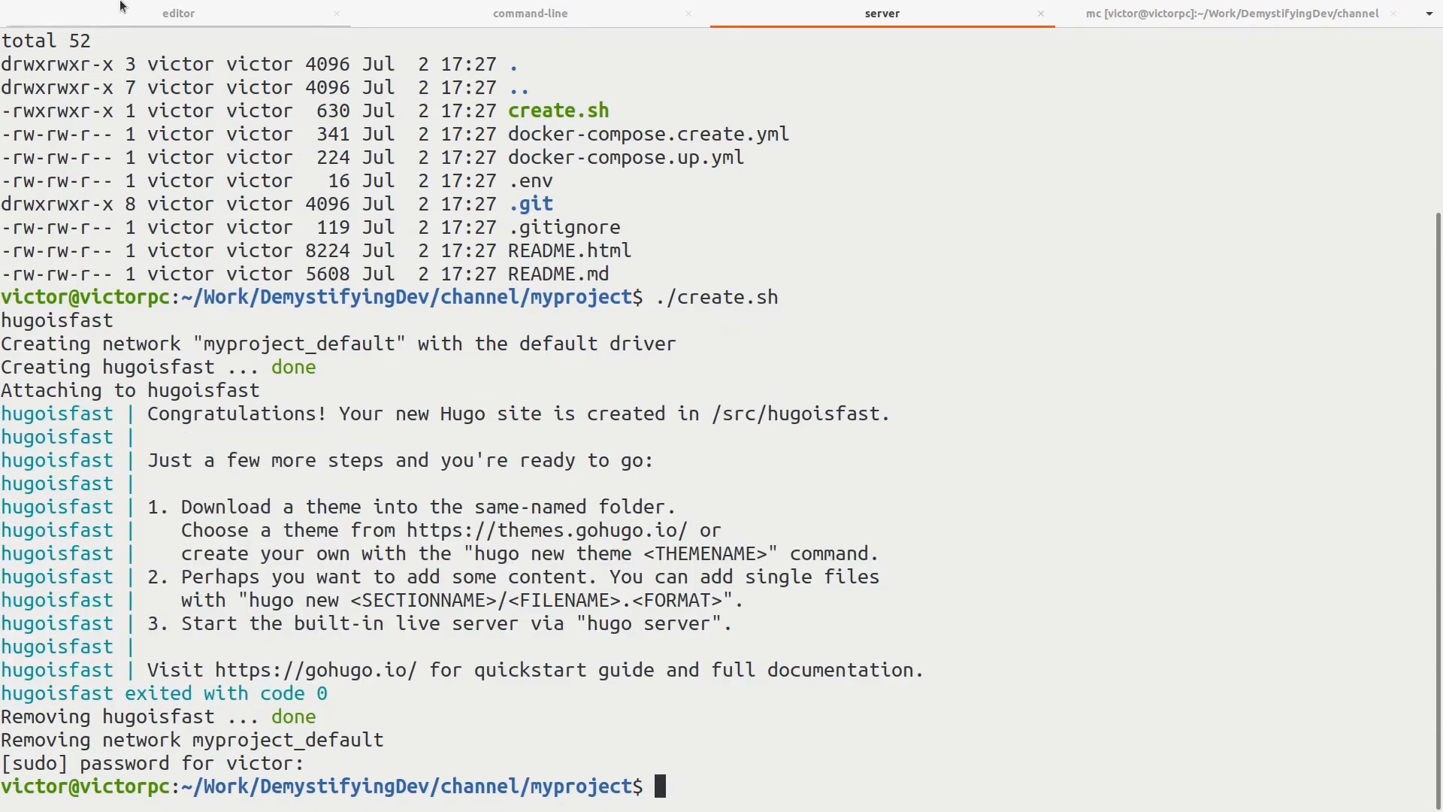
# Switch to the editor session to view docker-compose.create.yml beside create.sh.
pyautogui.click(178, 14)
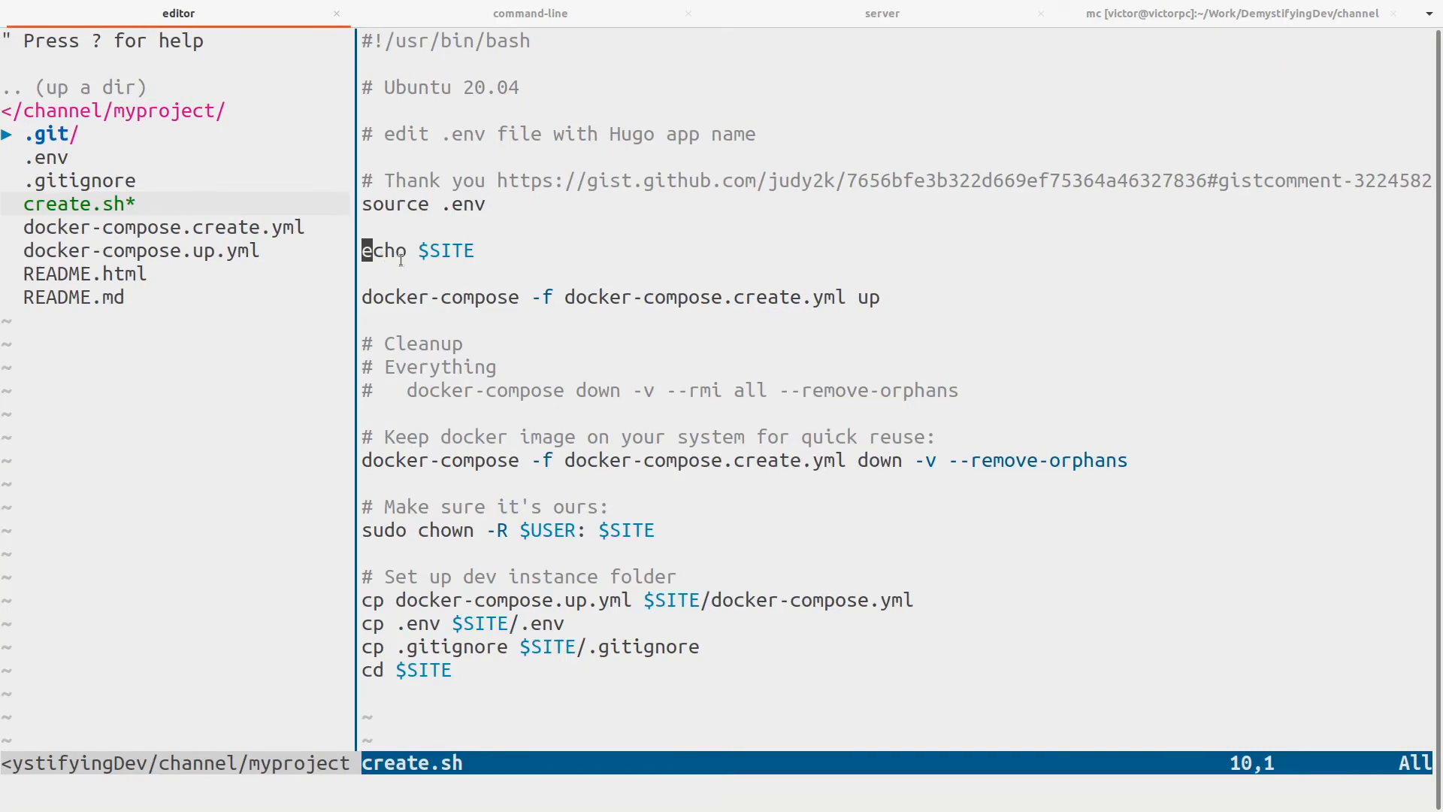
pyautogui.moveTo(491, 290)
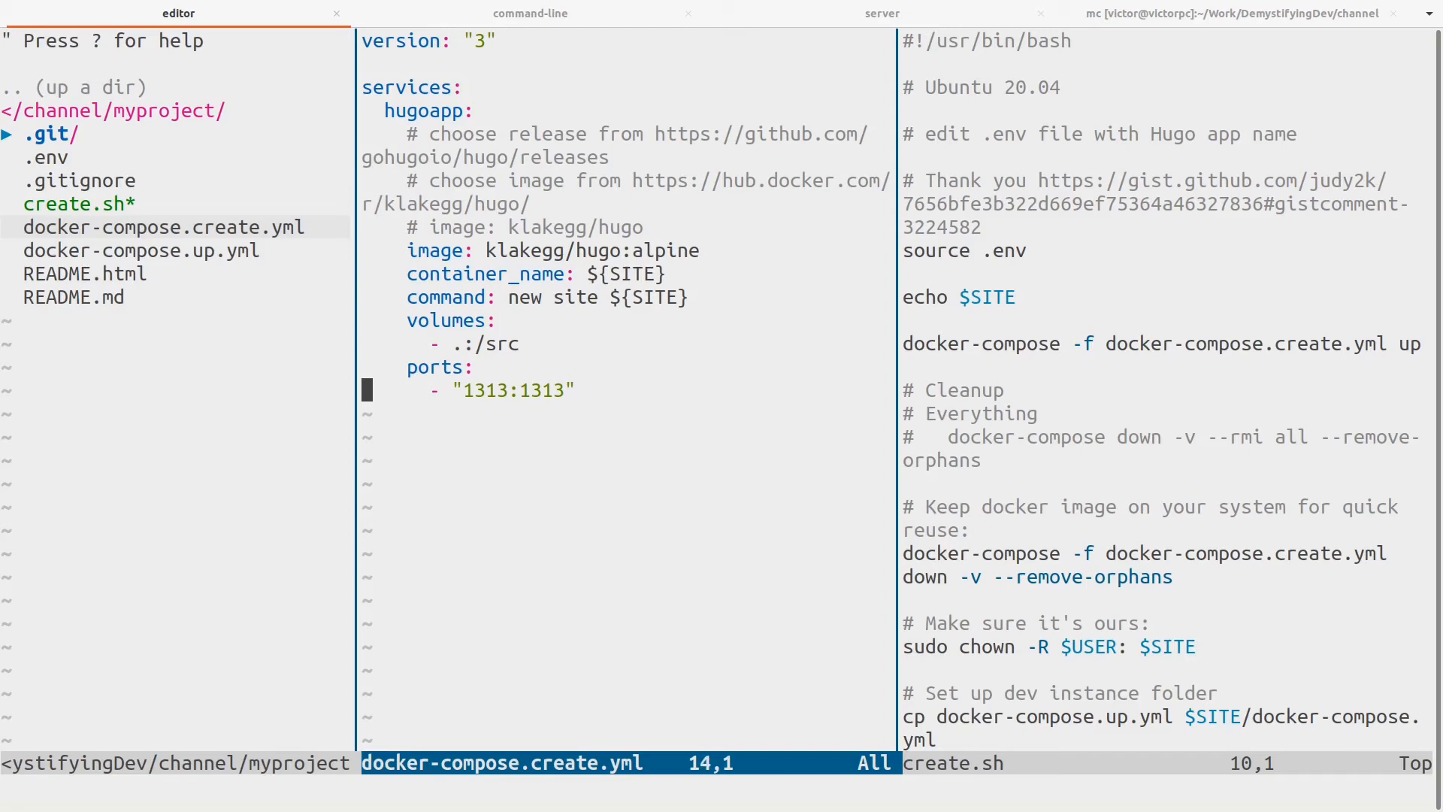
# List myproject, cd into hugoisfast/ and list its files, selecting docker-compose.yml.
pyautogui.click(881, 13)
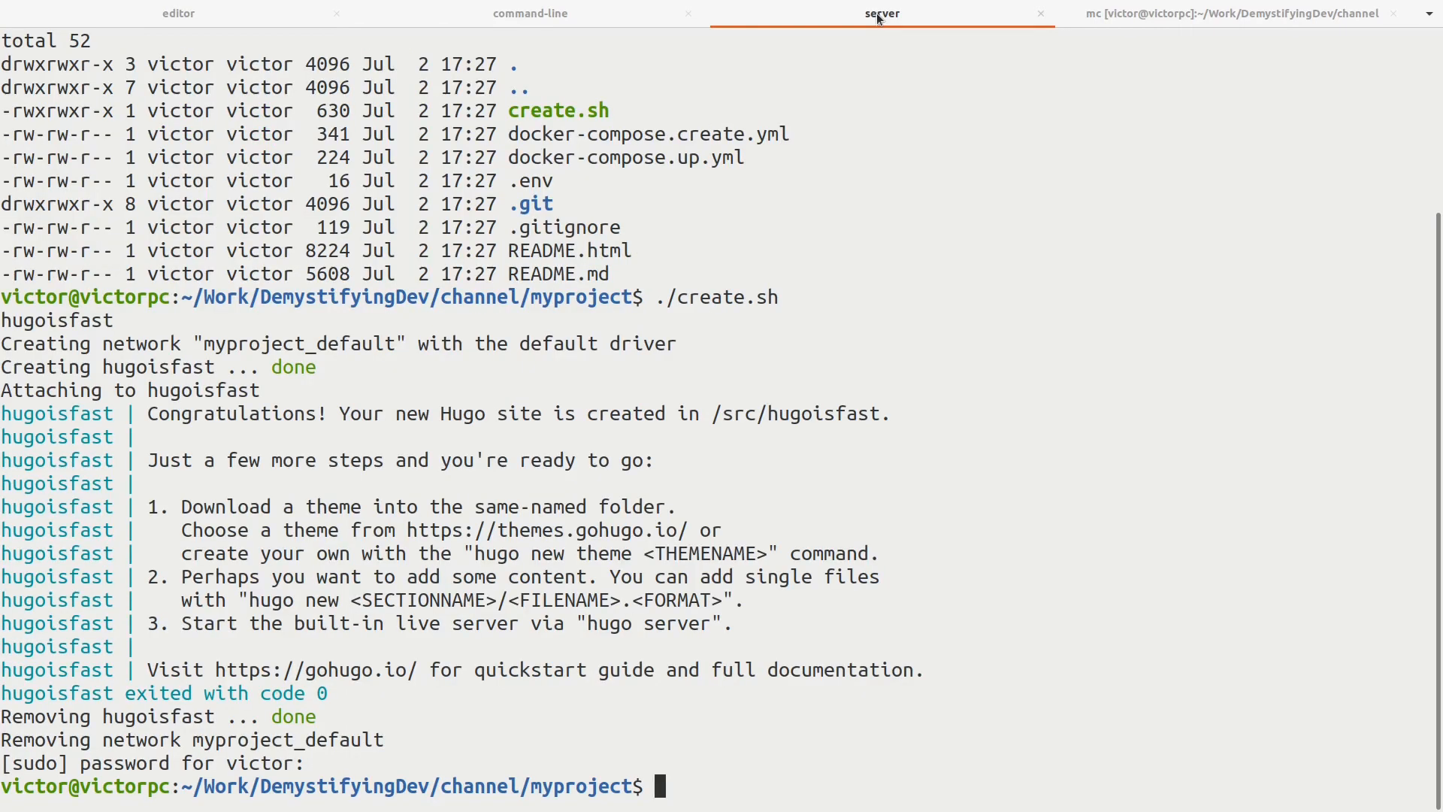
pyautogui.write('ls -la')
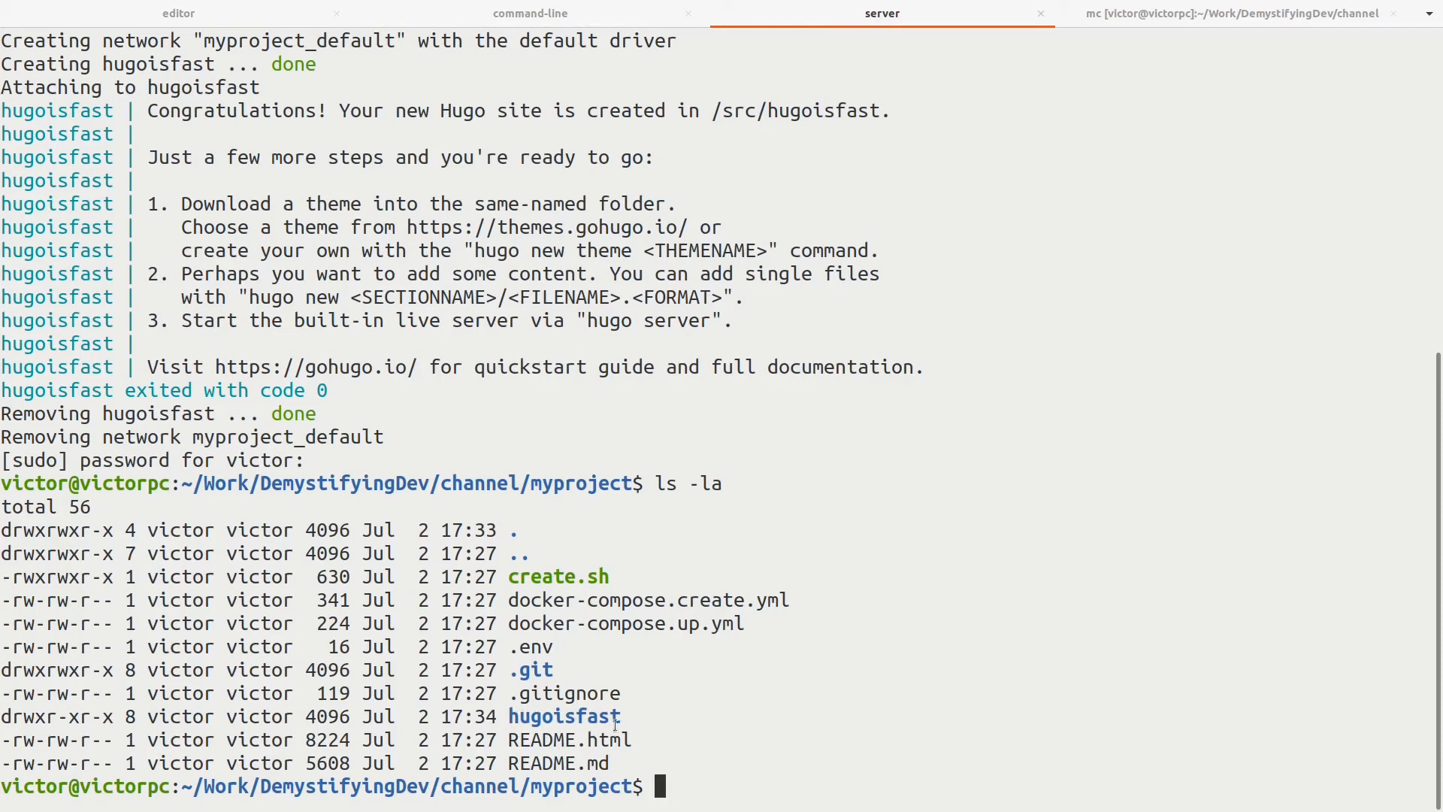
pyautogui.moveTo(704, 705)
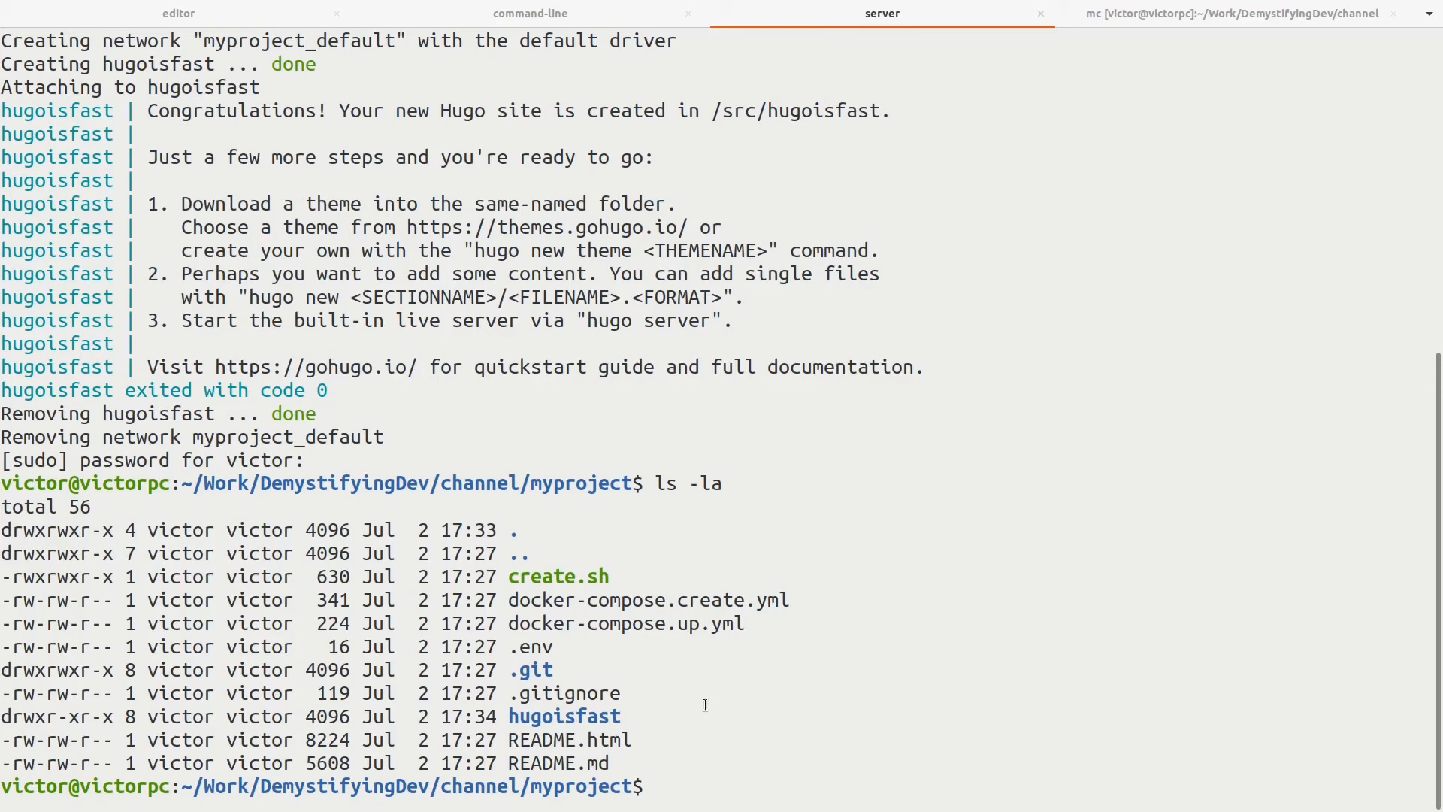
pyautogui.write('cd hugoisfast/')
pyautogui.write('ls -la')
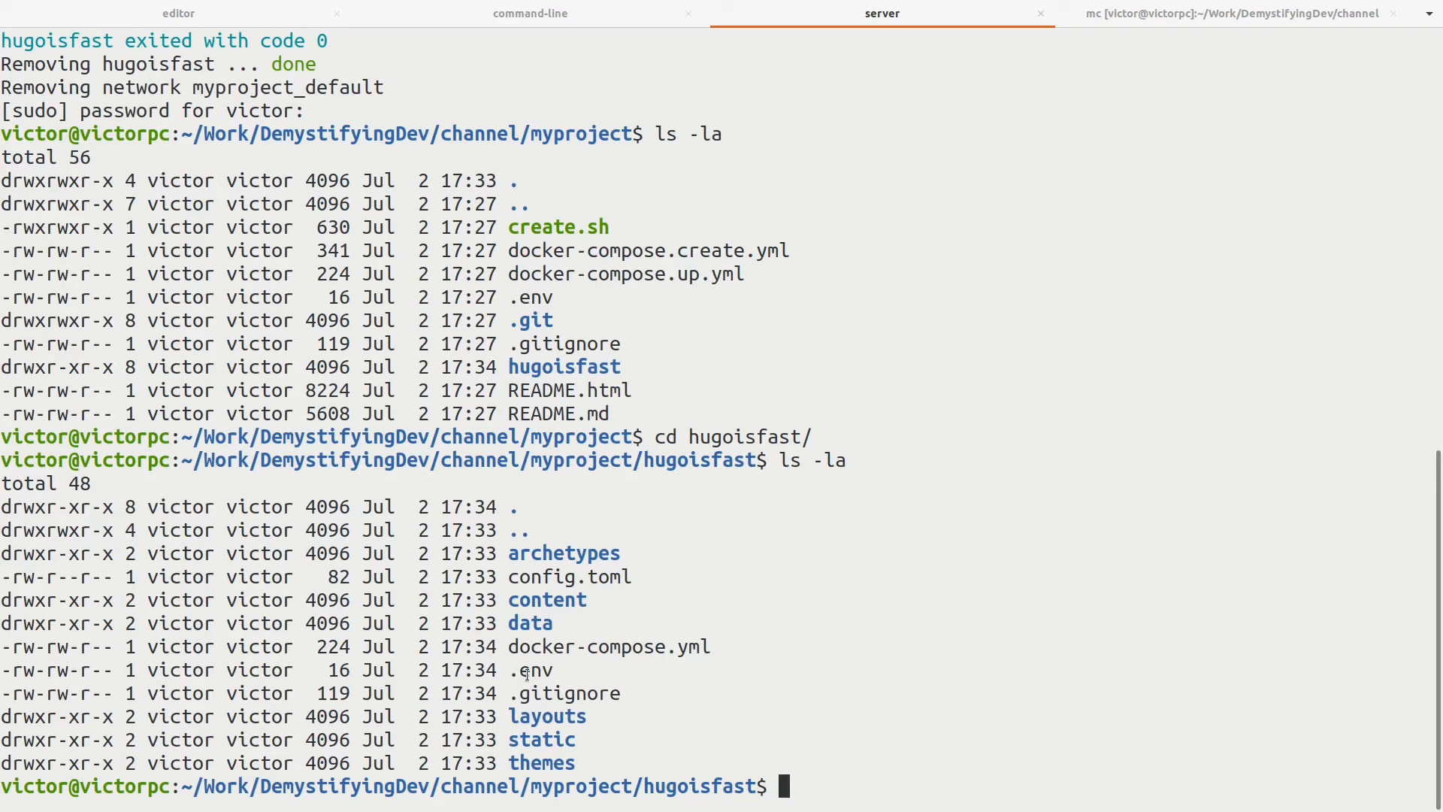
pyautogui.doubleClick(580, 646)
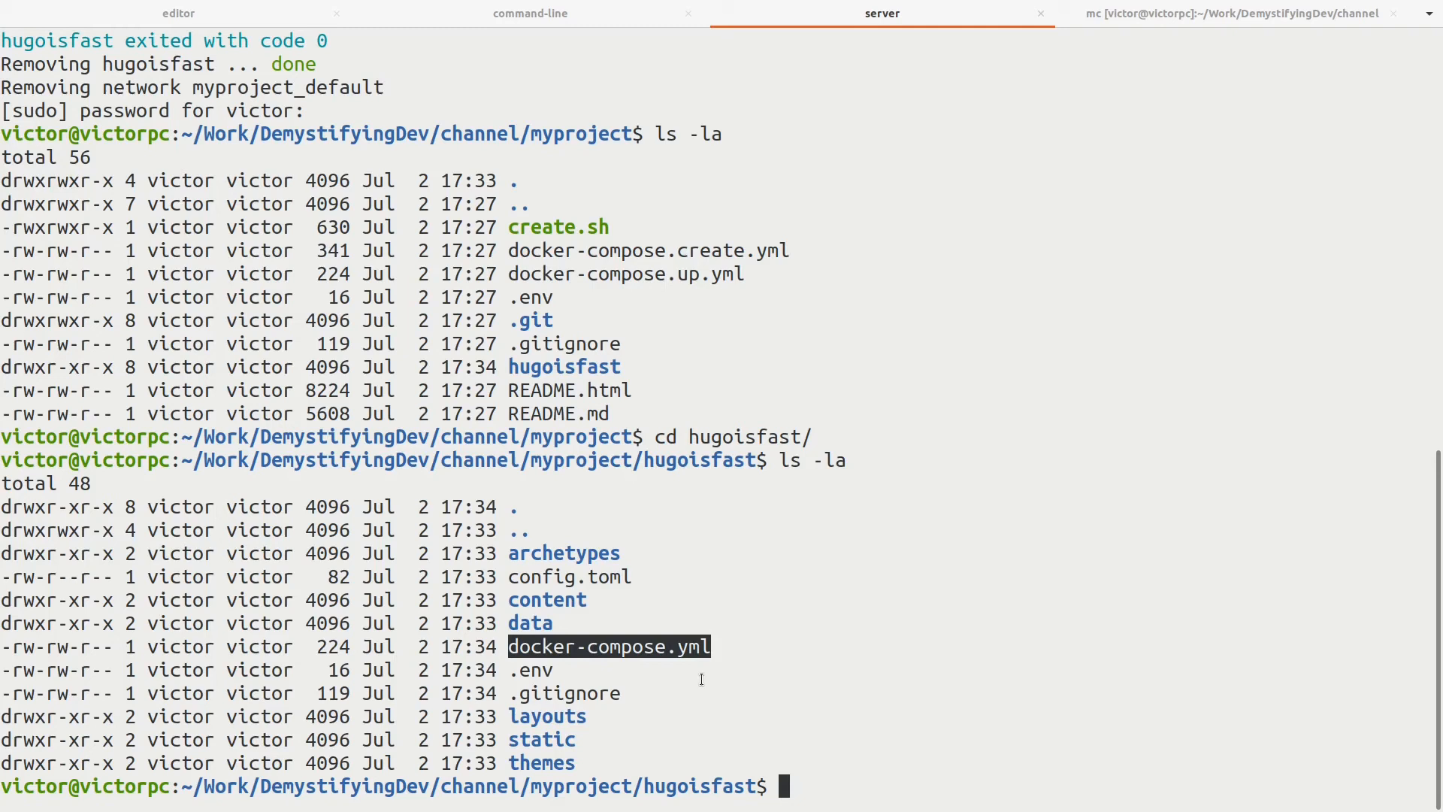
# Run docker-compose up in hugoisfast to start the Hugo server on localhost:1313.
pyautogui.write('docker-compose up')
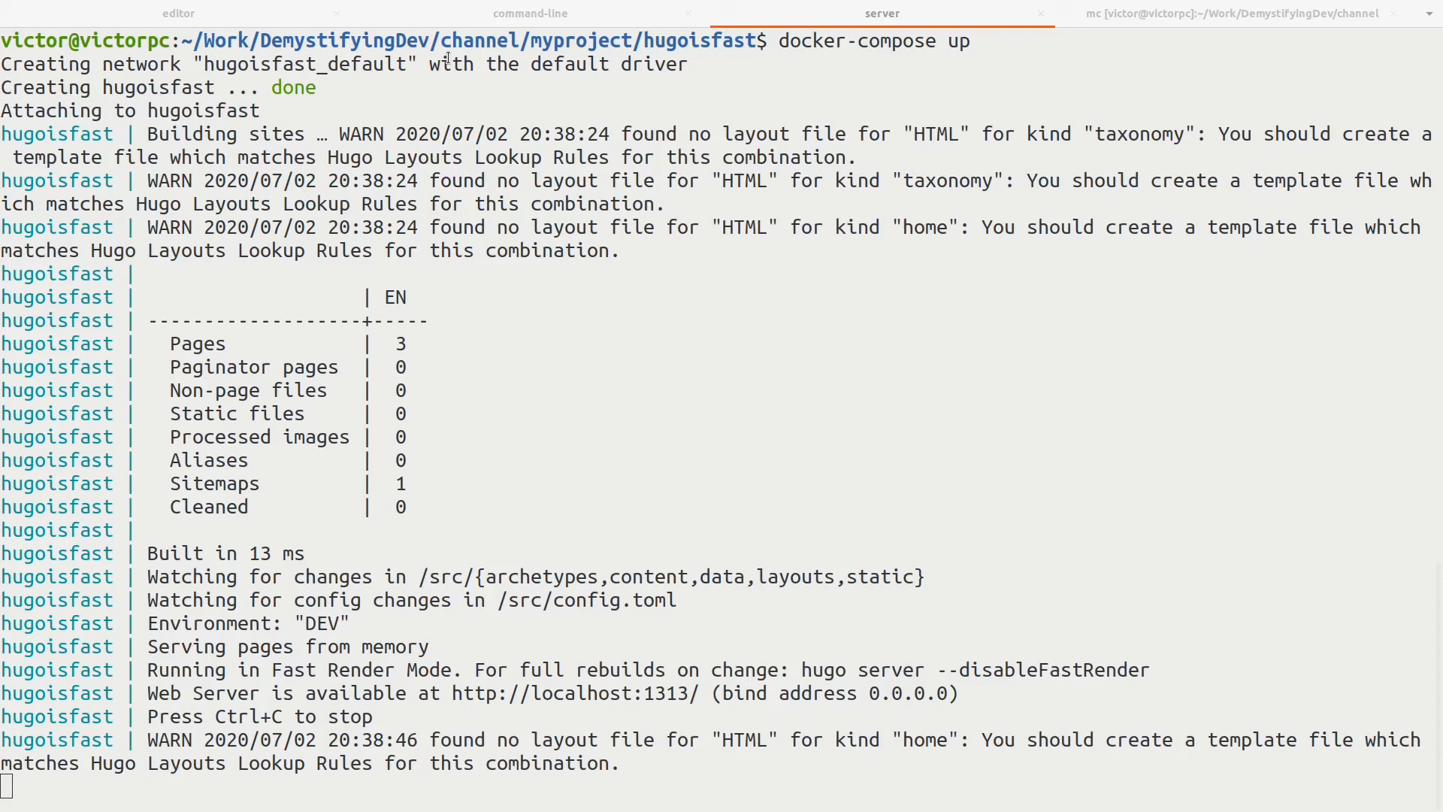
pyautogui.moveTo(567, 277)
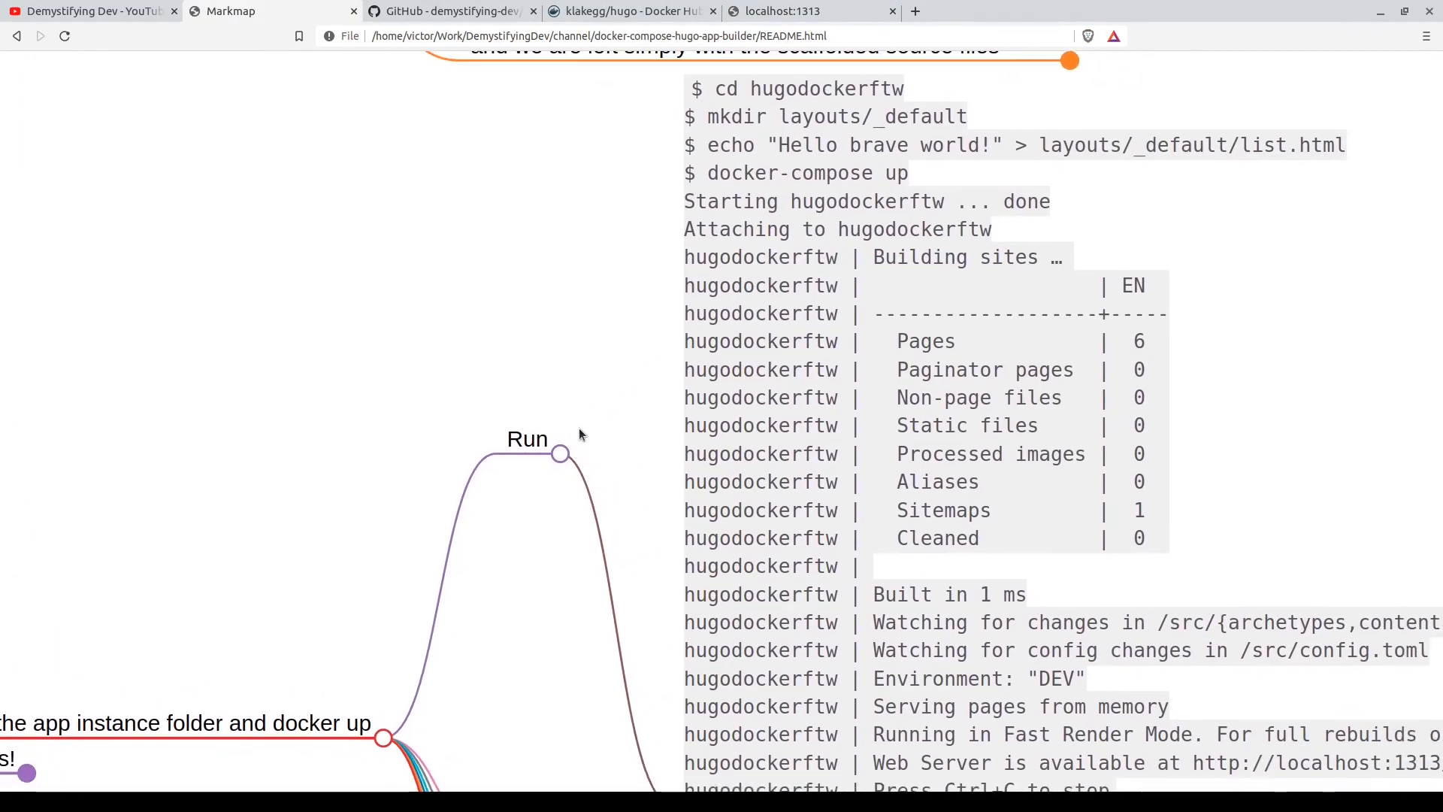
# Scroll the Markmap README to the Run step with the layout commands and docker-compose output.
pyautogui.scroll(-3)
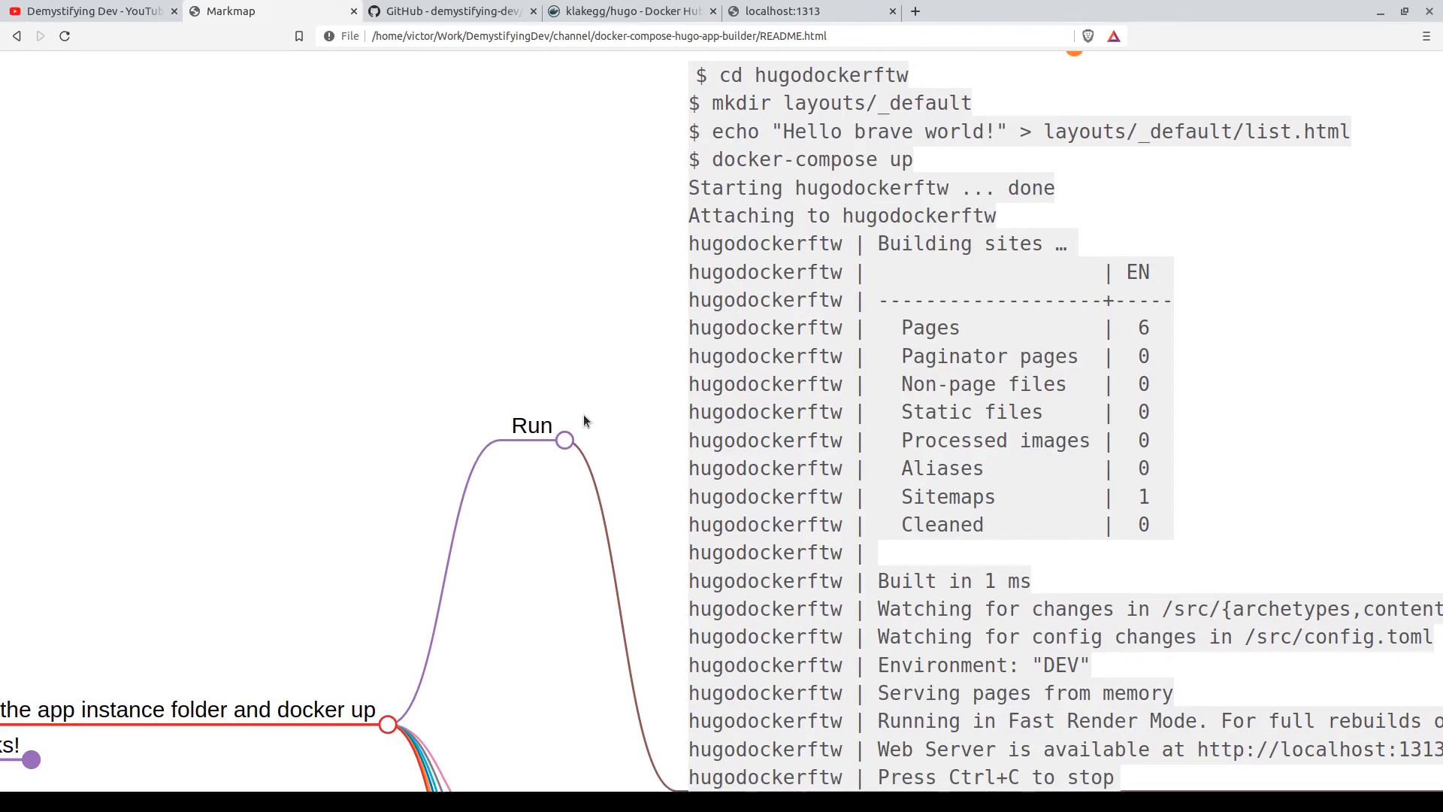
pyautogui.moveTo(605, 414)
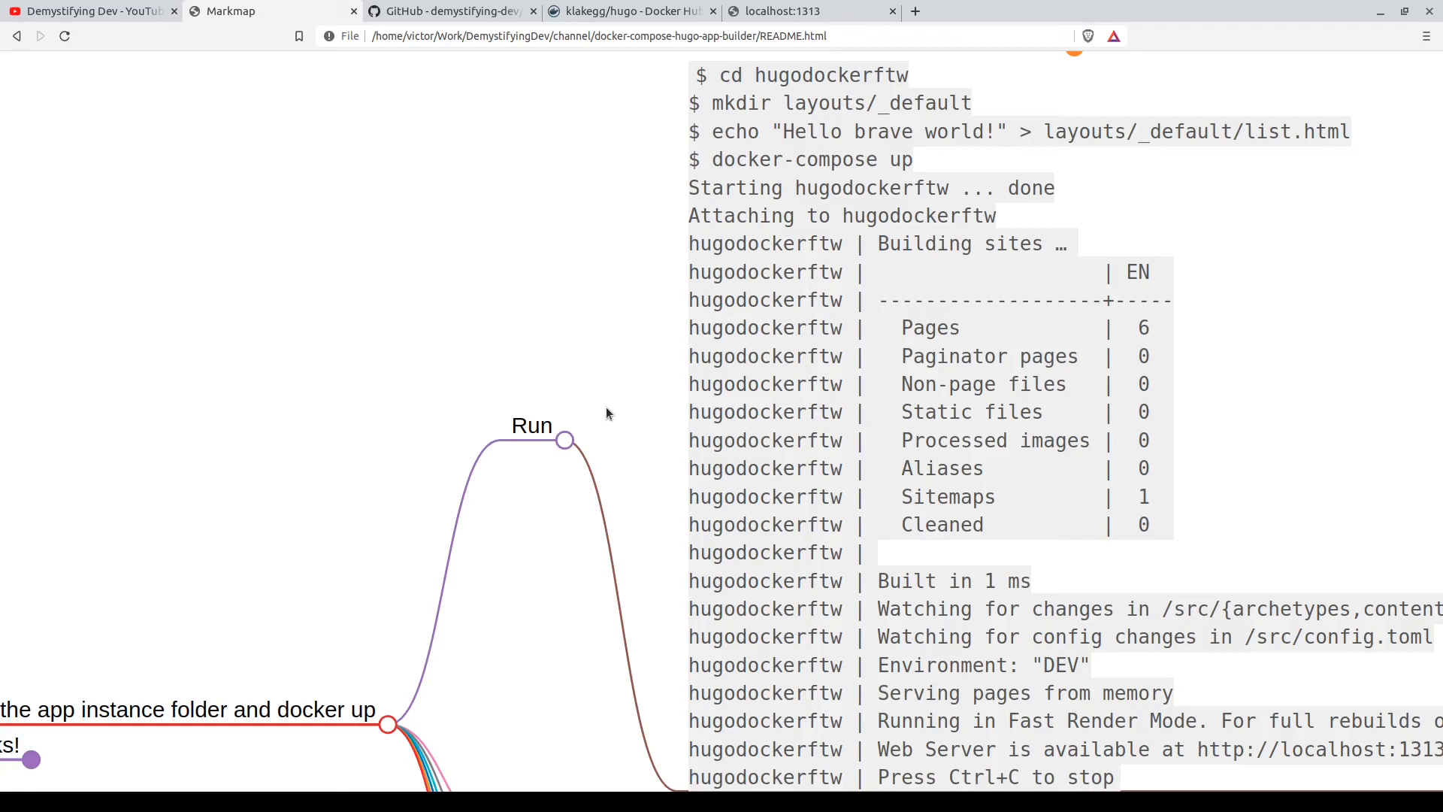
pyautogui.moveTo(595, 372)
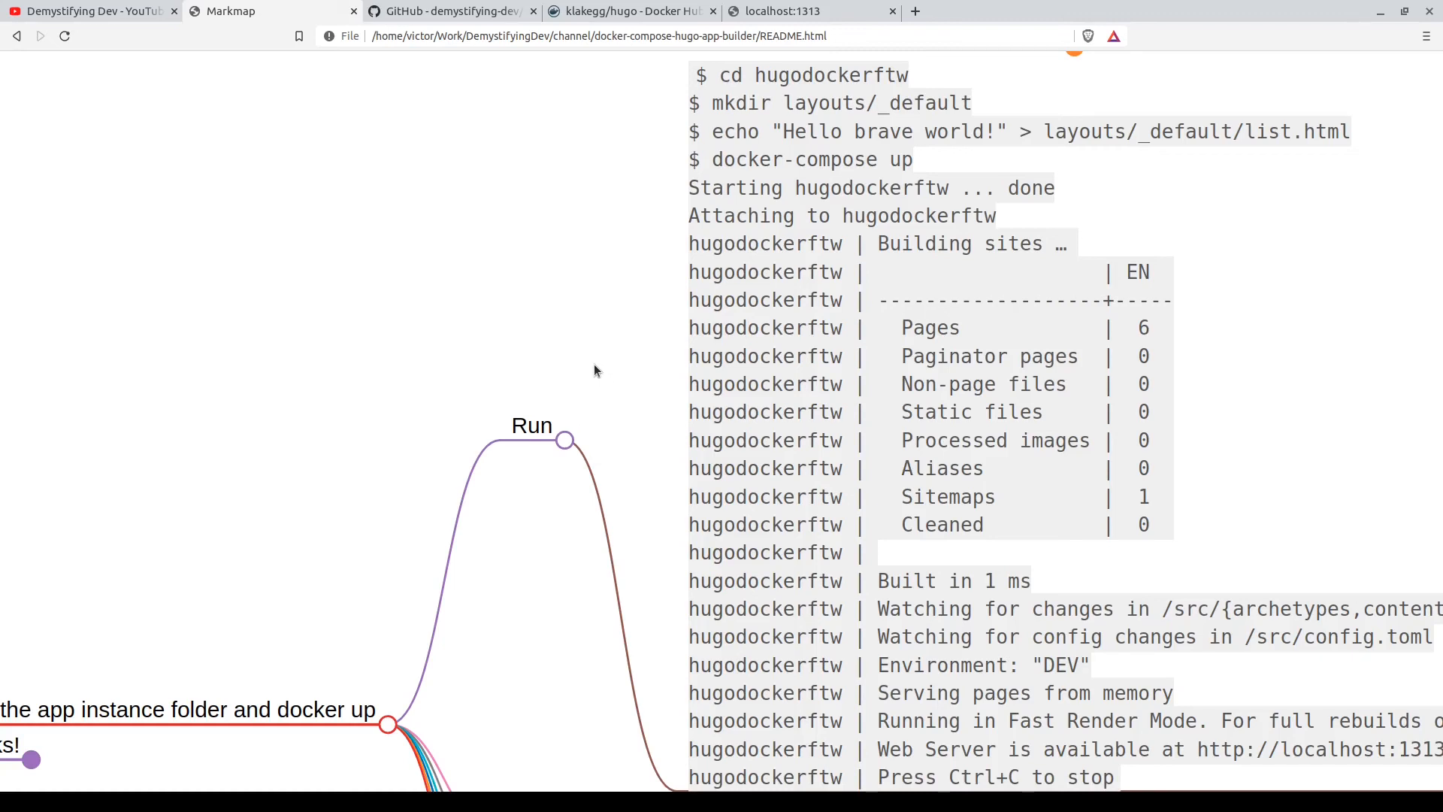
pyautogui.moveTo(911, 108)
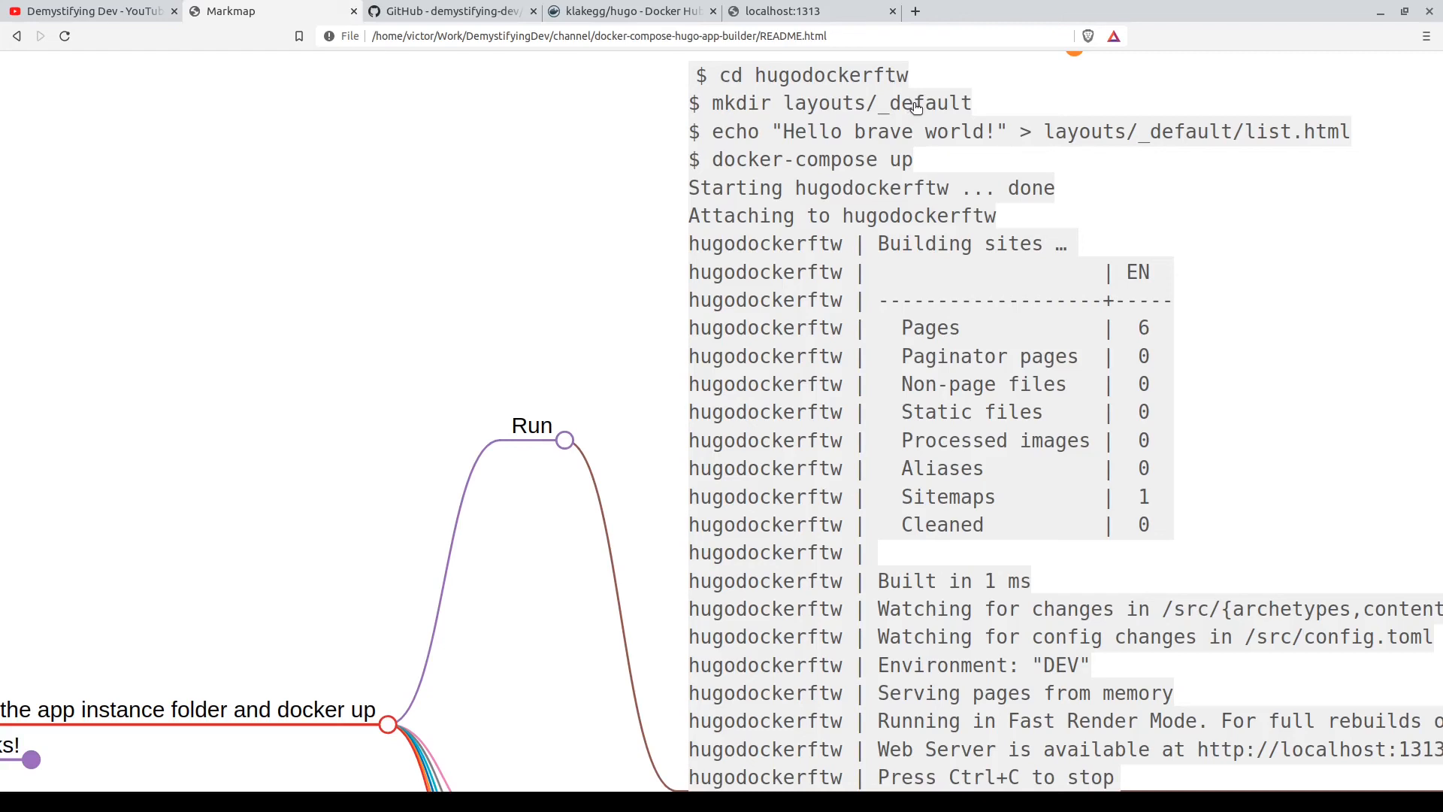
pyautogui.moveTo(1167, 131)
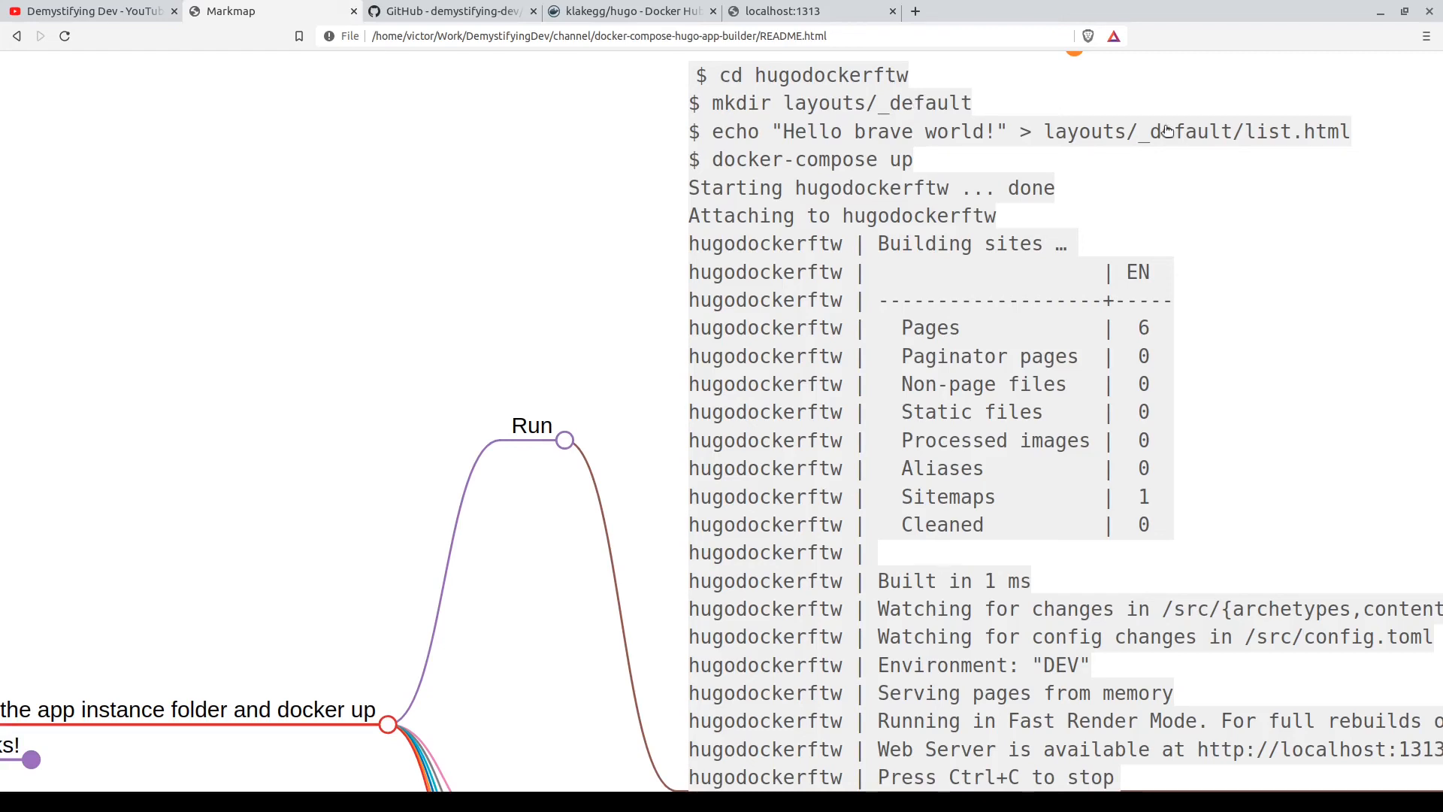
pyautogui.moveTo(1258, 156)
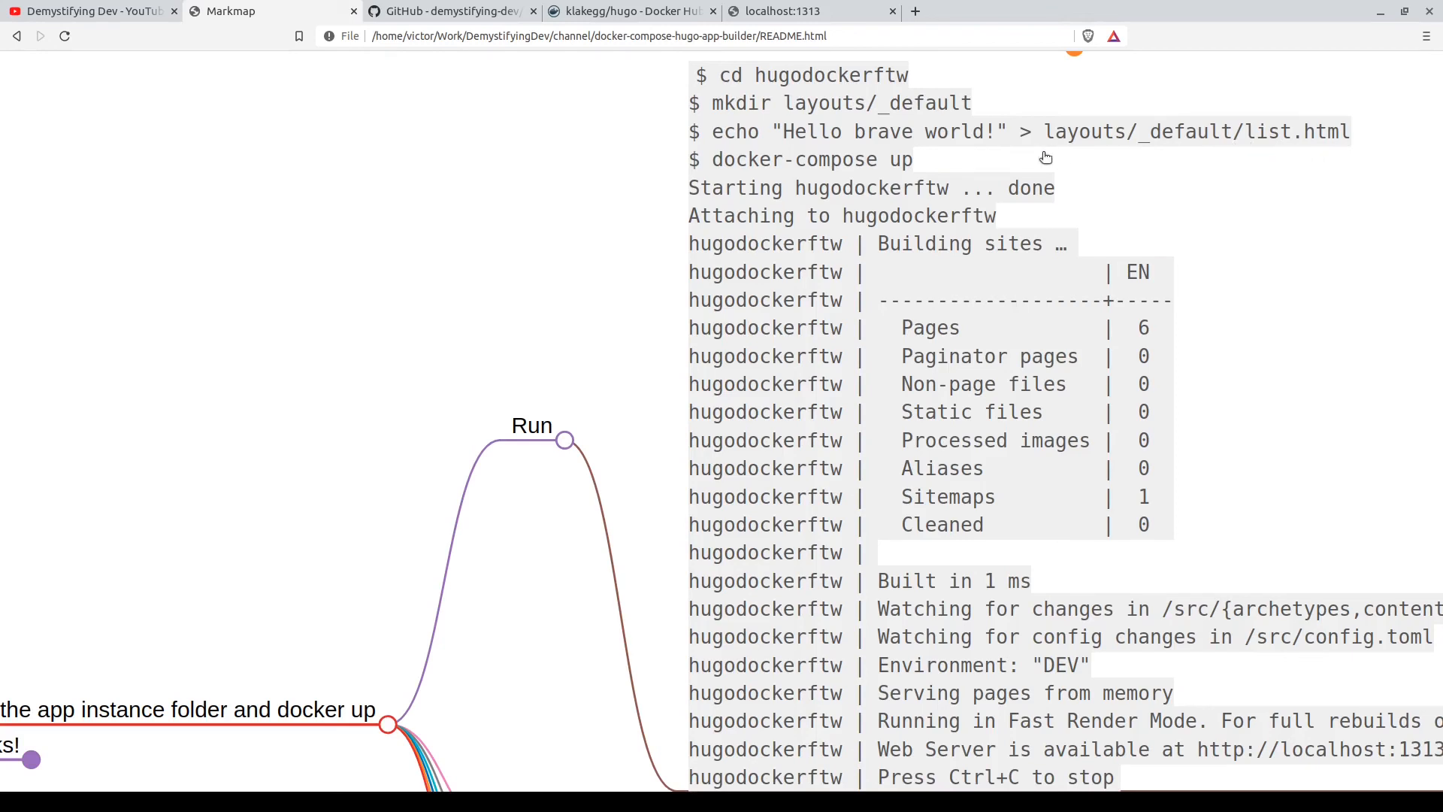
pyautogui.moveTo(989, 141)
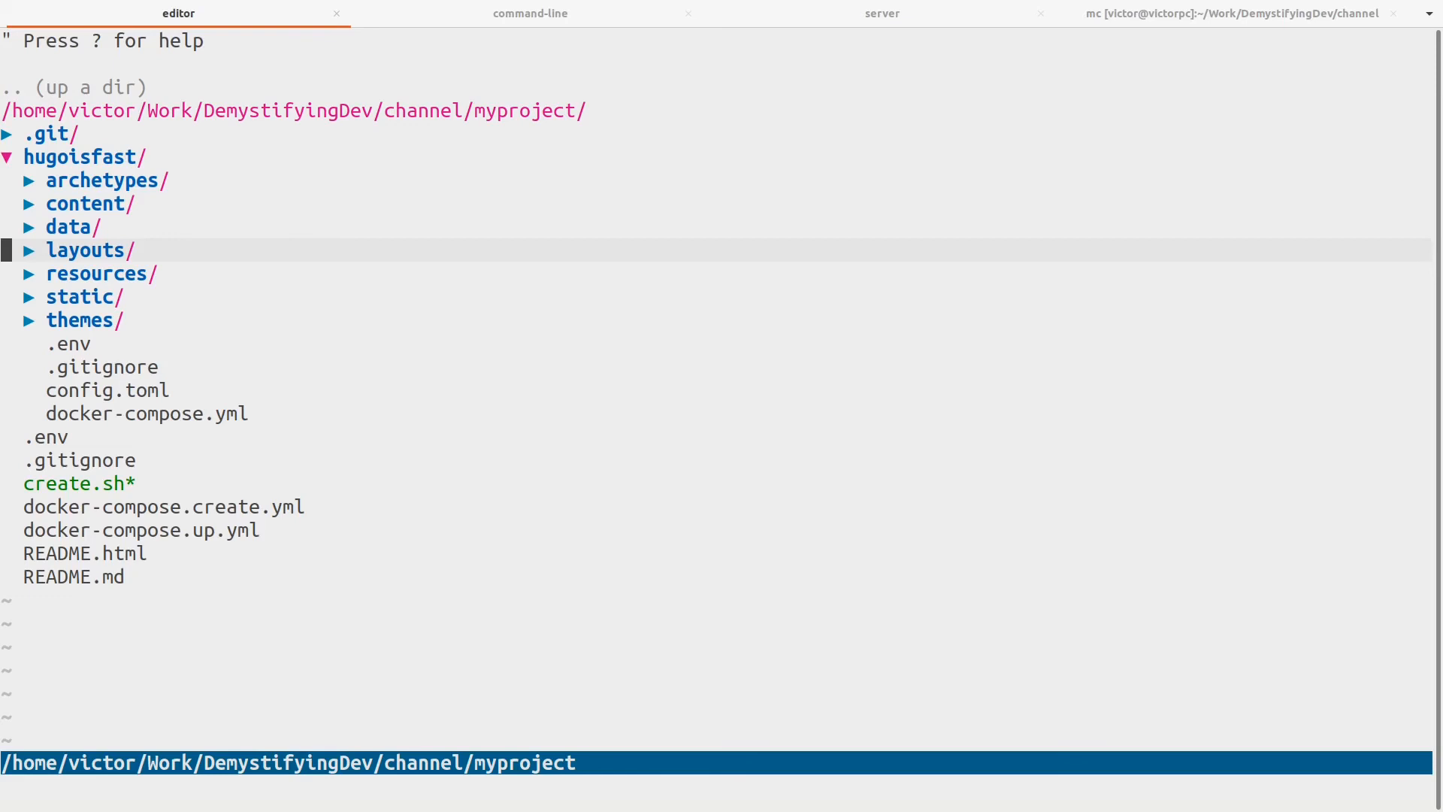
# Add a _default/list.html file under the hugoisfast layouts folder and open it empty in vim.
pyautogui.click(28, 250)
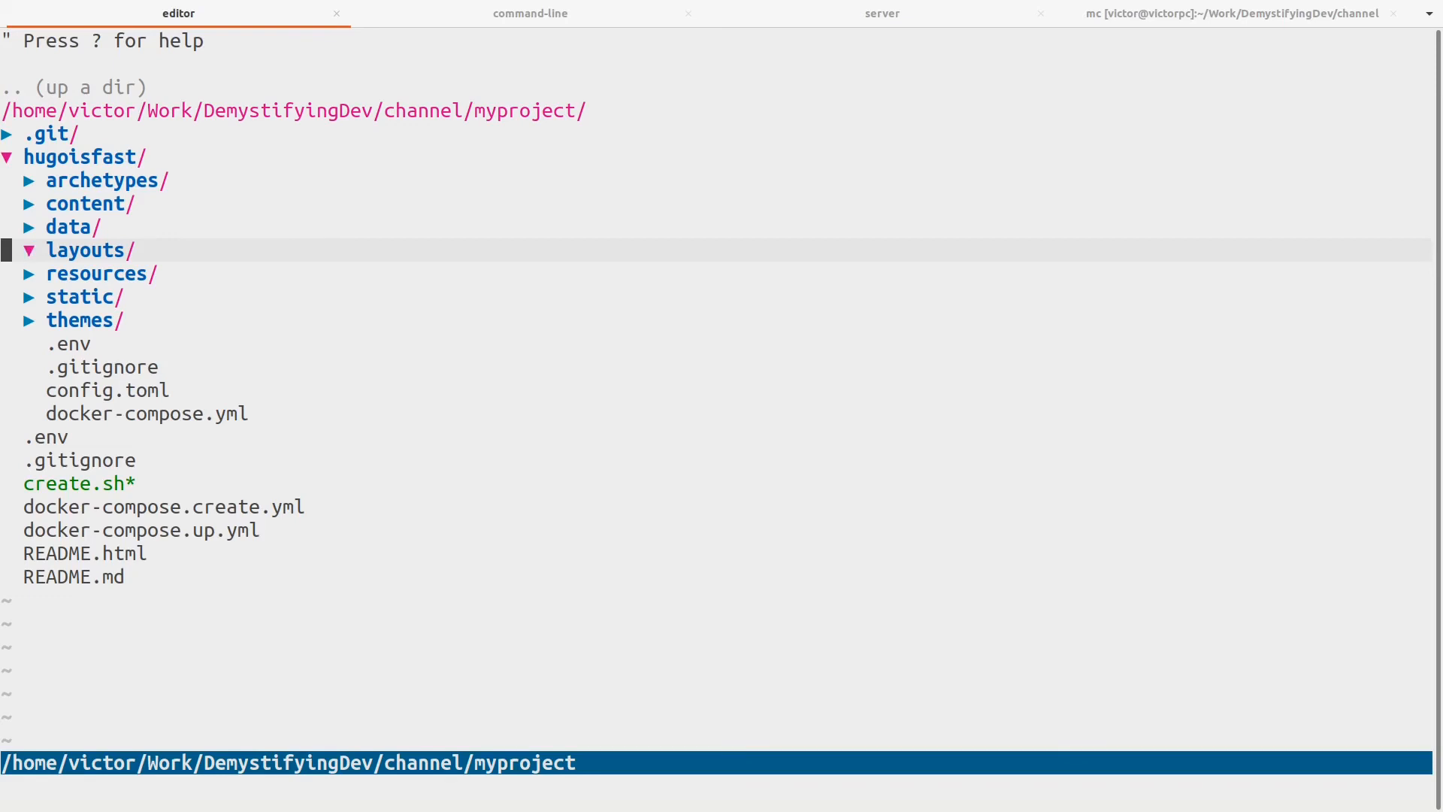
pyautogui.write('_defu')
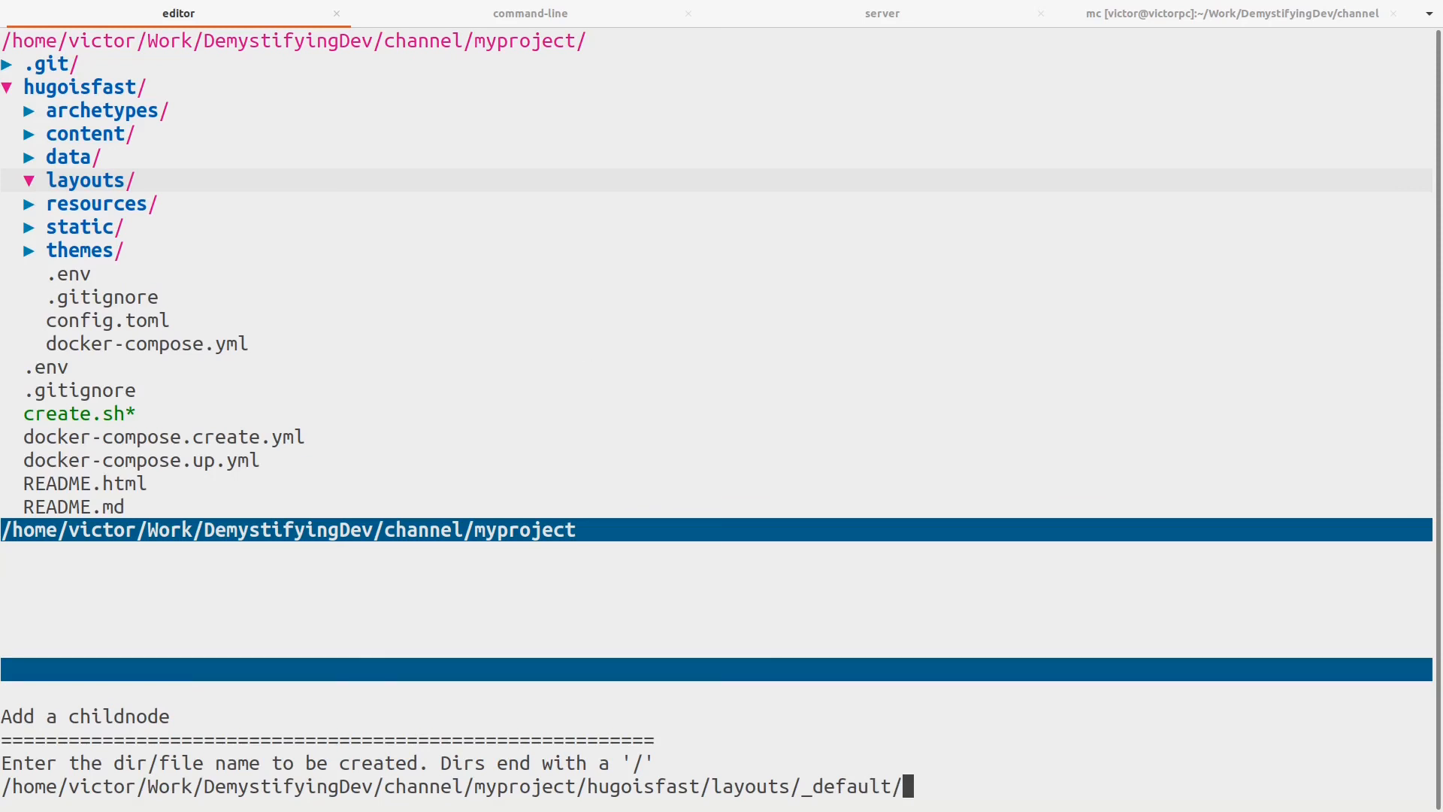
pyautogui.write('list.')
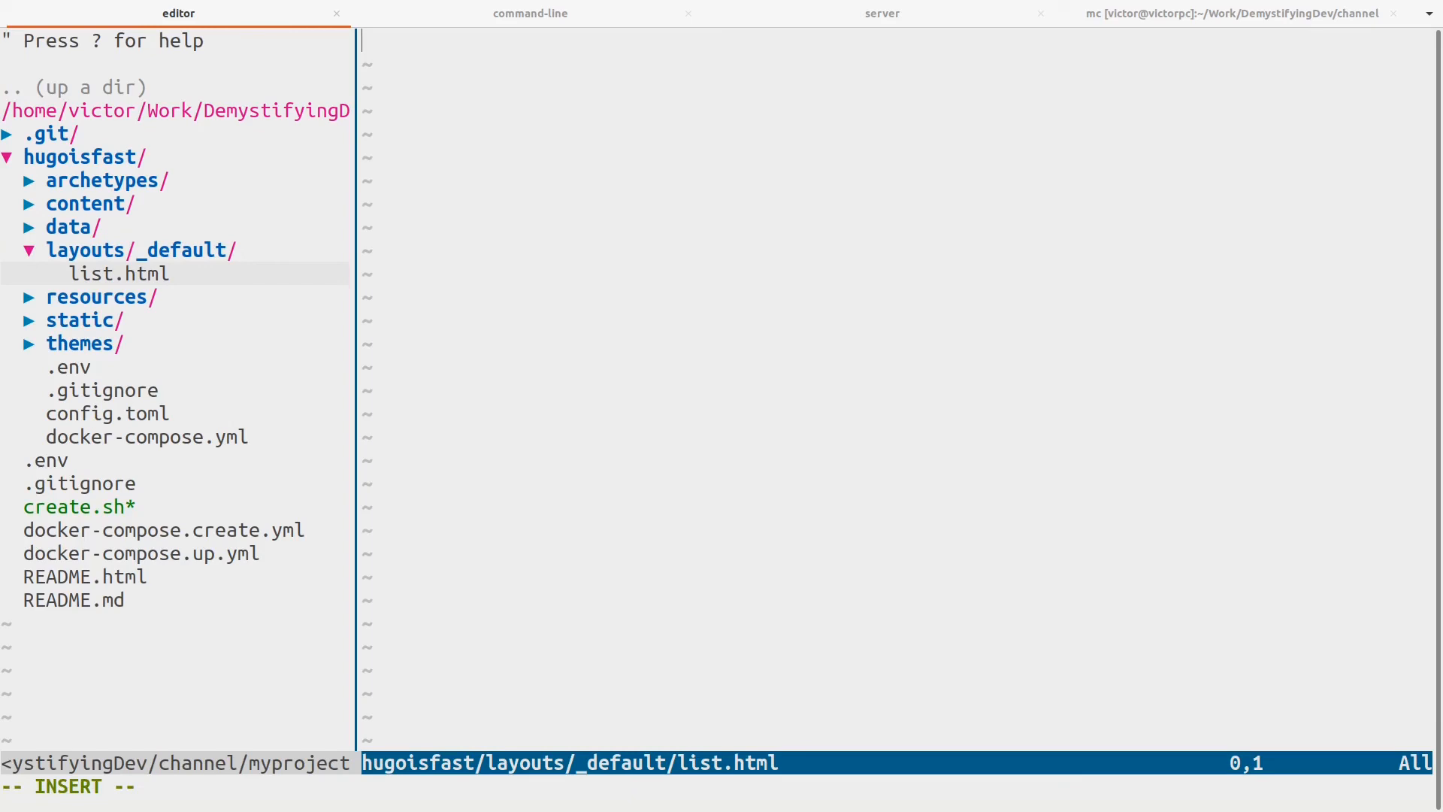
# Enter Hello world! into list.html and save it.
pyautogui.write('Hello')
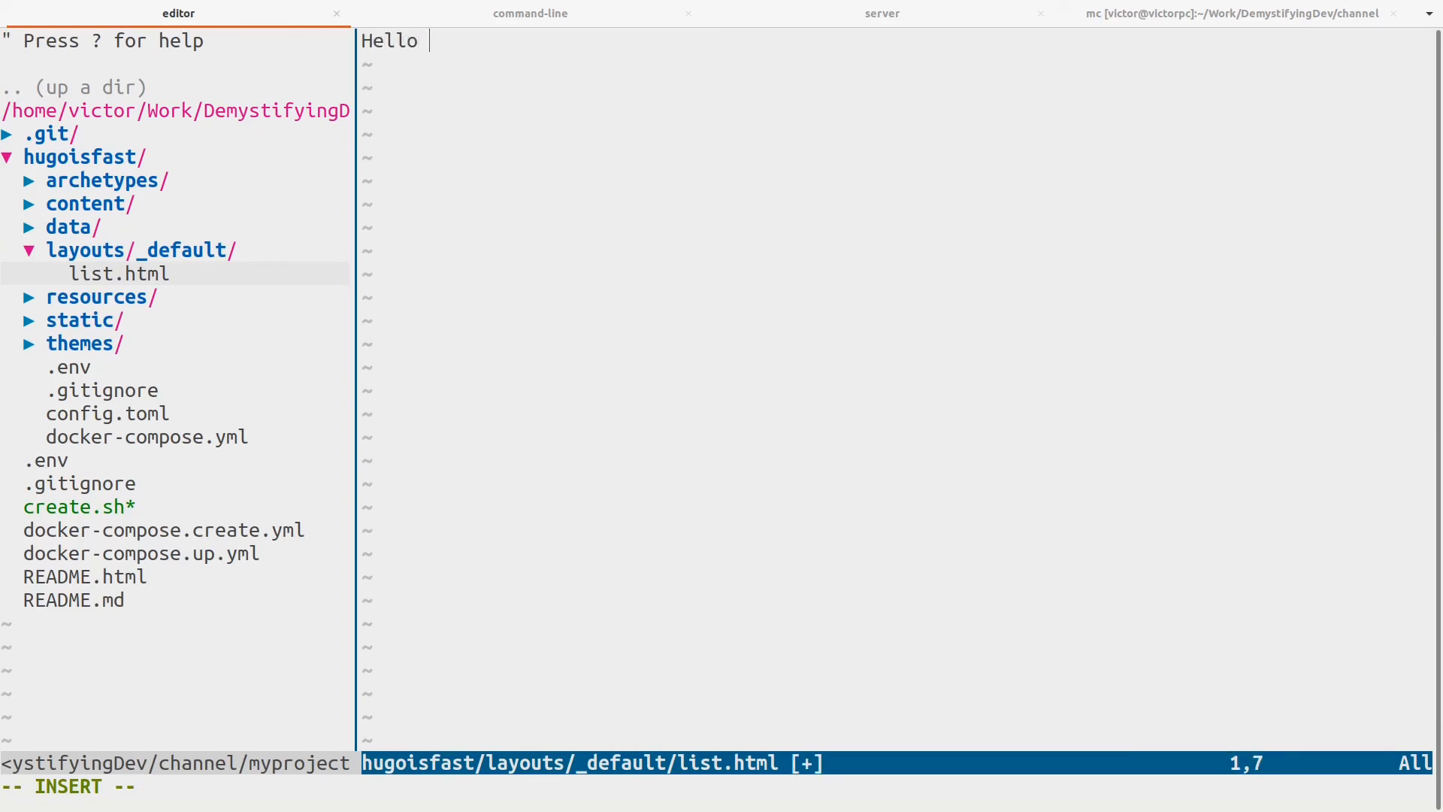
pyautogui.write('world!')
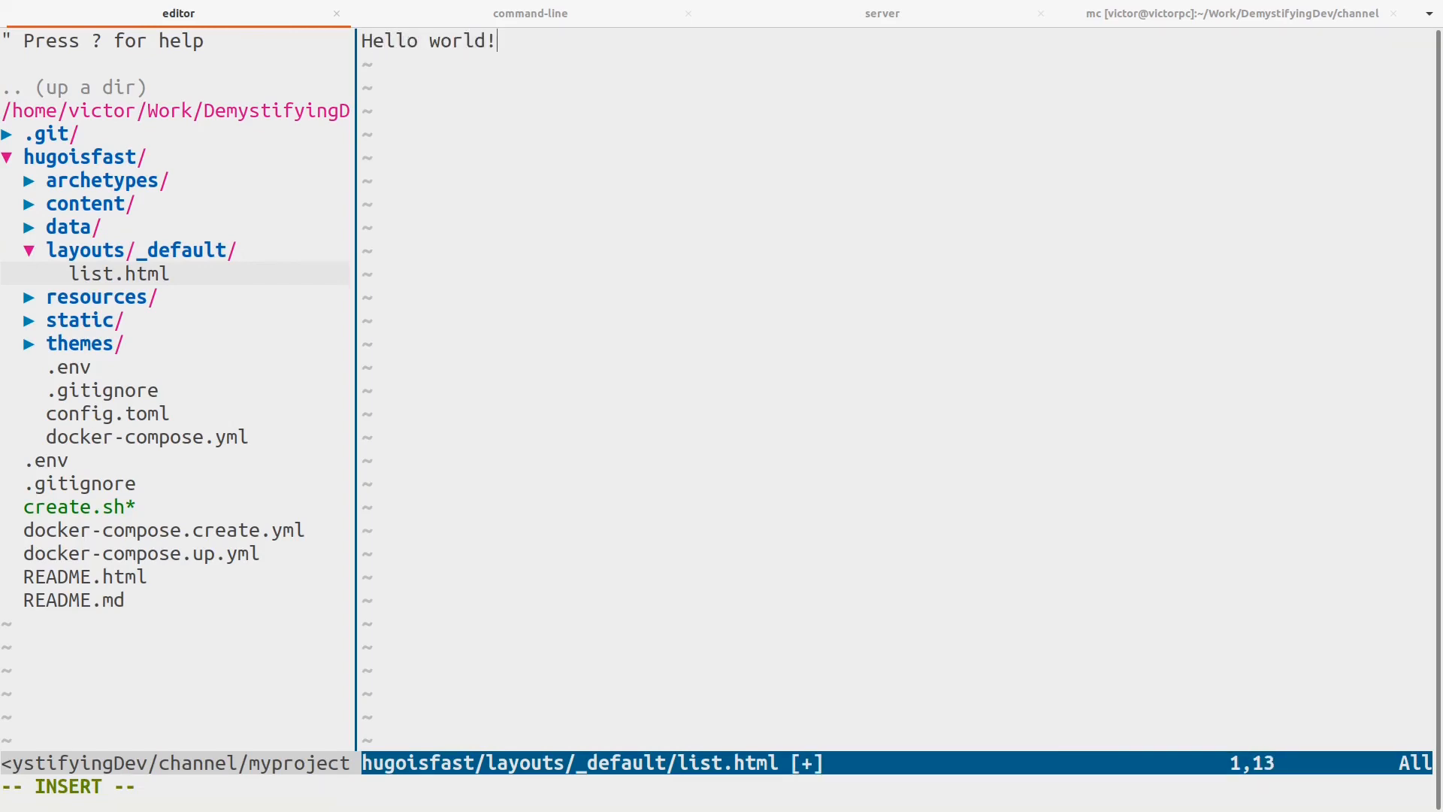
pyautogui.press('Left')
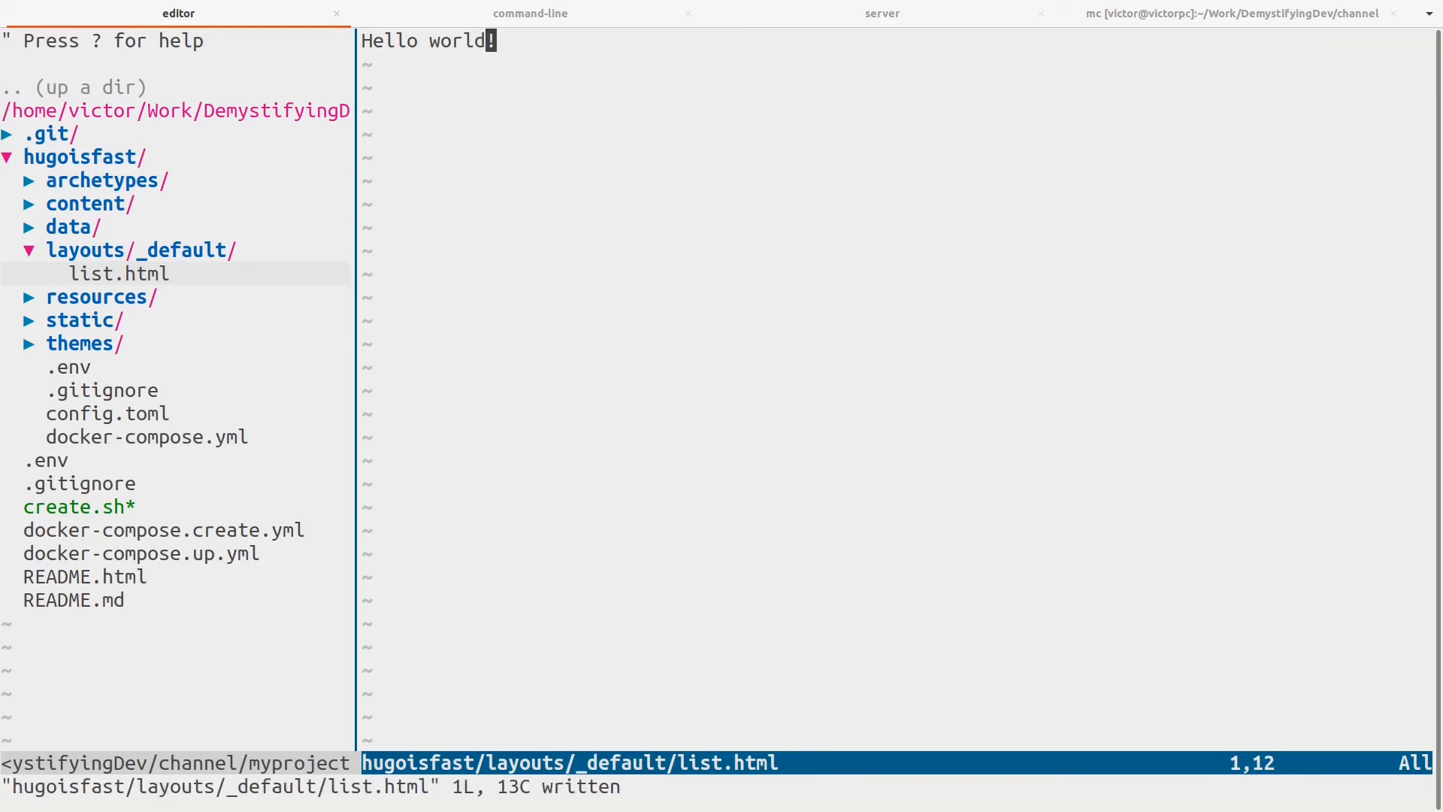
# Insert happy and wrap the line as <p>Hello happy world!</p>, then save again.
pyautogui.write('happy')
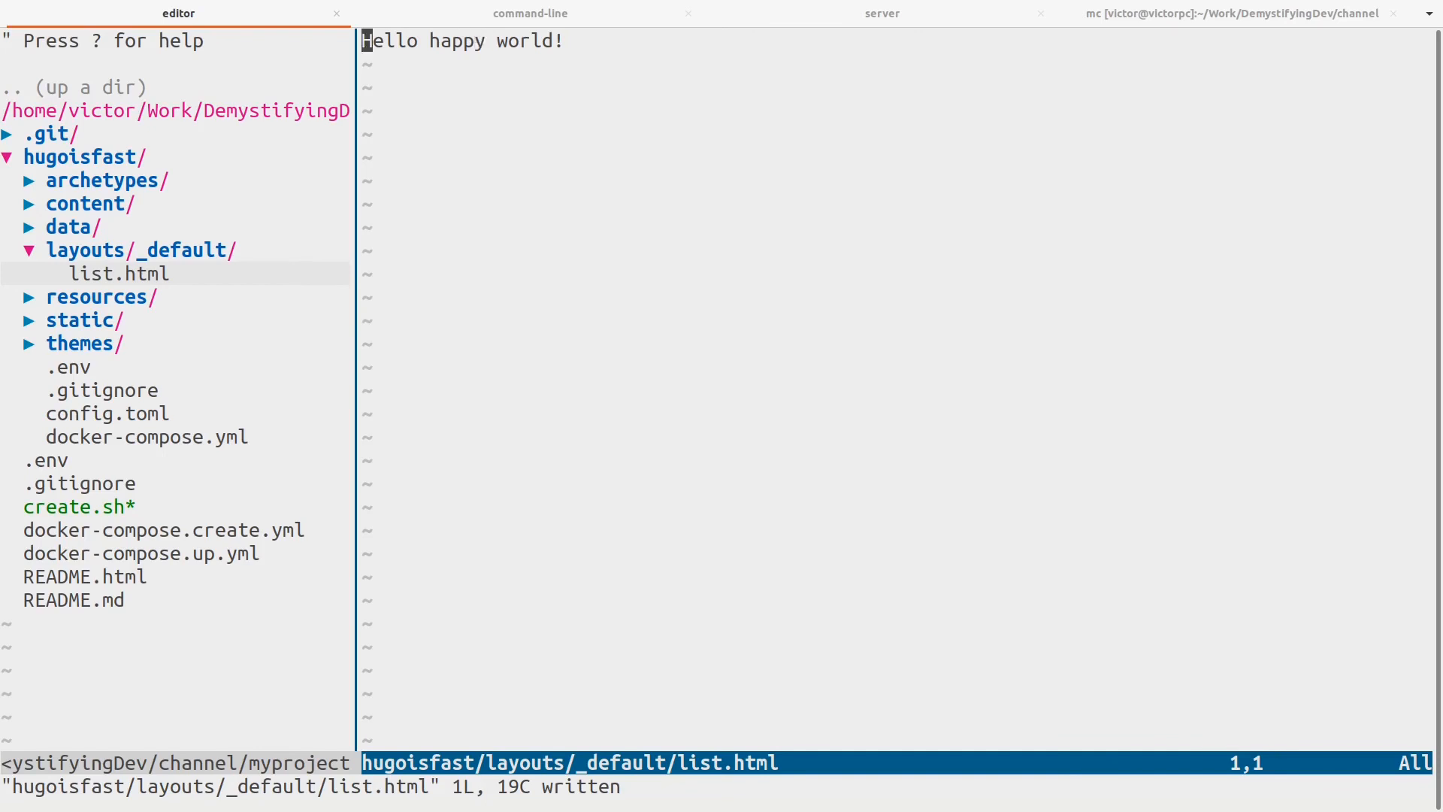
pyautogui.write('<p>')
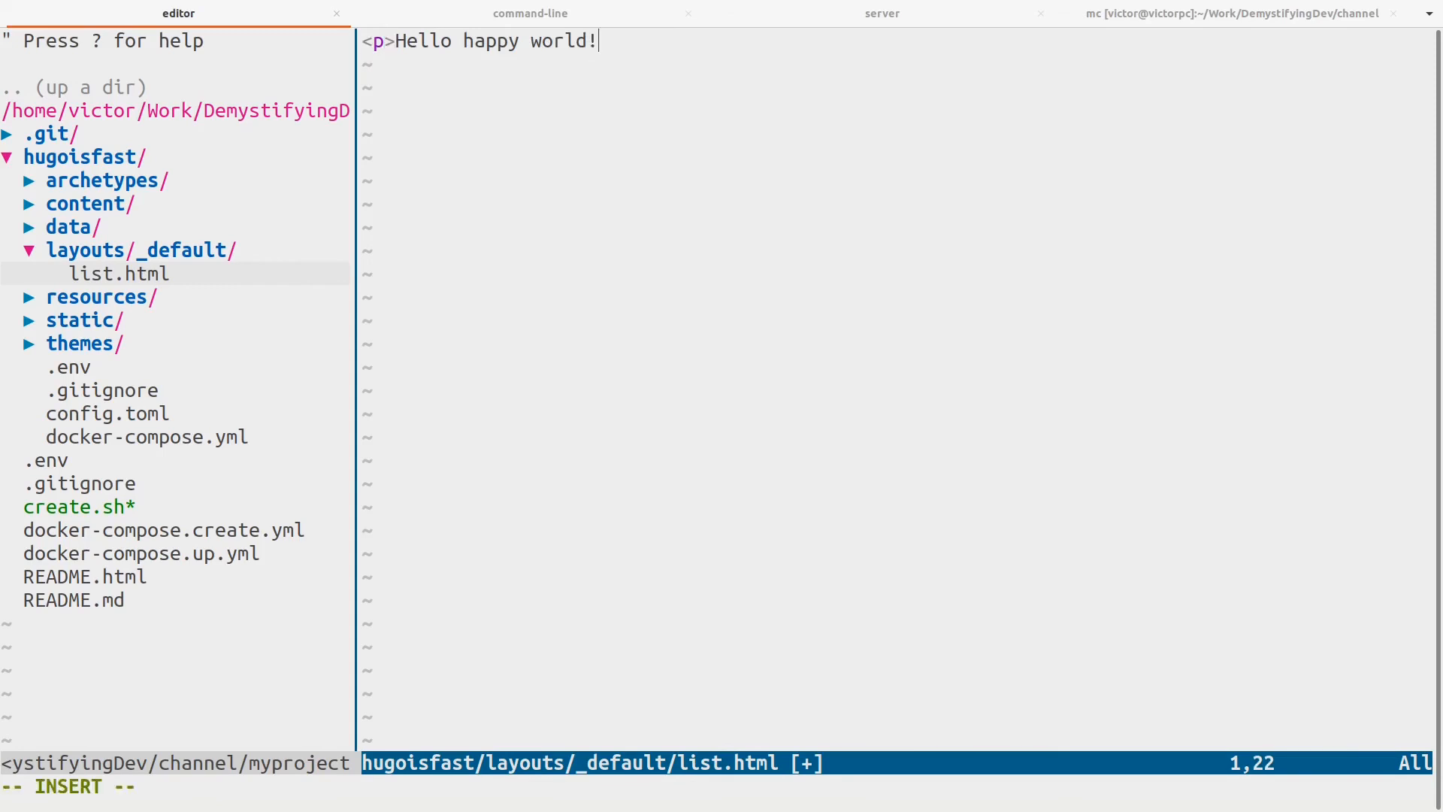
pyautogui.write('</p>')
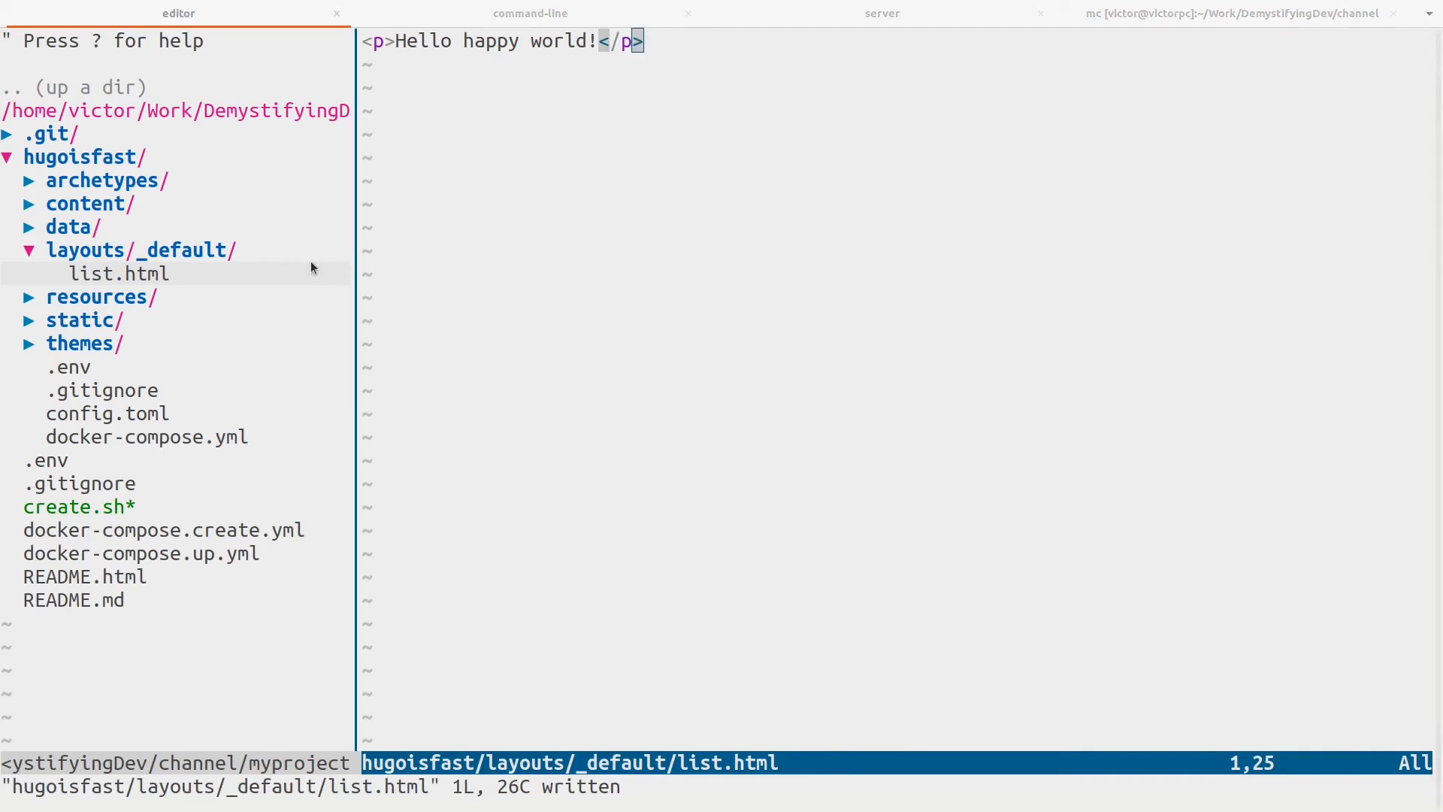
pyautogui.moveTo(72, 59)
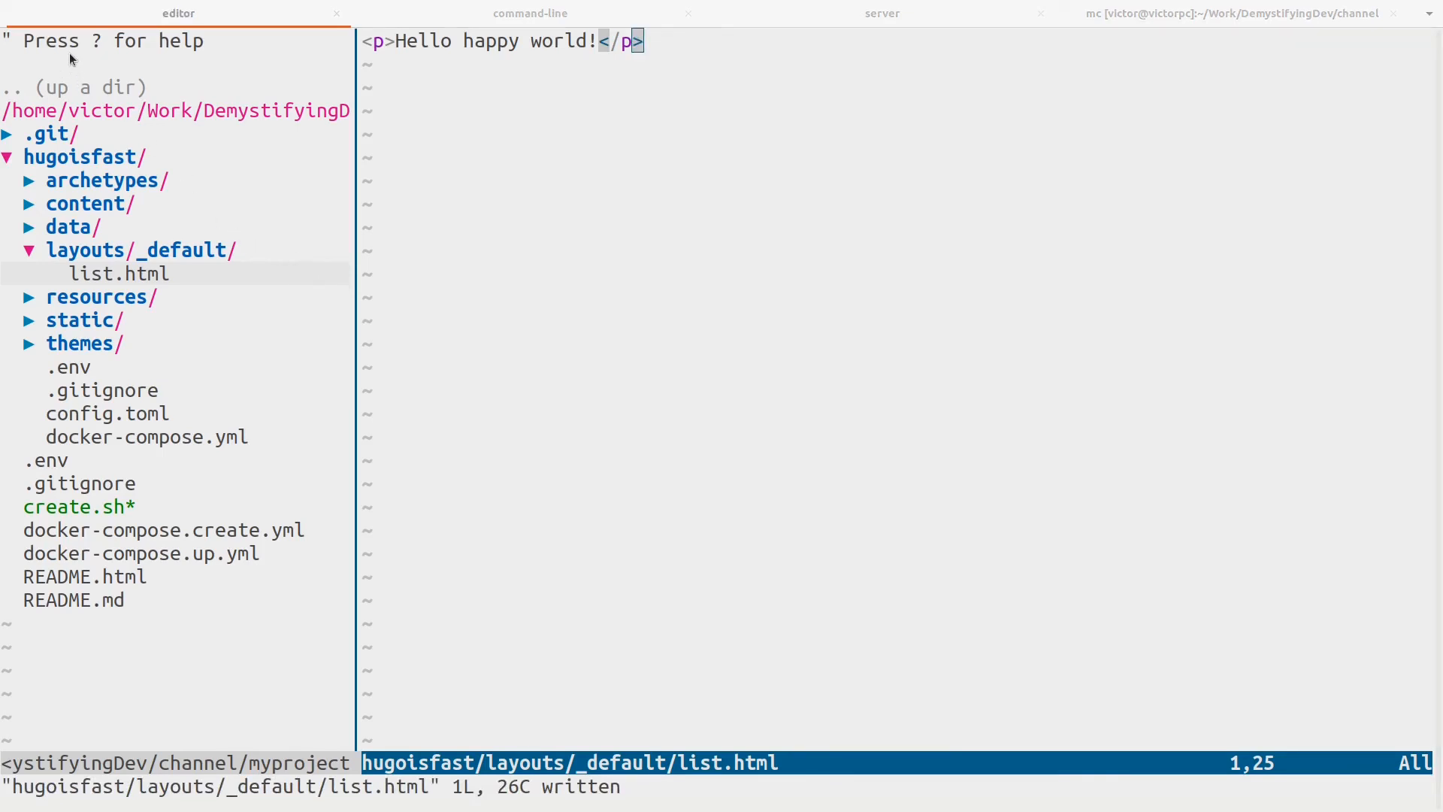
pyautogui.moveTo(1038, 126)
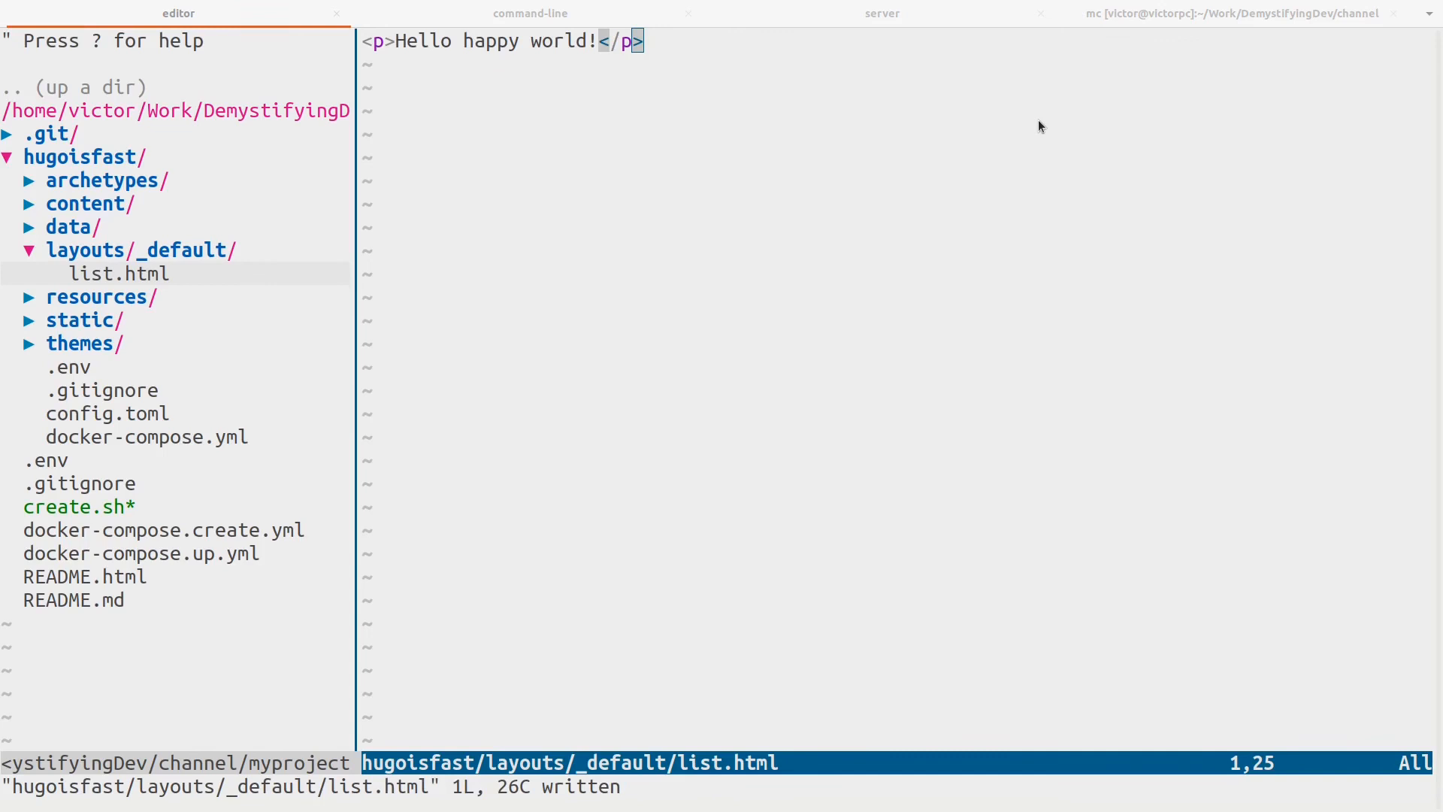
pyautogui.moveTo(1176, 142)
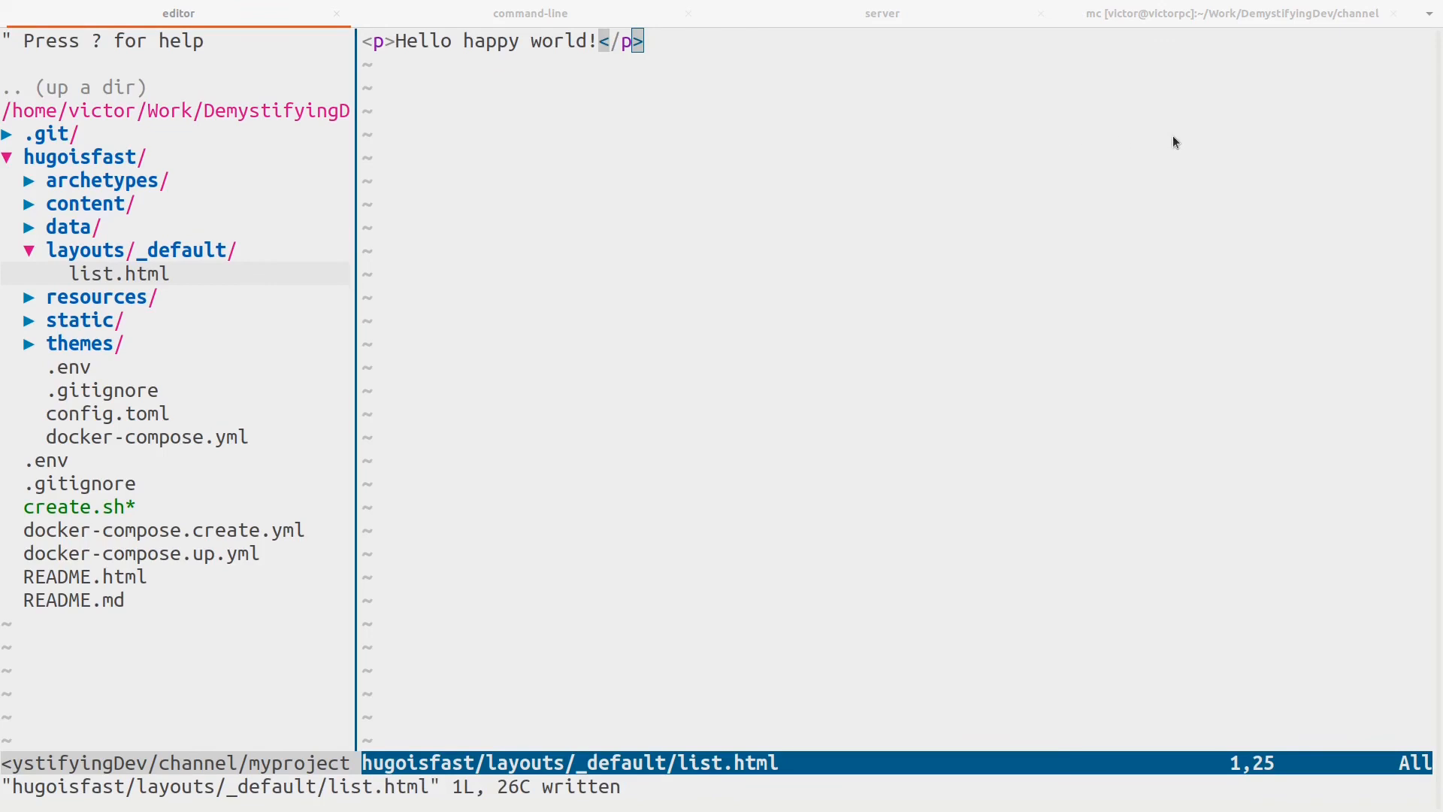
pyautogui.moveTo(137, 137)
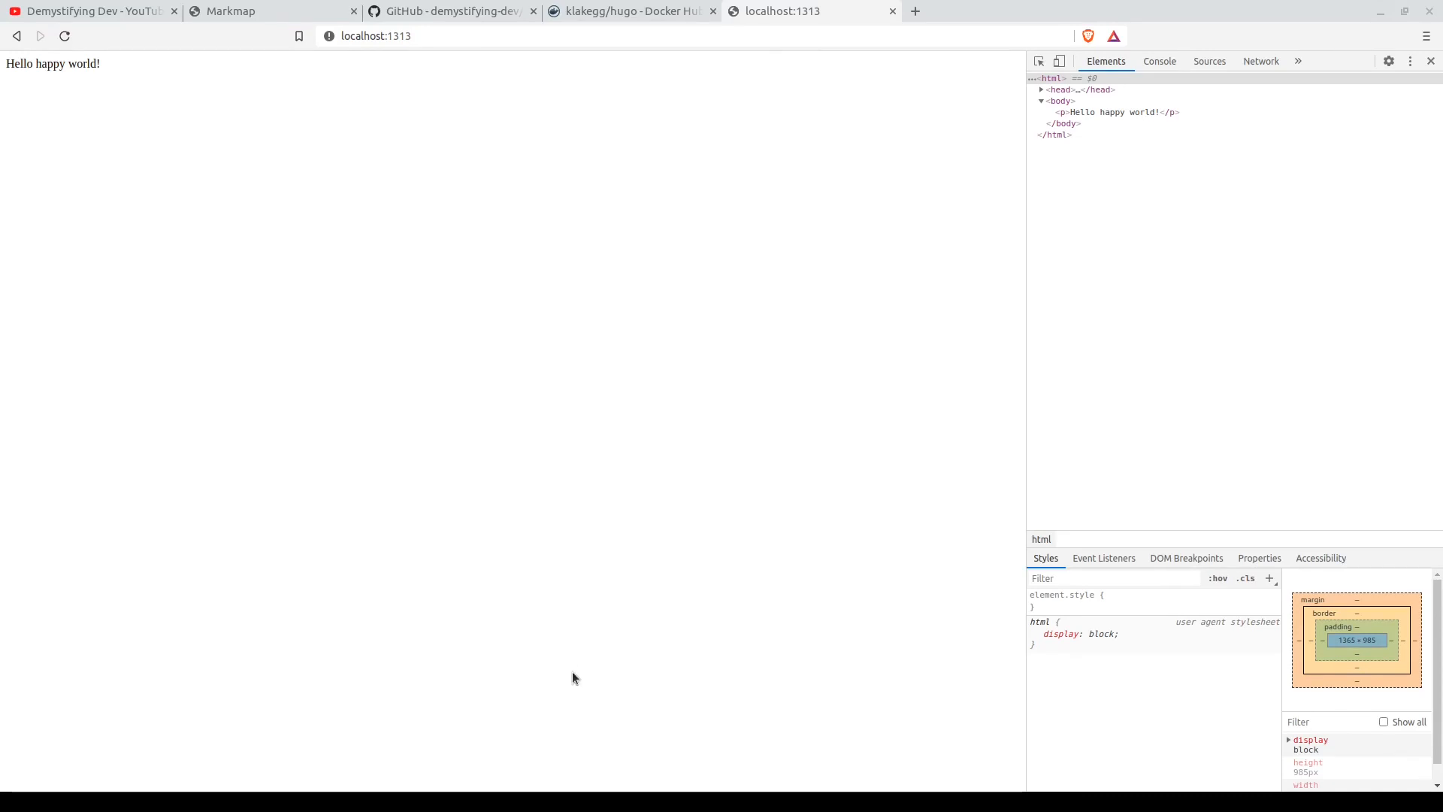
pyautogui.moveTo(186, 55)
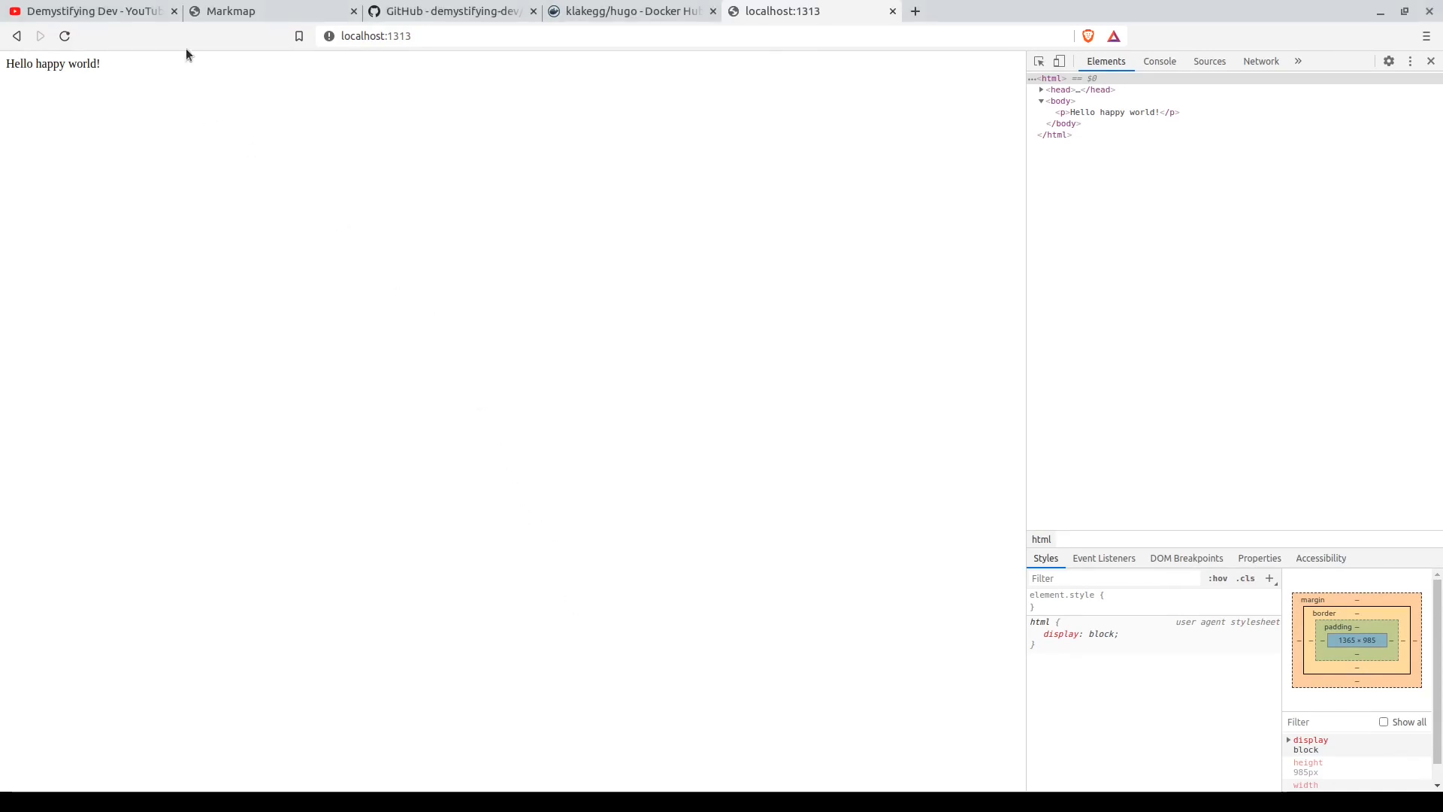
# After seeing Hello happy world! at localhost:1313, return to the Markmap README tab.
pyautogui.click(231, 11)
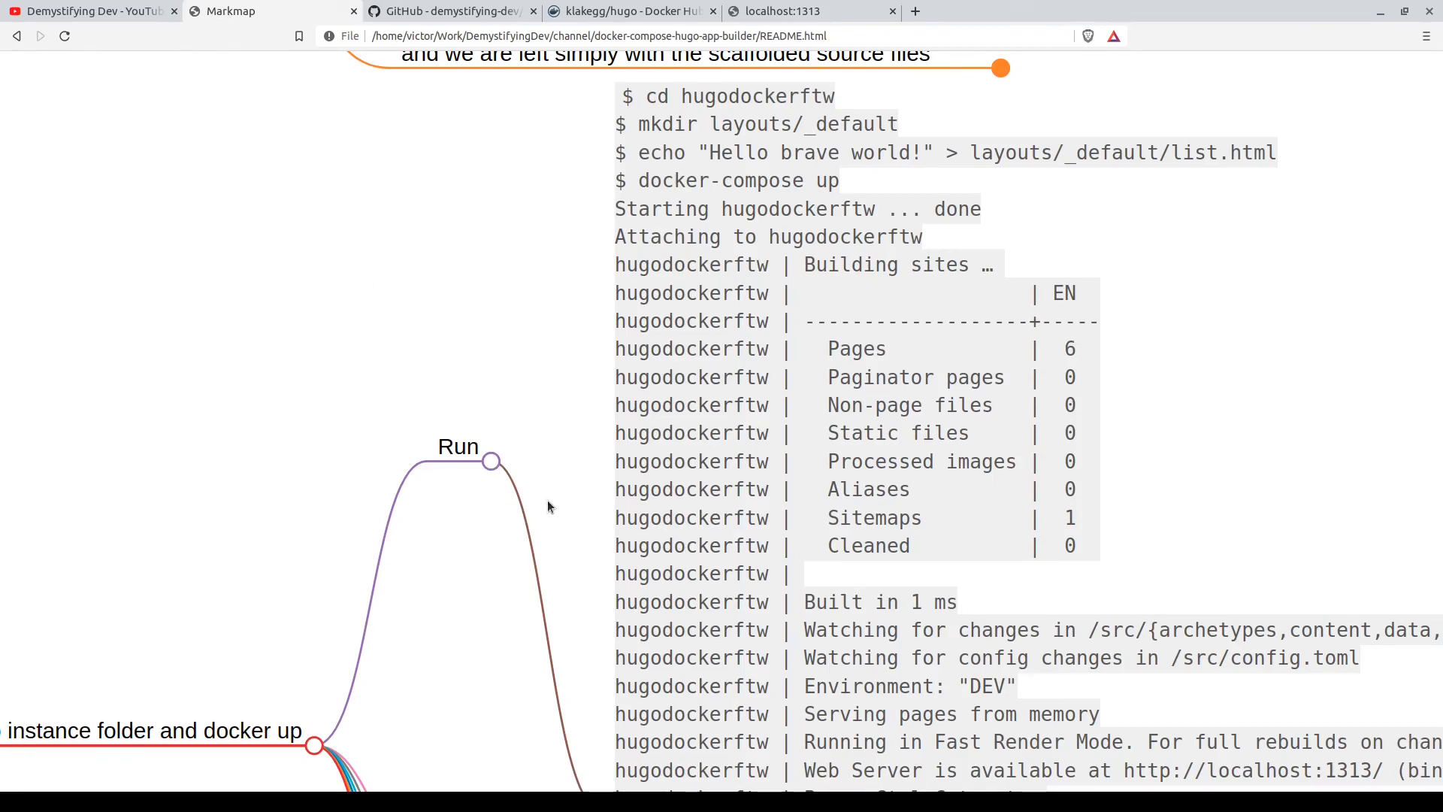
pyautogui.moveTo(552, 525)
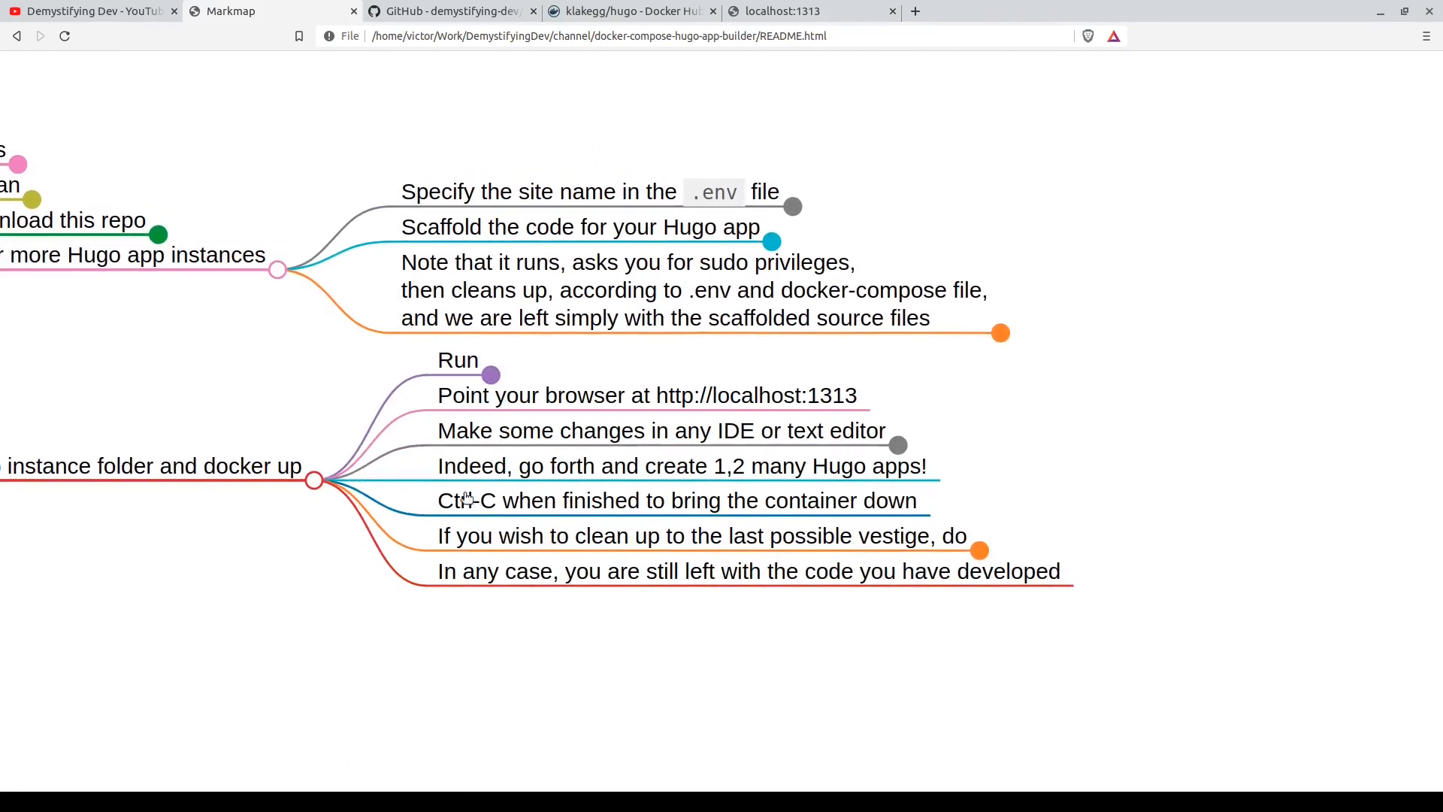
pyautogui.moveTo(802, 421)
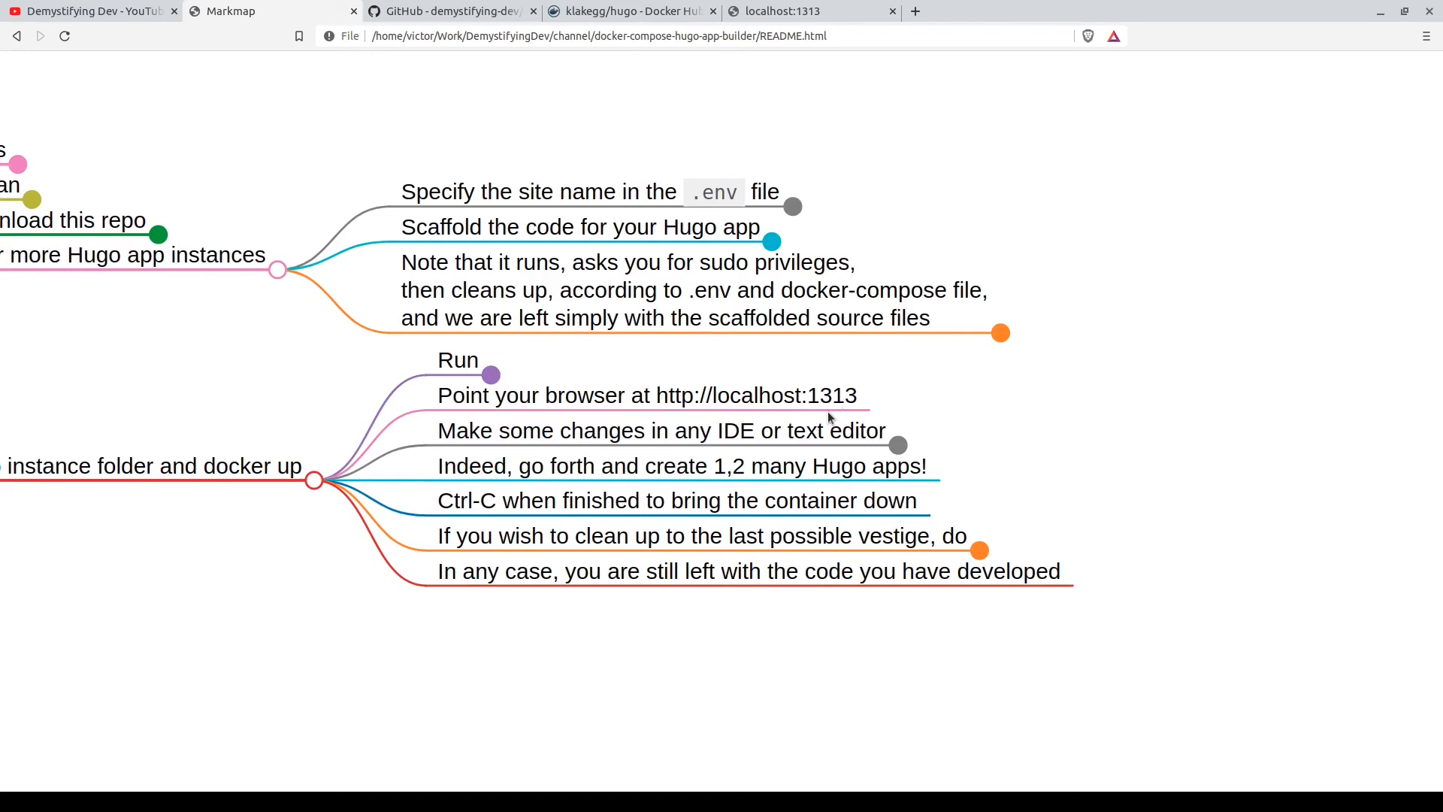
pyautogui.moveTo(830, 414)
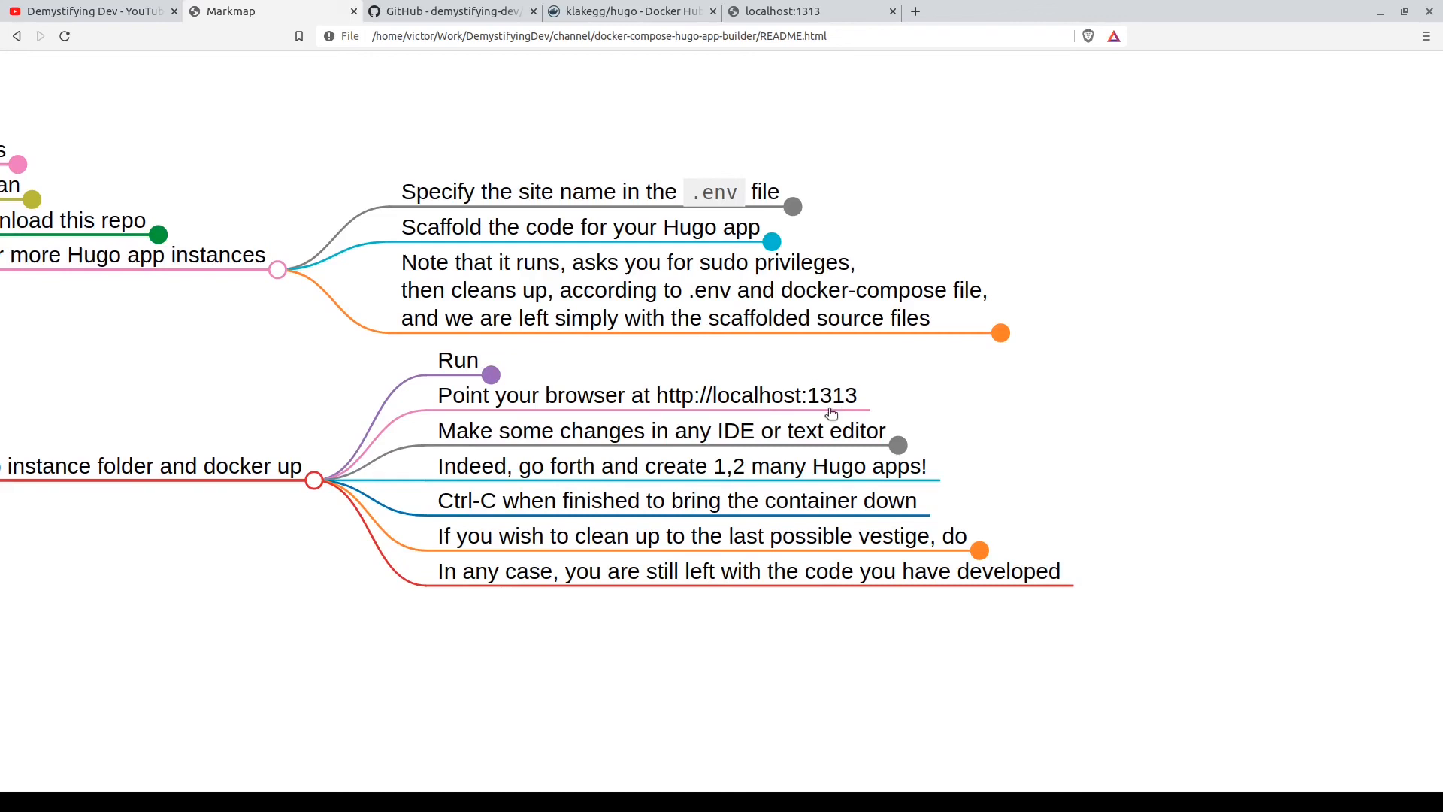
pyautogui.moveTo(767, 440)
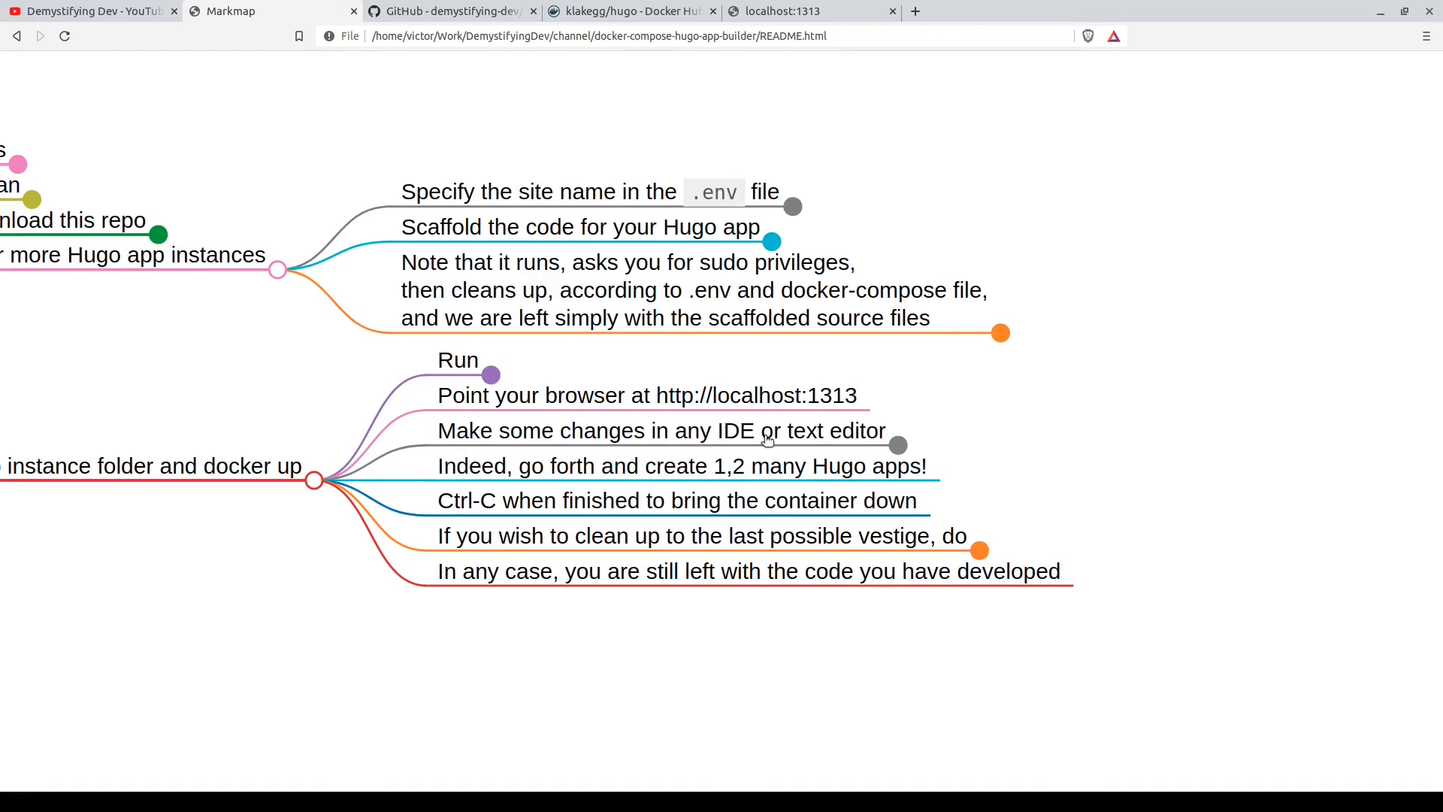
pyautogui.moveTo(657, 476)
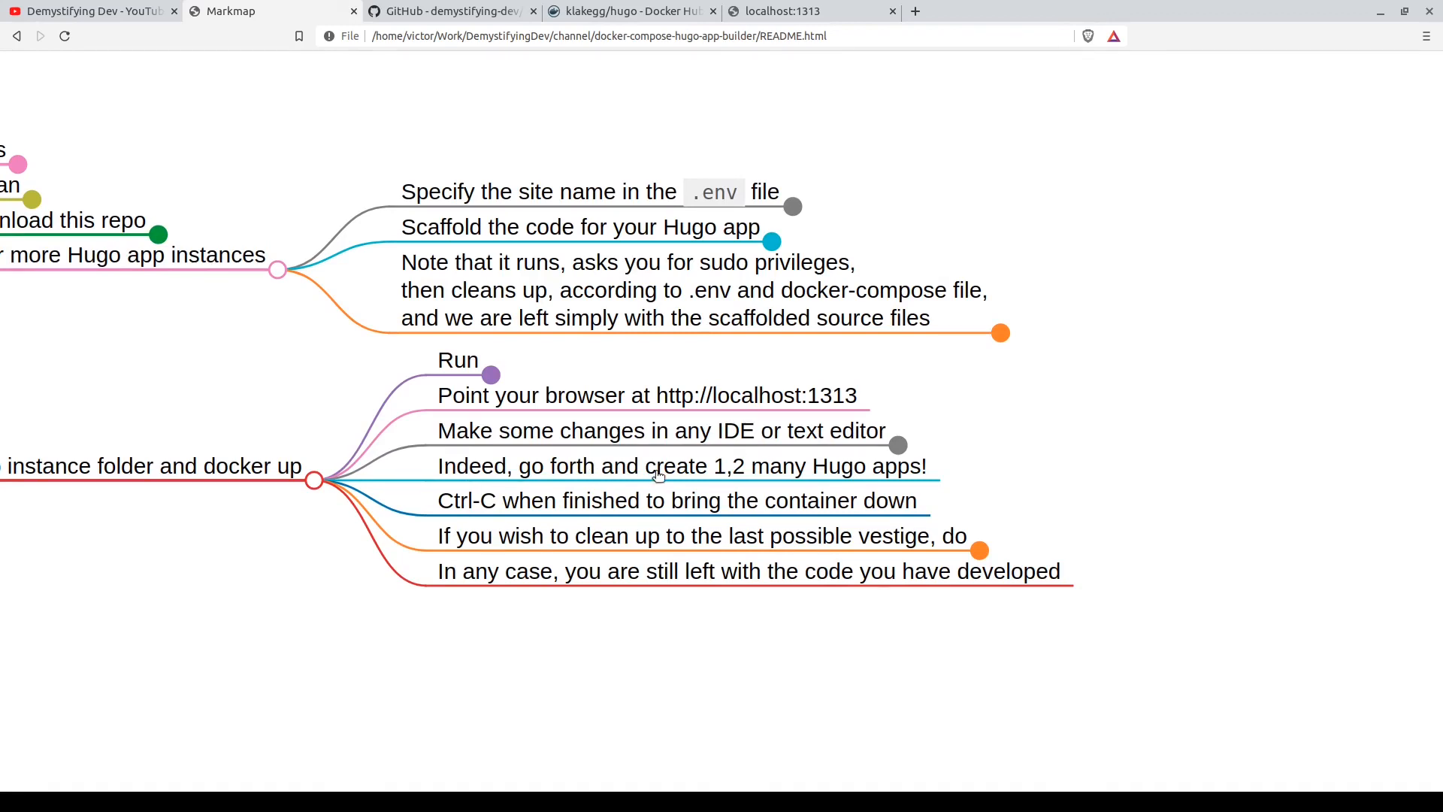
pyautogui.moveTo(875, 481)
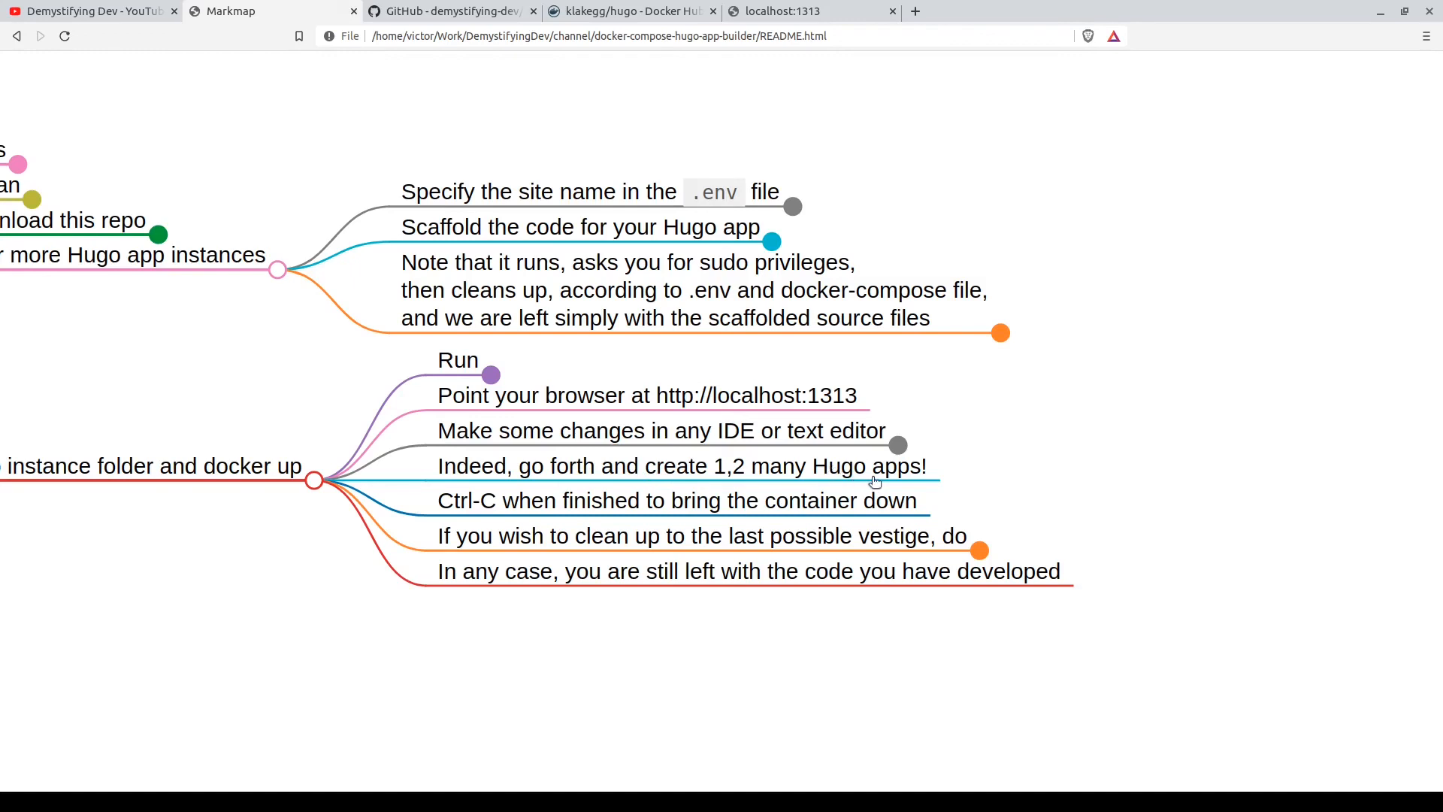
pyautogui.moveTo(863, 487)
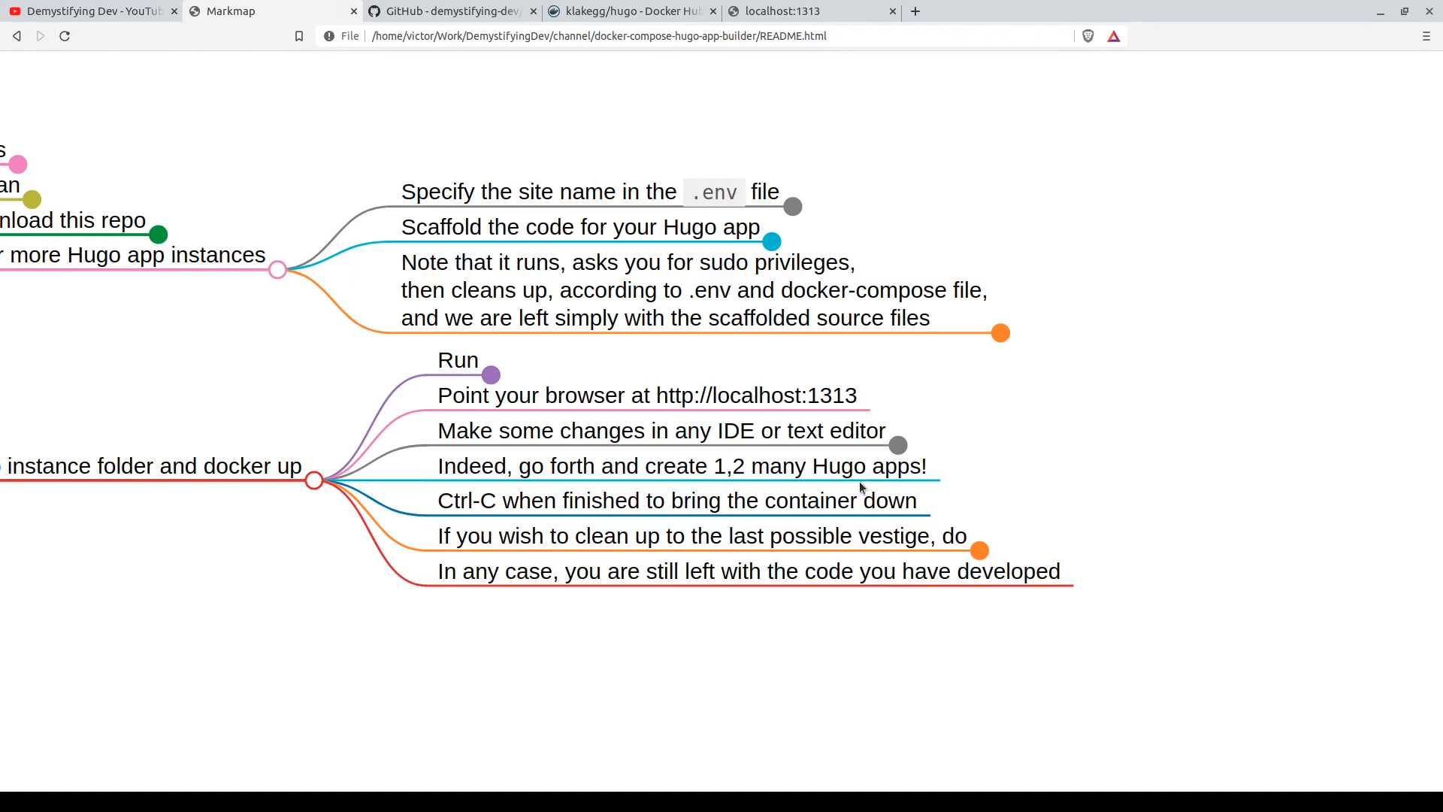